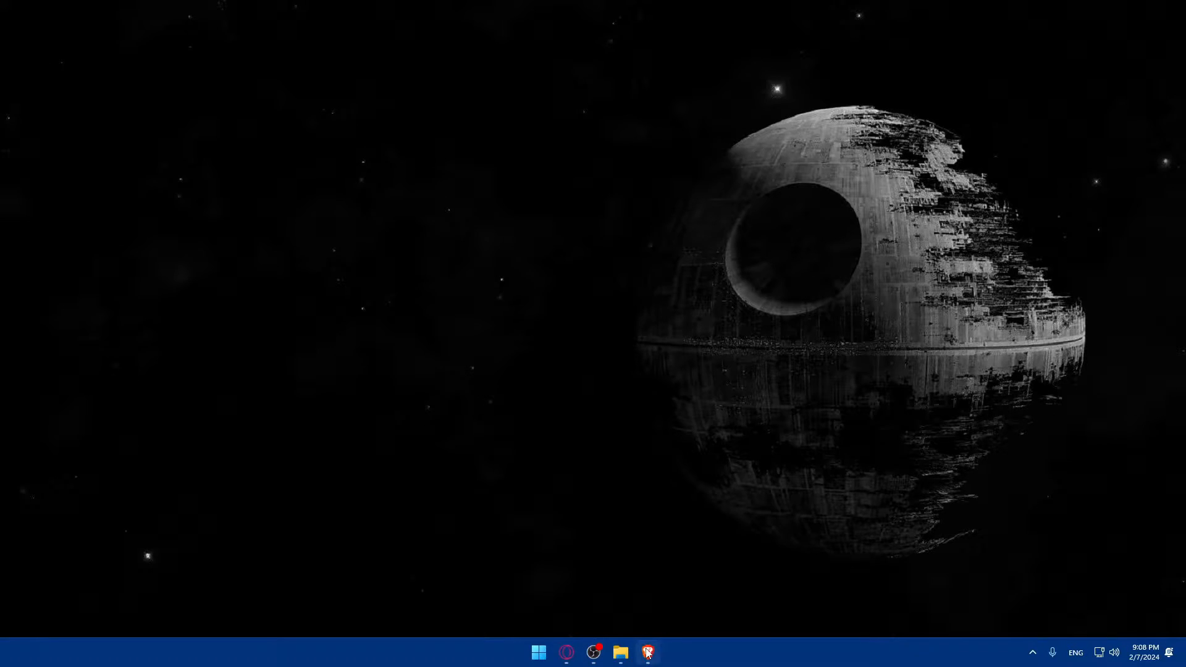
Launch Brave from the taskbar icon to a fresh new tab page.
{"action": "left_click", "coordinate": [646, 652]}
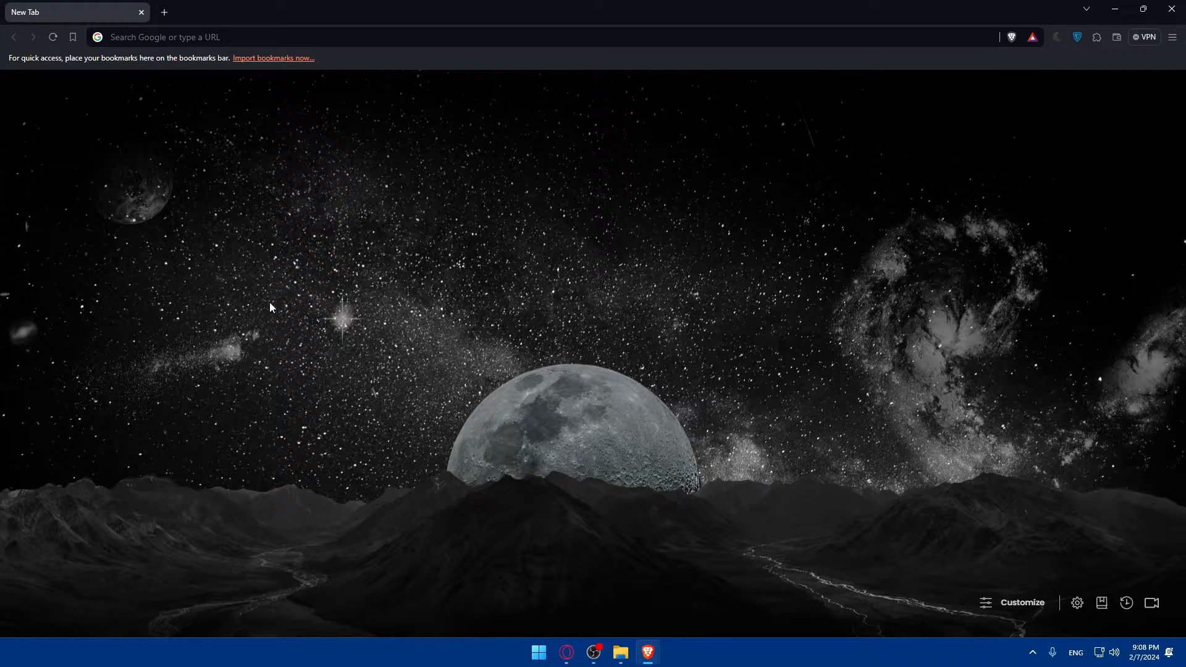
{"action": "mouse_move", "coordinate": [268, 289]}
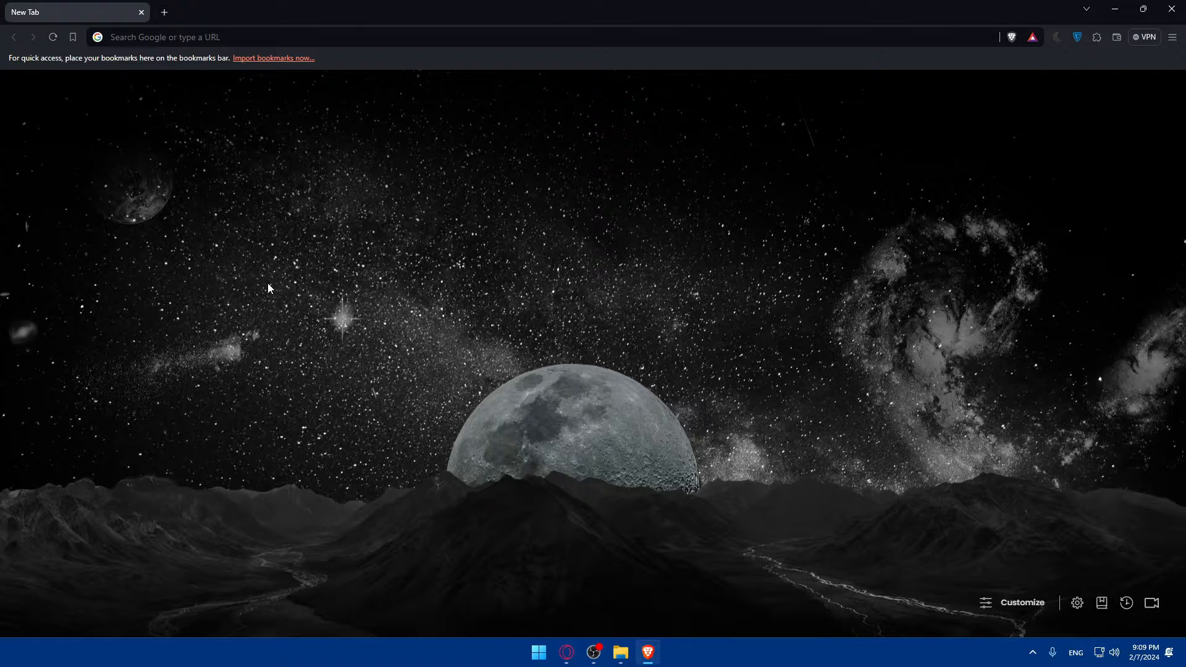
{"action": "mouse_move", "coordinate": [255, 5]}
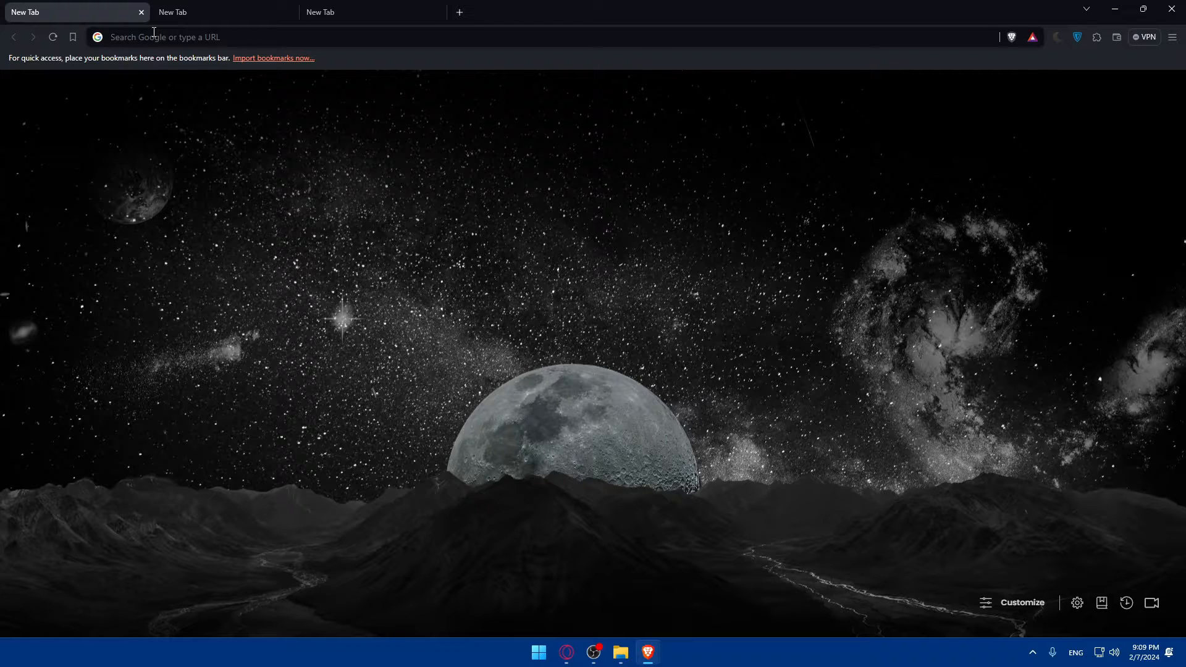
Search 'google recaptcha', 'hcaptcha' and 'solve media' in separate tabs and open the hCaptcha result.
{"action": "type", "text": "google r"}
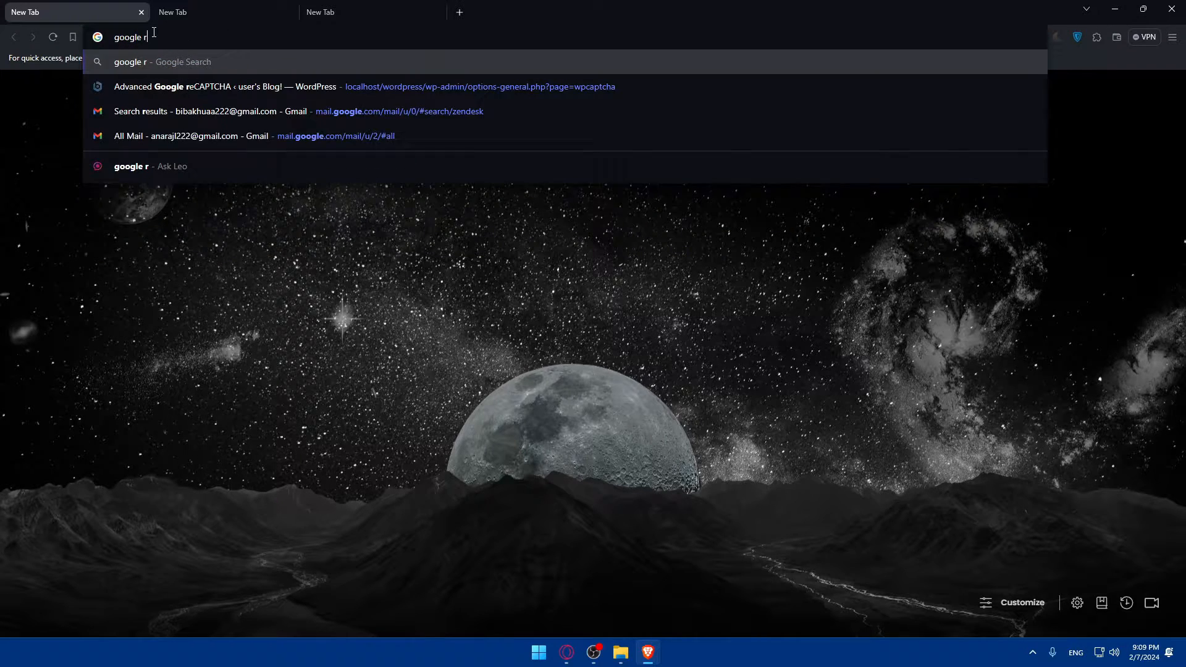
{"action": "type", "text": "ecaptcha"}
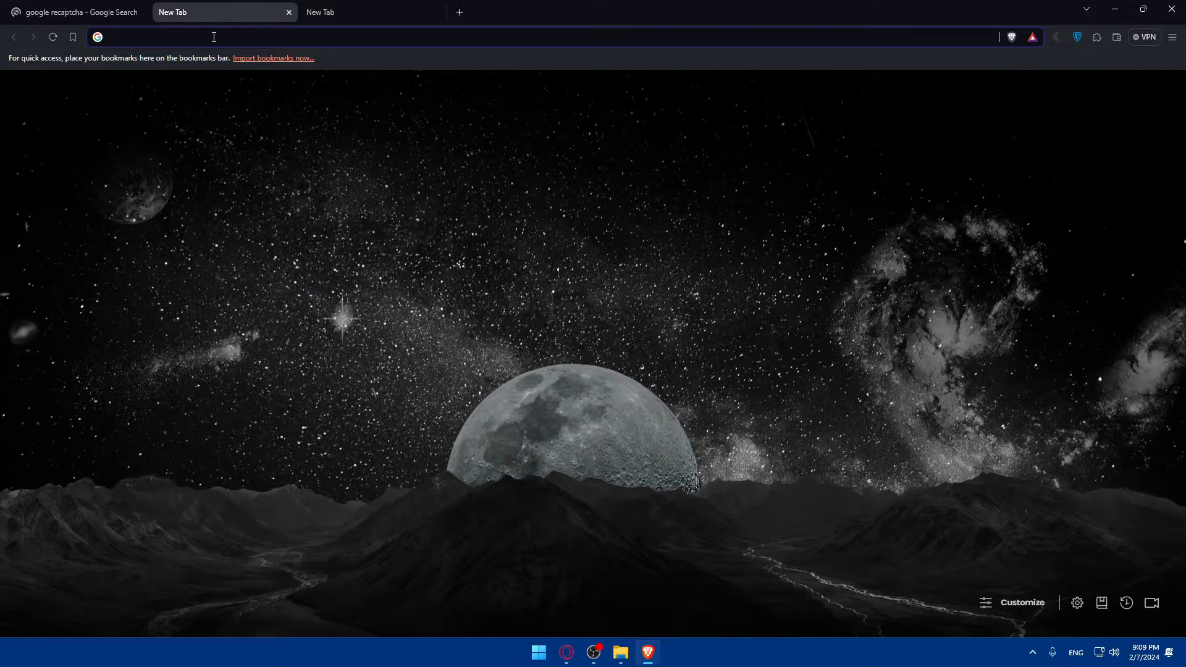
{"action": "type", "text": "hcat"}
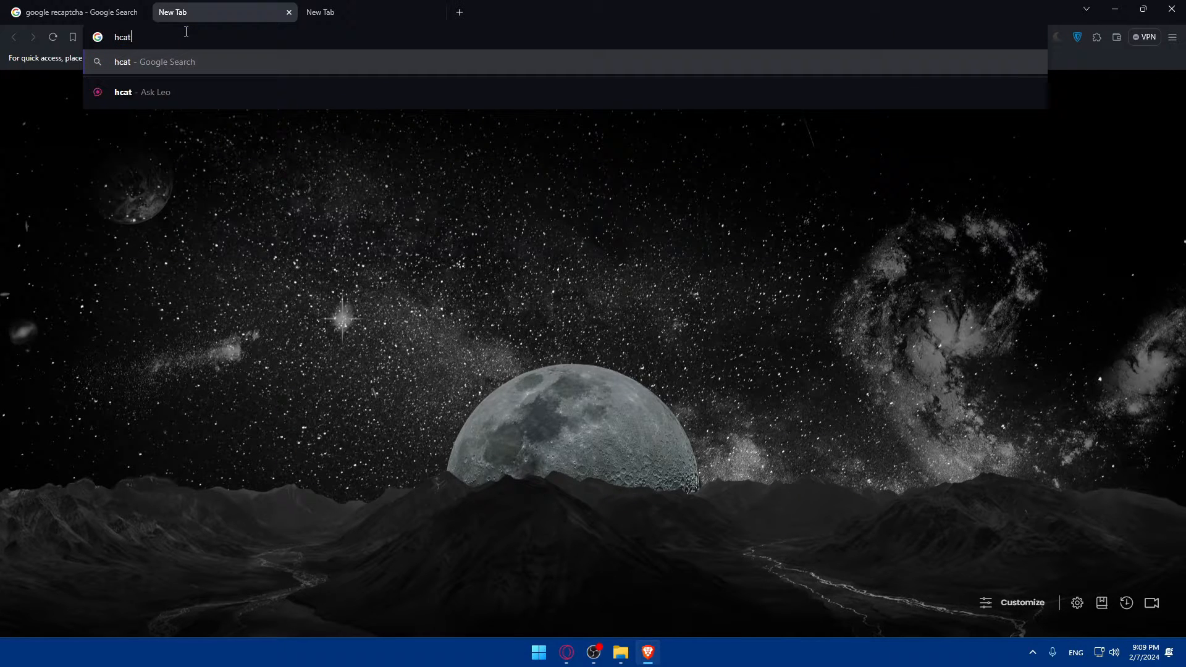
{"action": "key", "text": "Return"}
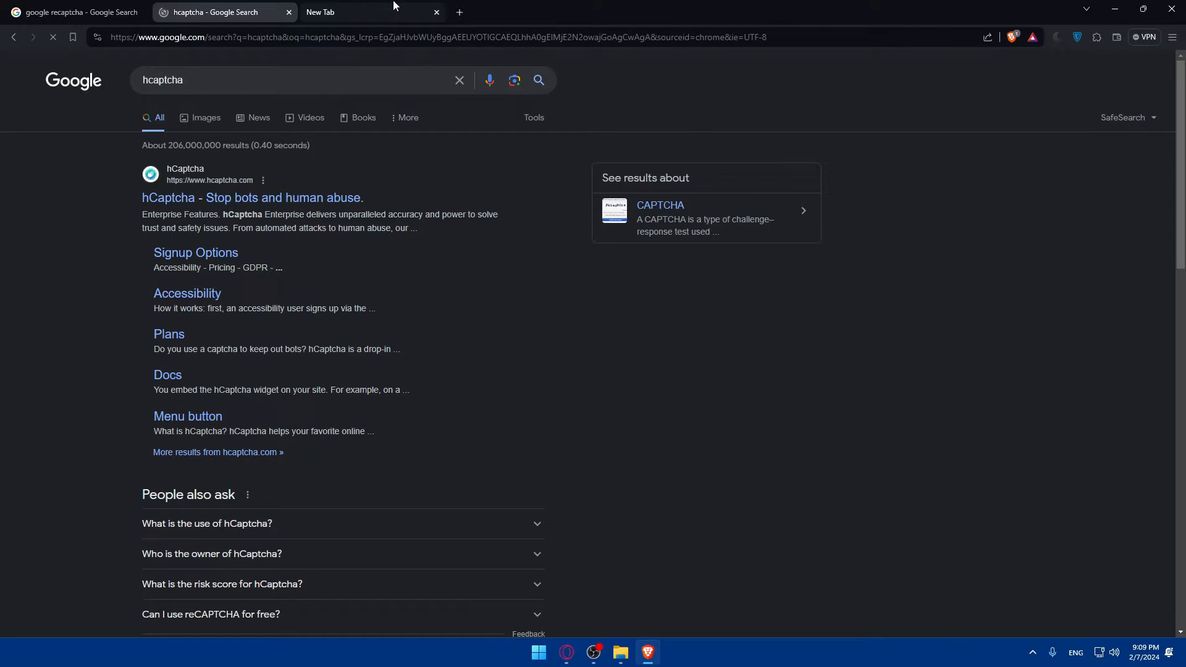
{"action": "type", "text": "sol"}
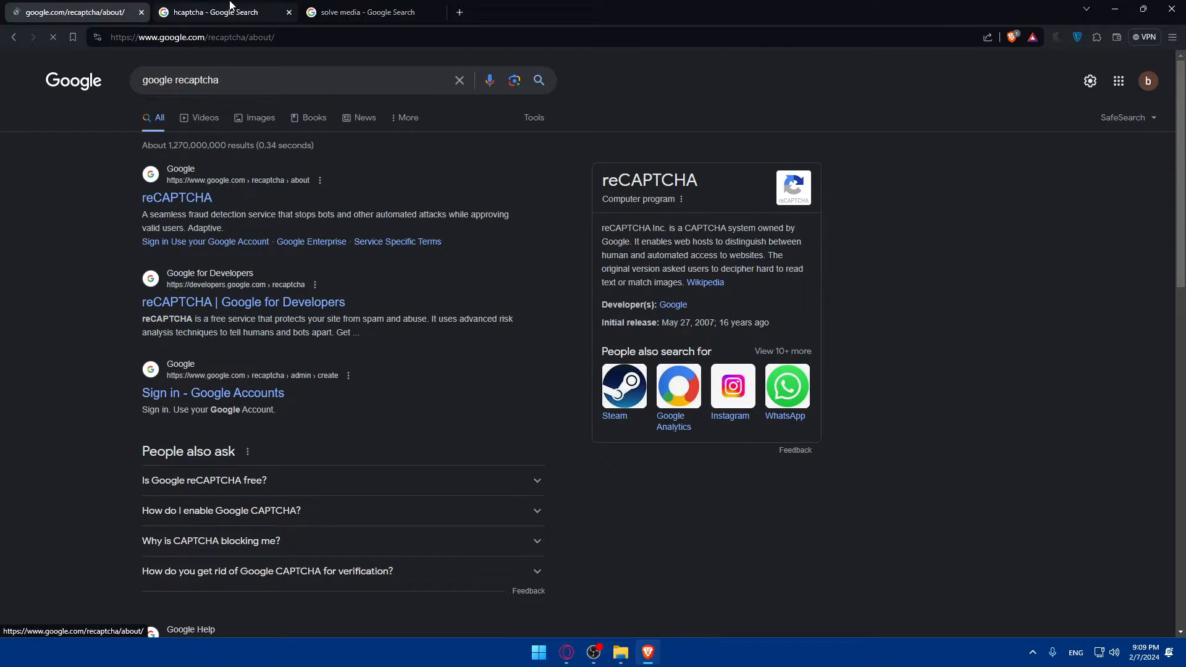
{"action": "left_click", "coordinate": [369, 12]}
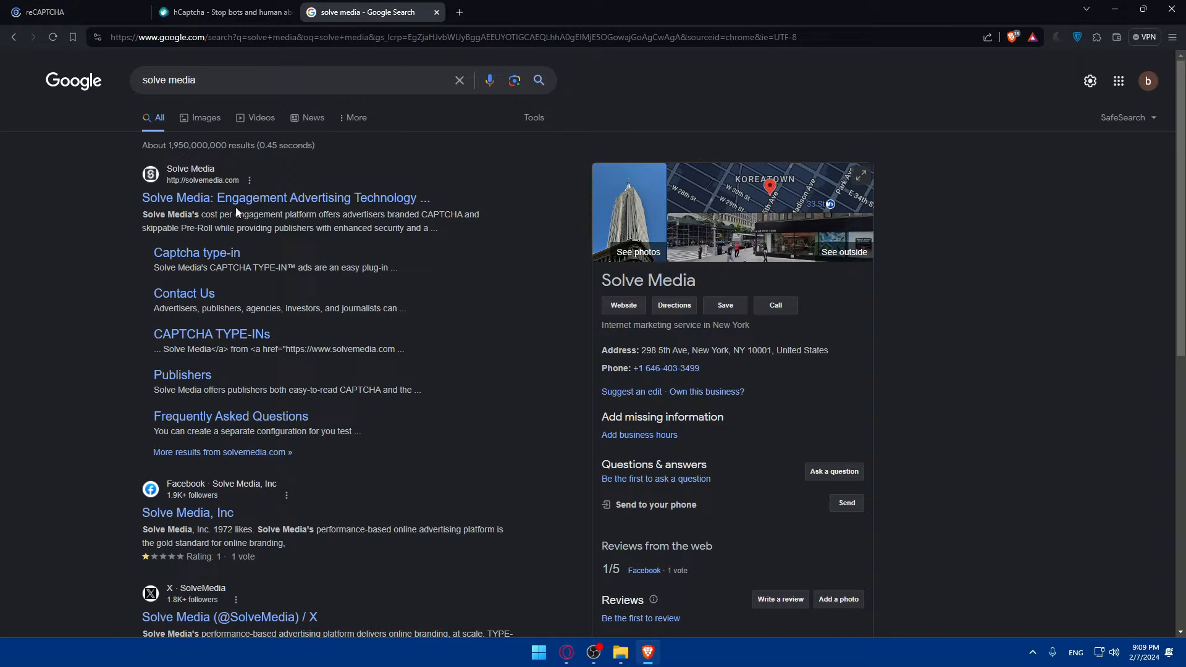
Open the Solve Media result, then read the reCAPTCHA About page down to its Evolution timeline.
{"action": "left_click", "coordinate": [71, 11]}
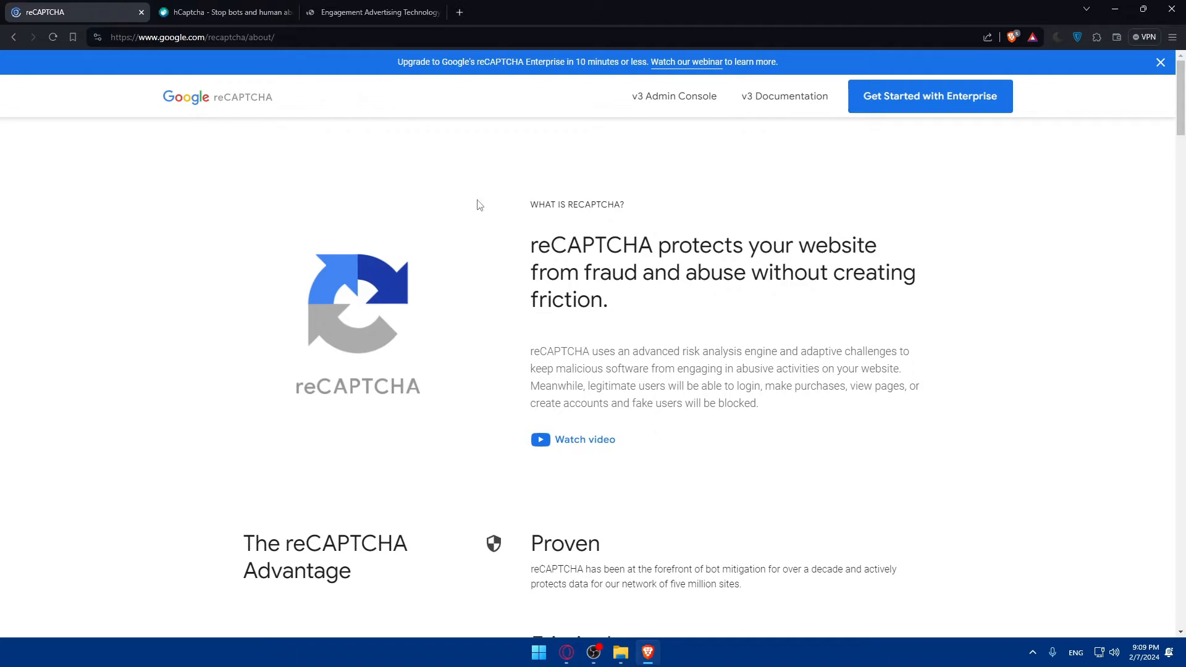
{"action": "mouse_move", "coordinate": [617, 231]}
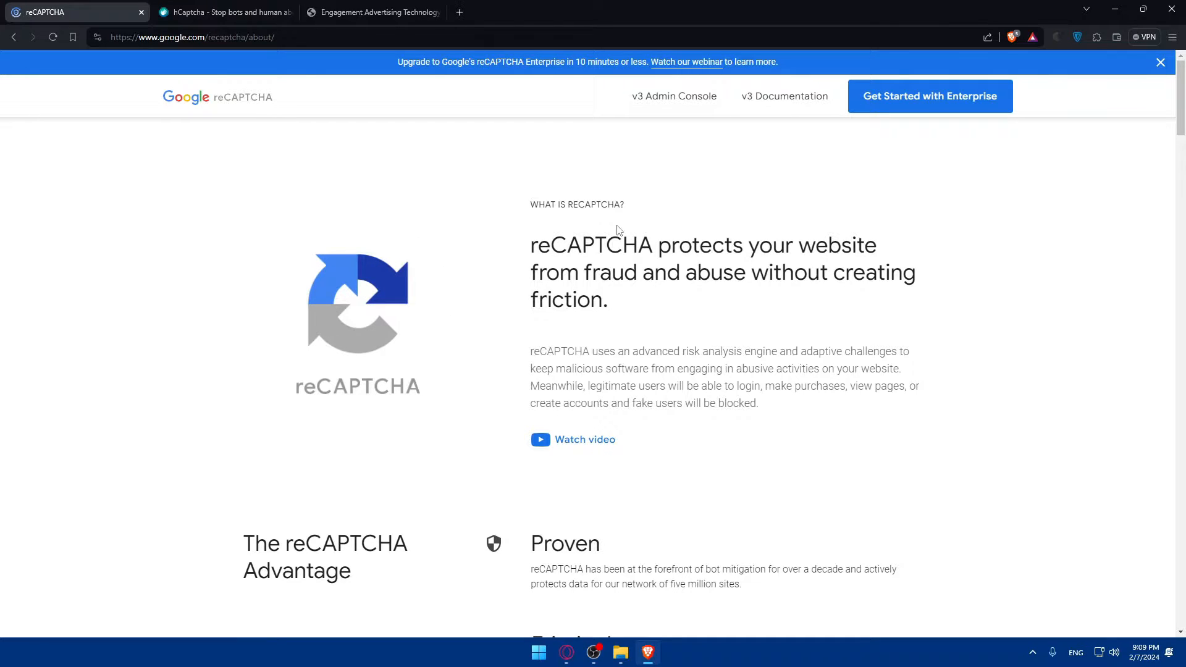
{"action": "mouse_move", "coordinate": [988, 129]}
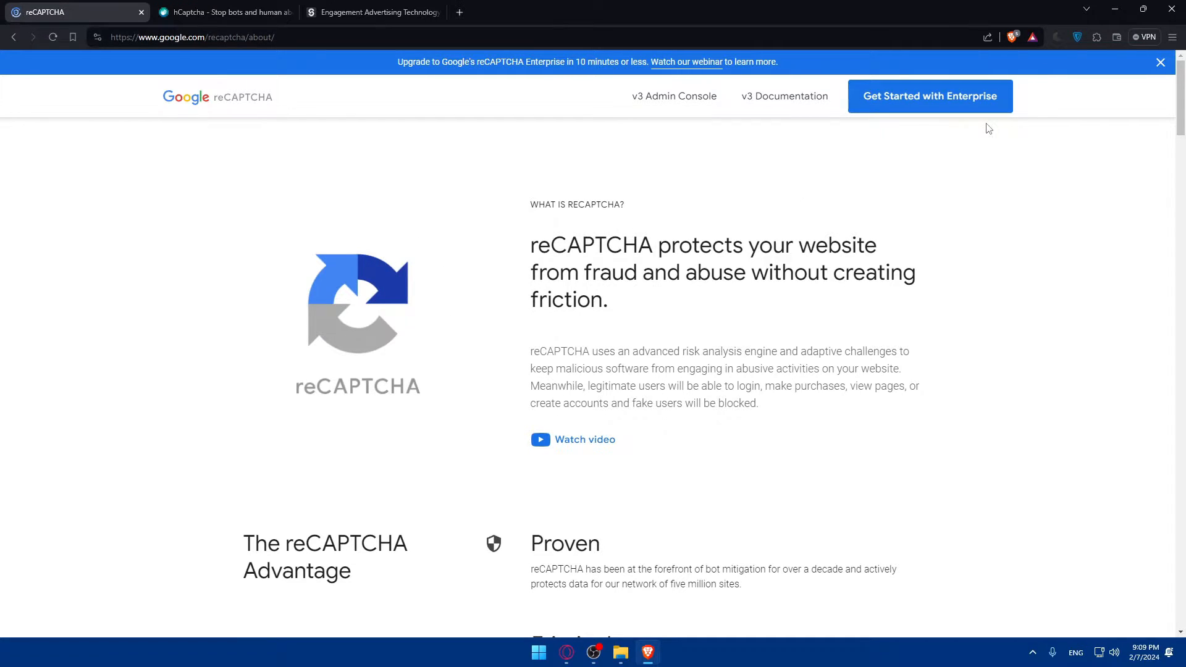
{"action": "scroll", "scroll_direction": "down", "scroll_amount": 3}
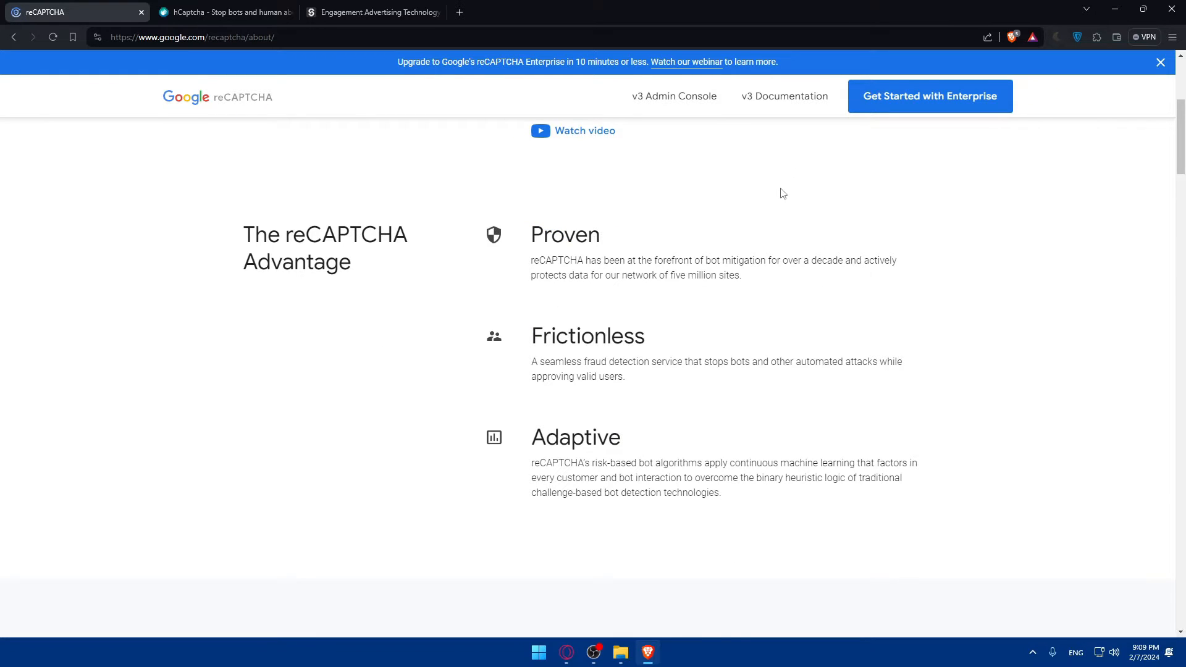
{"action": "scroll", "scroll_direction": "down", "scroll_amount": 3}
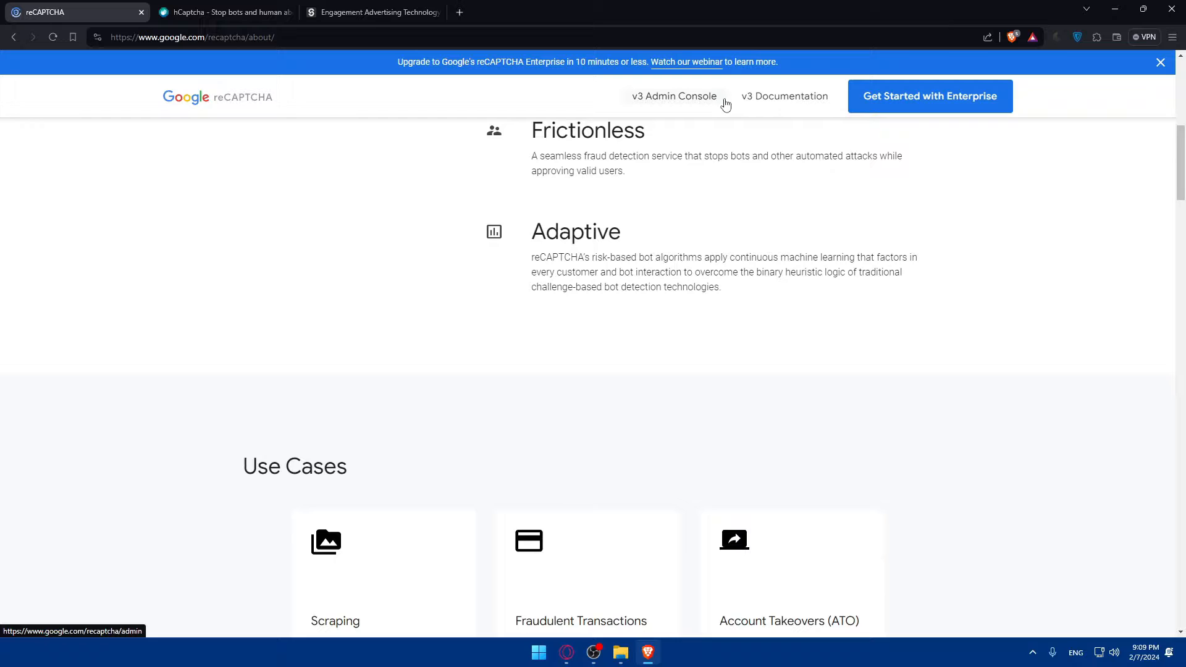
{"action": "scroll", "scroll_direction": "down", "scroll_amount": 3}
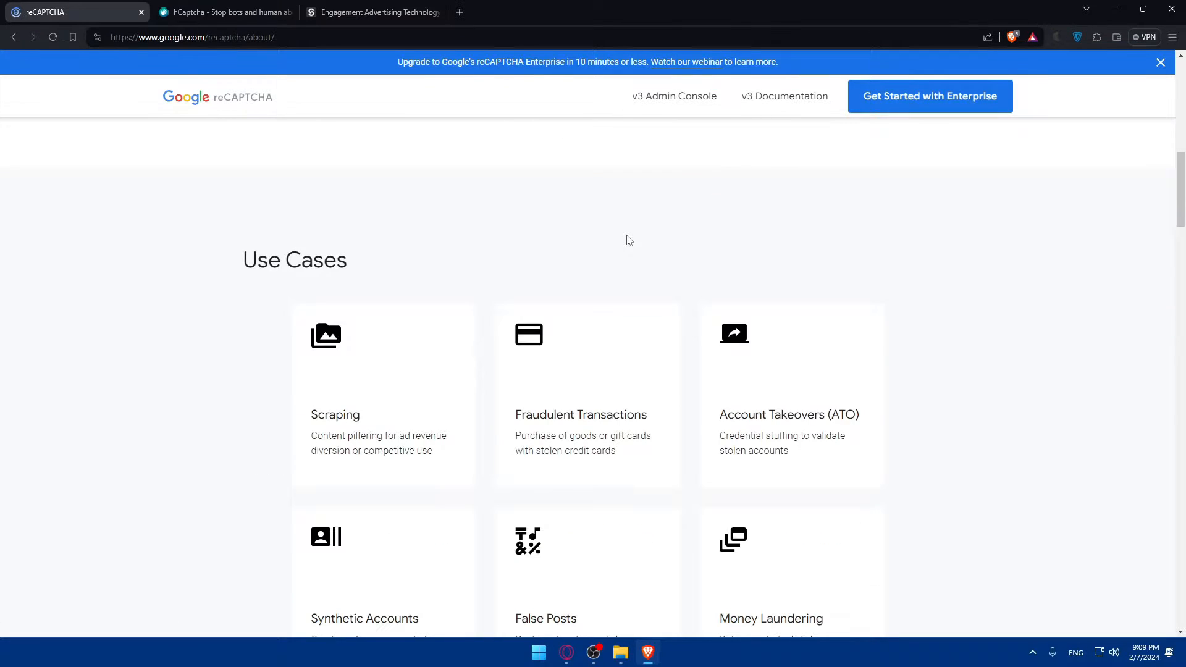
{"action": "mouse_move", "coordinate": [506, 441]}
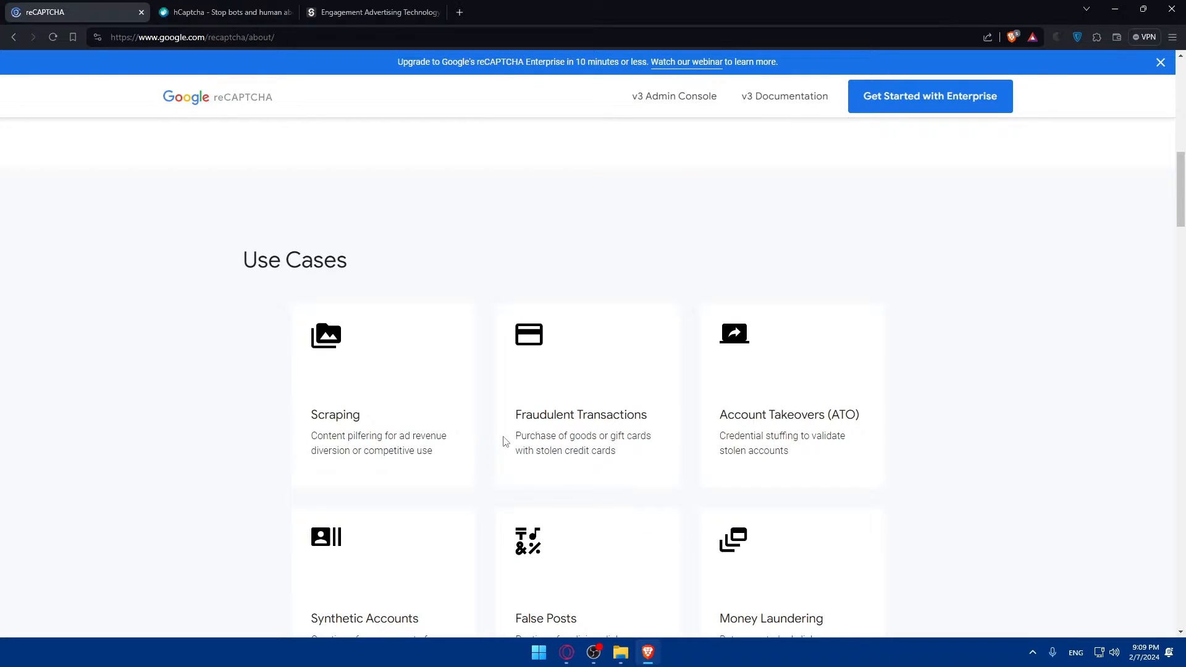
{"action": "scroll", "scroll_direction": "down", "scroll_amount": 3}
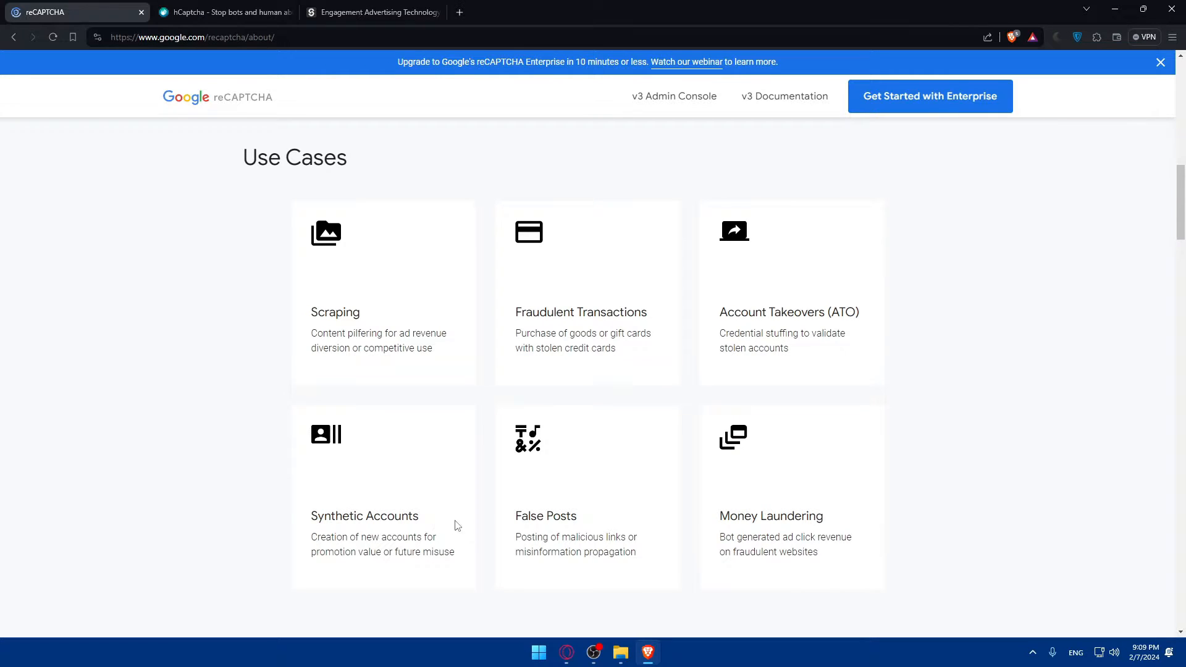
{"action": "scroll", "scroll_direction": "down", "scroll_amount": 3}
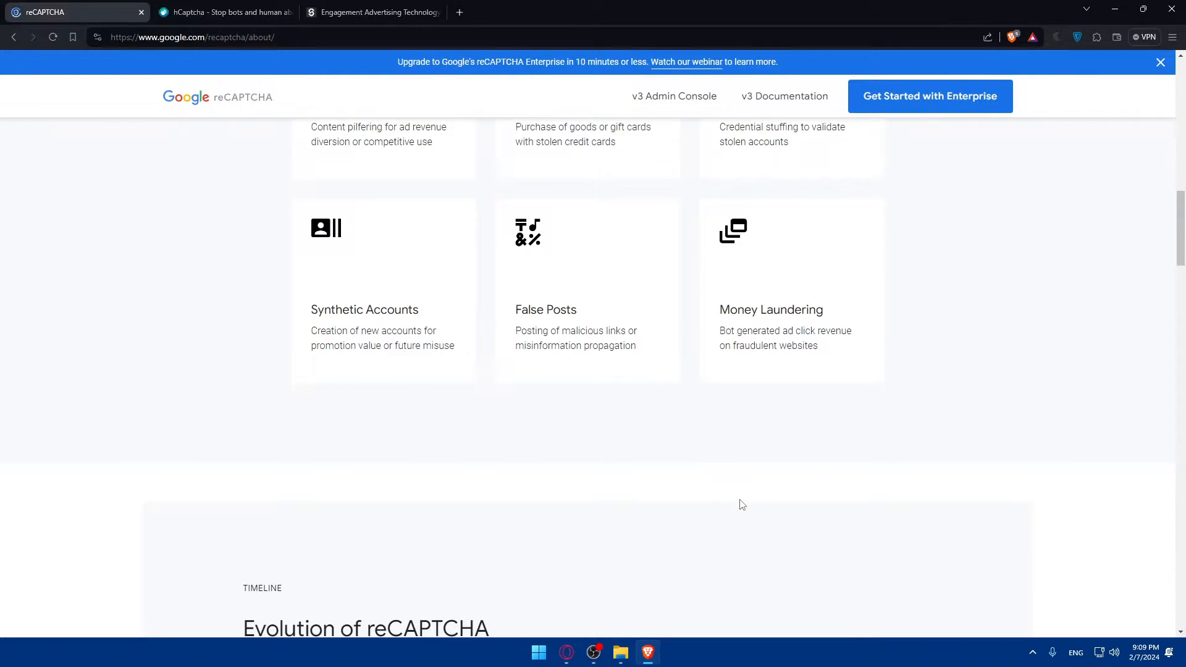
{"action": "scroll", "scroll_direction": "down", "scroll_amount": 3}
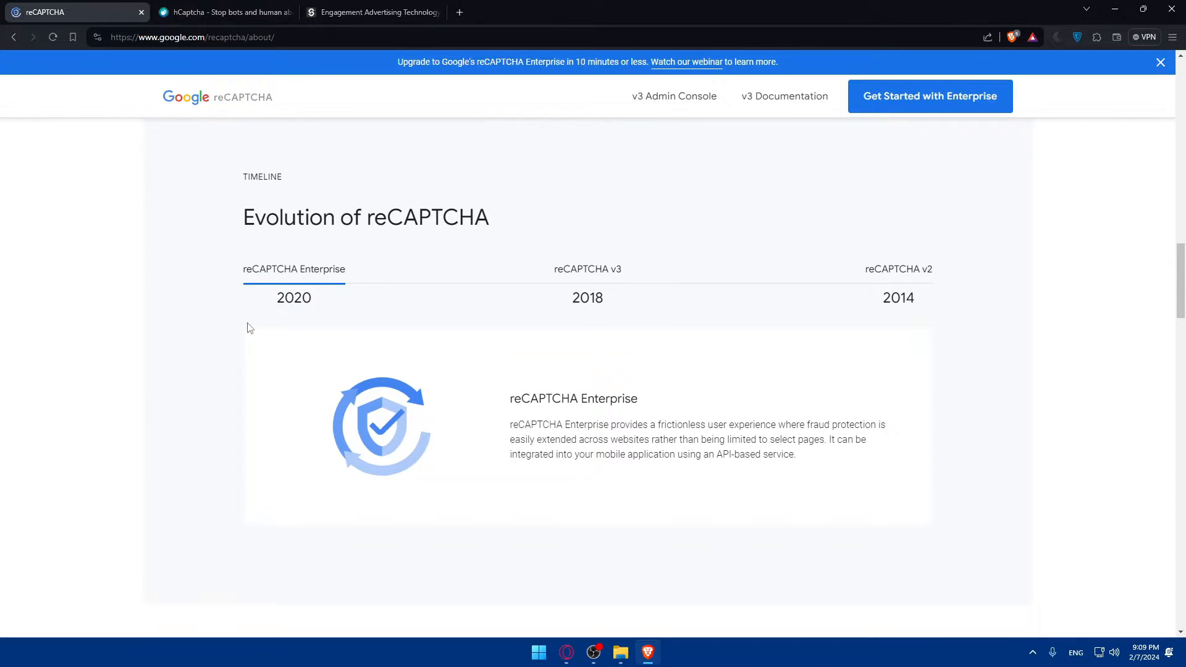
{"action": "mouse_move", "coordinate": [898, 269]}
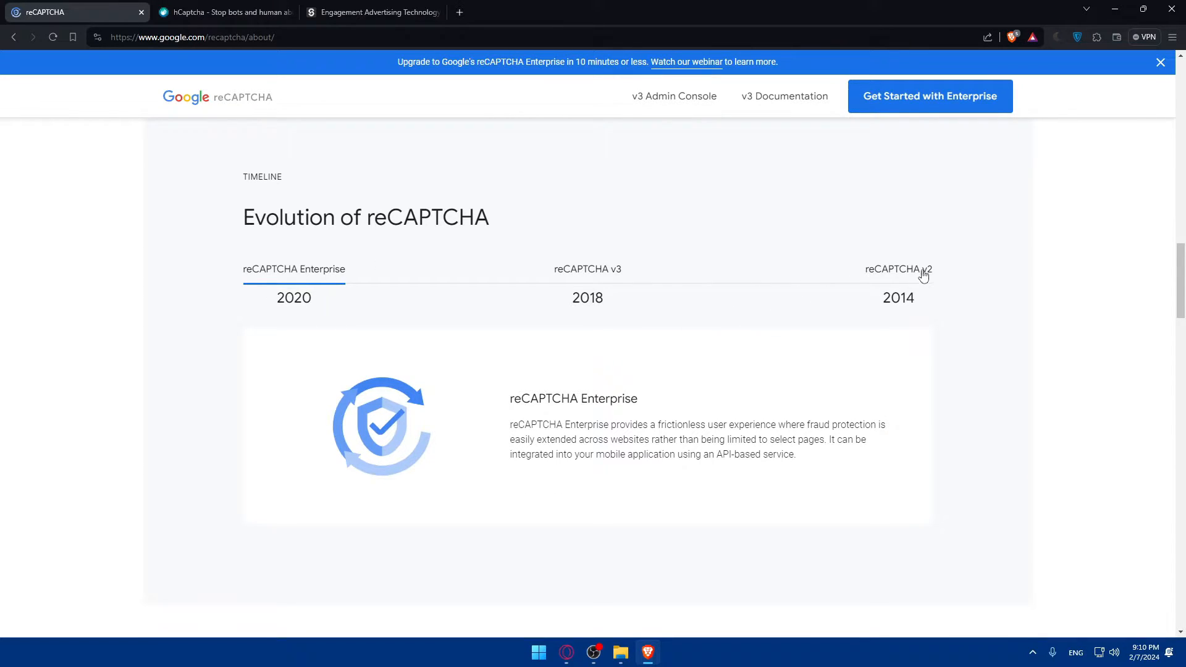
{"action": "mouse_move", "coordinate": [951, 341]}
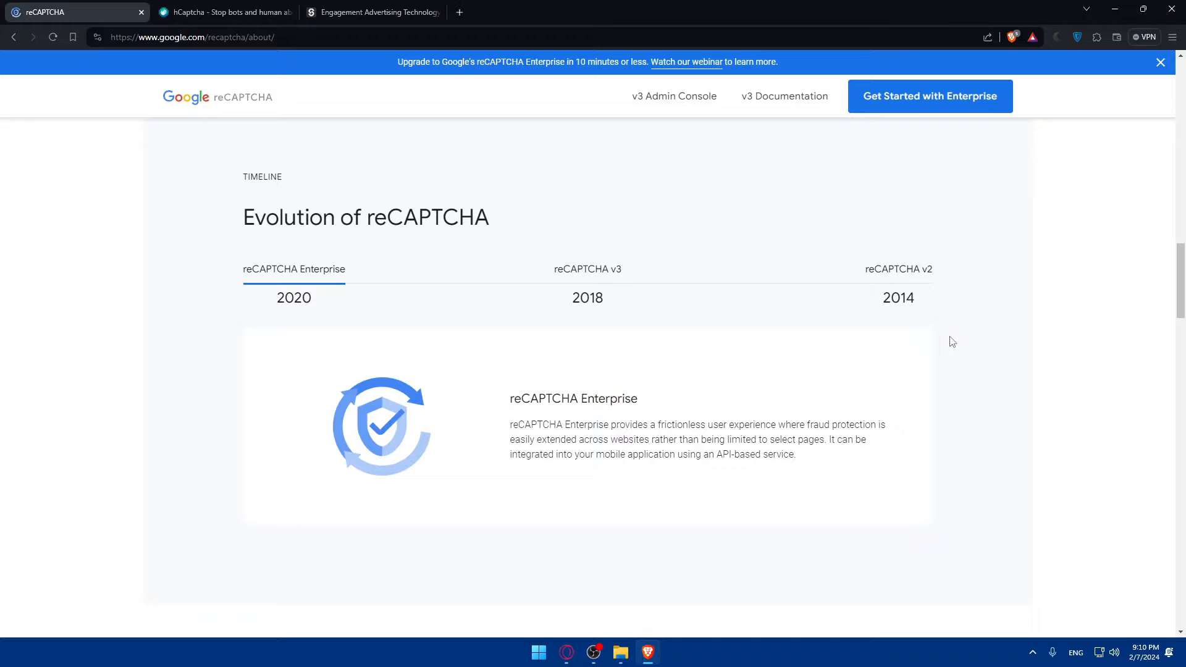
{"action": "mouse_move", "coordinate": [643, 305]}
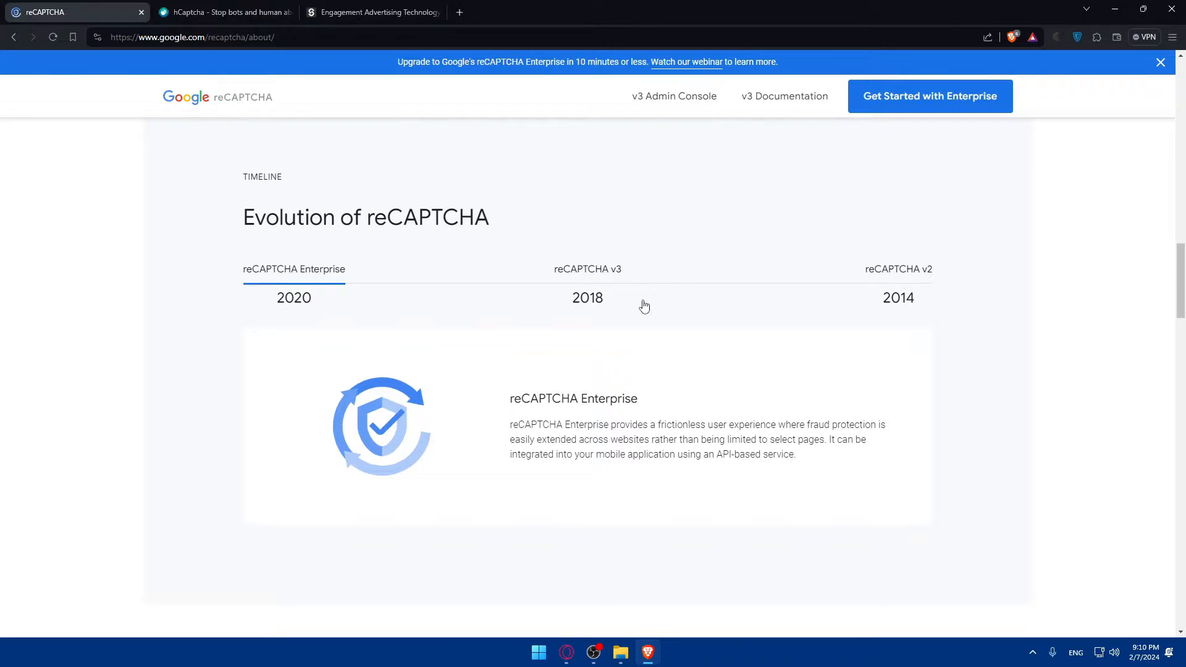
{"action": "mouse_move", "coordinate": [520, 332]}
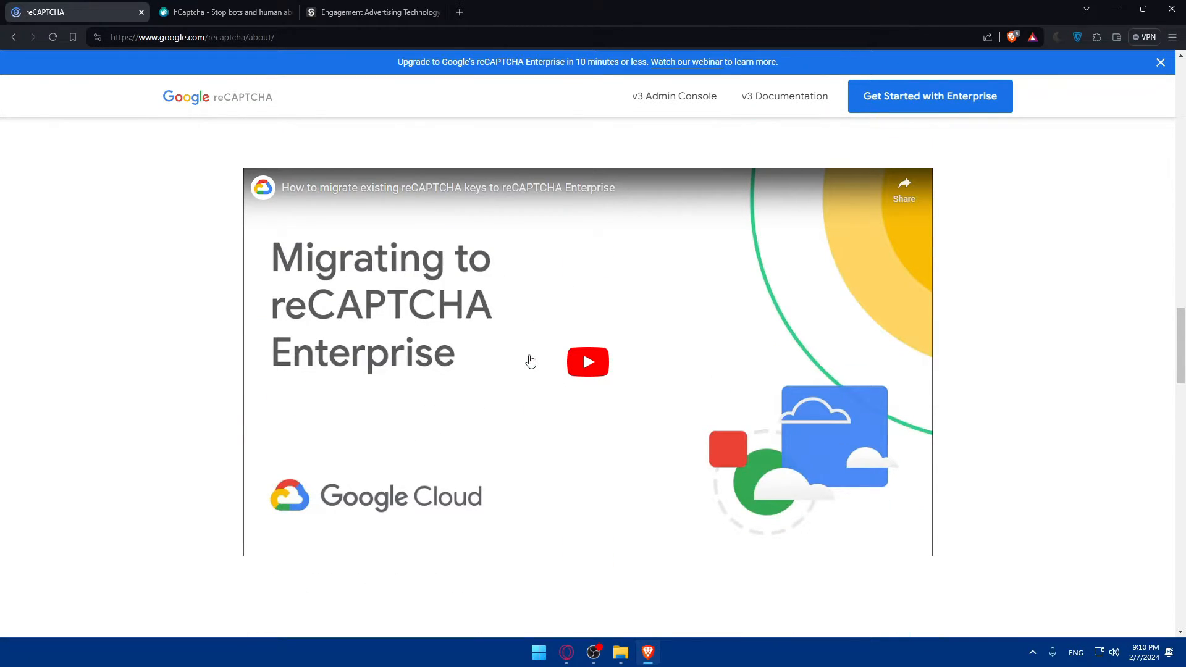
Play the reCAPTCHA Enterprise migration video and read down into the product comparison table.
{"action": "left_click", "coordinate": [588, 361]}
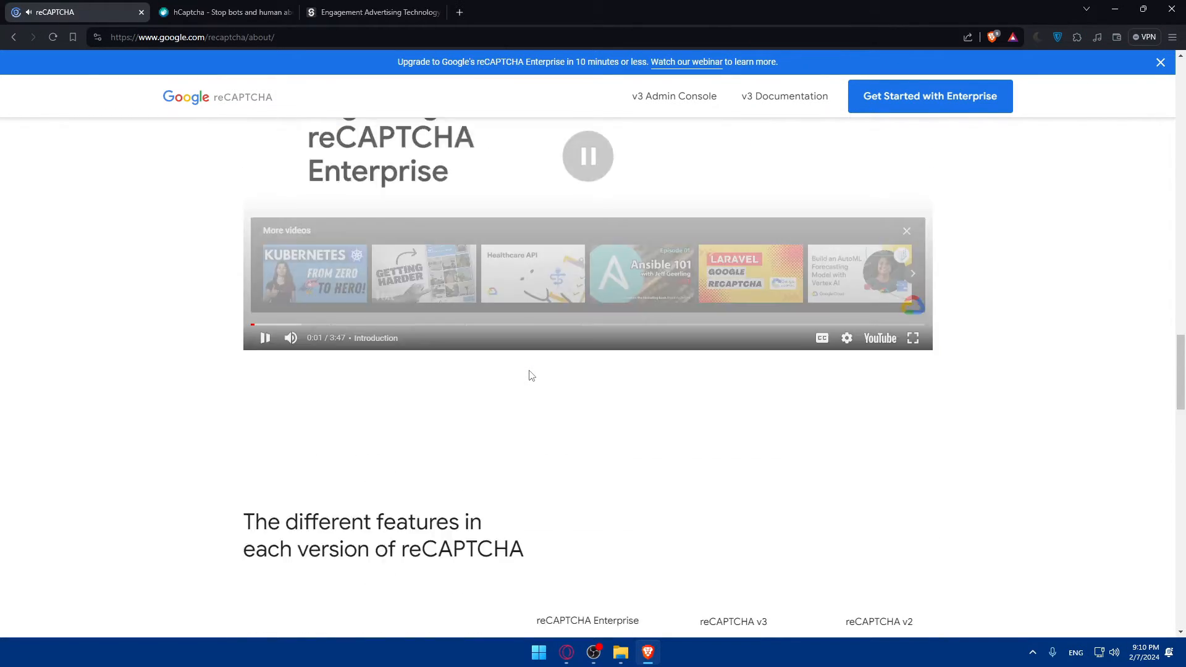
{"action": "scroll", "scroll_direction": "down", "scroll_amount": 3}
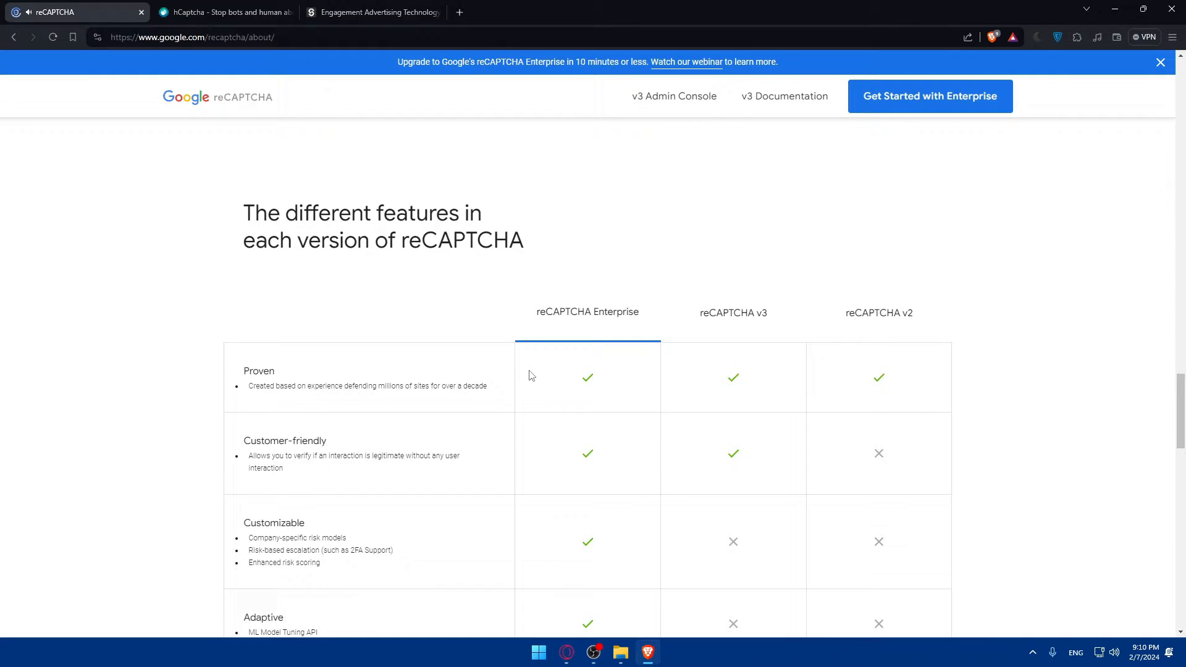
{"action": "scroll", "scroll_direction": "down", "scroll_amount": 3}
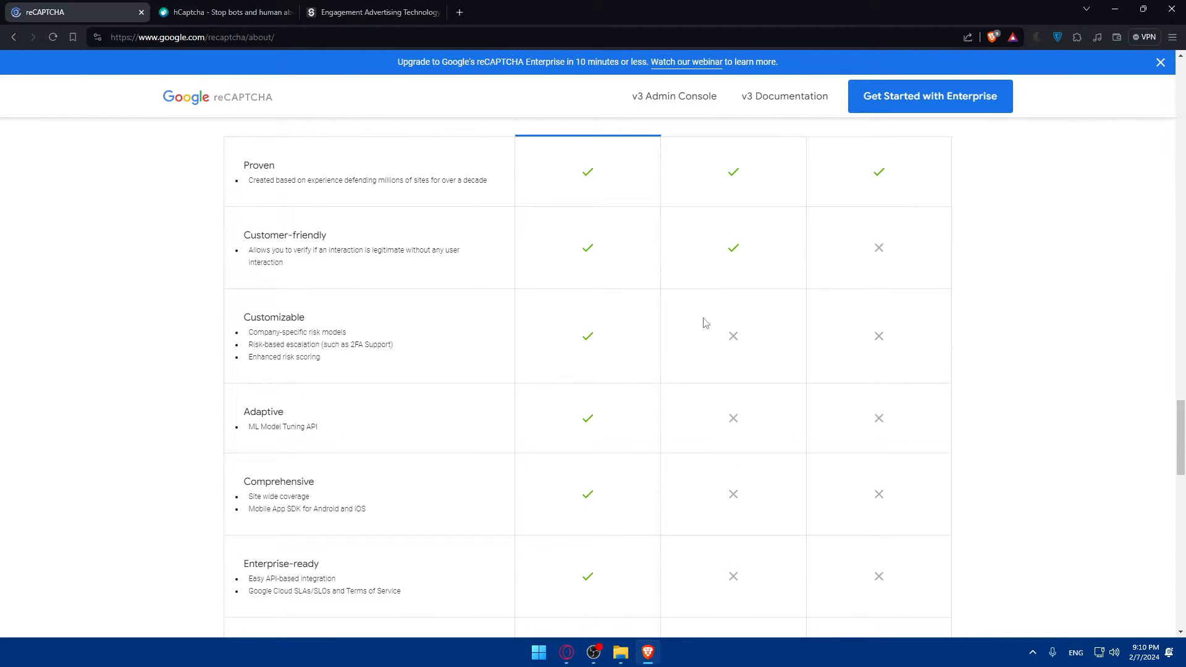
{"action": "scroll", "scroll_direction": "up", "scroll_amount": 3}
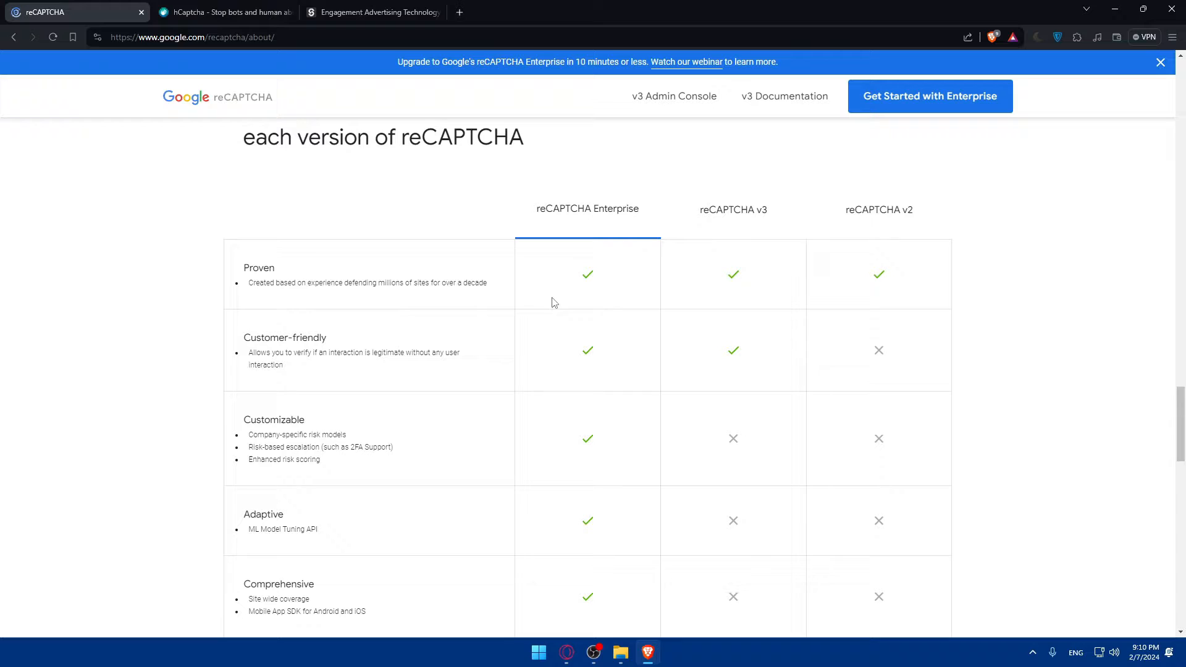
{"action": "mouse_move", "coordinate": [300, 417]}
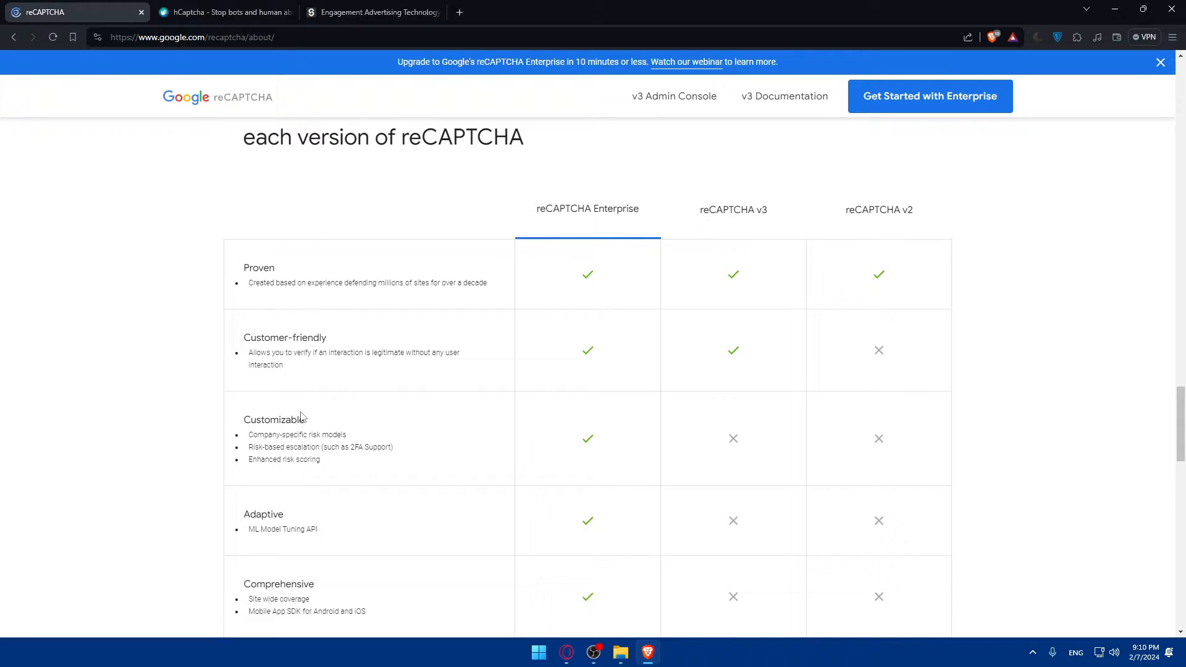
{"action": "scroll", "scroll_direction": "down", "scroll_amount": 3}
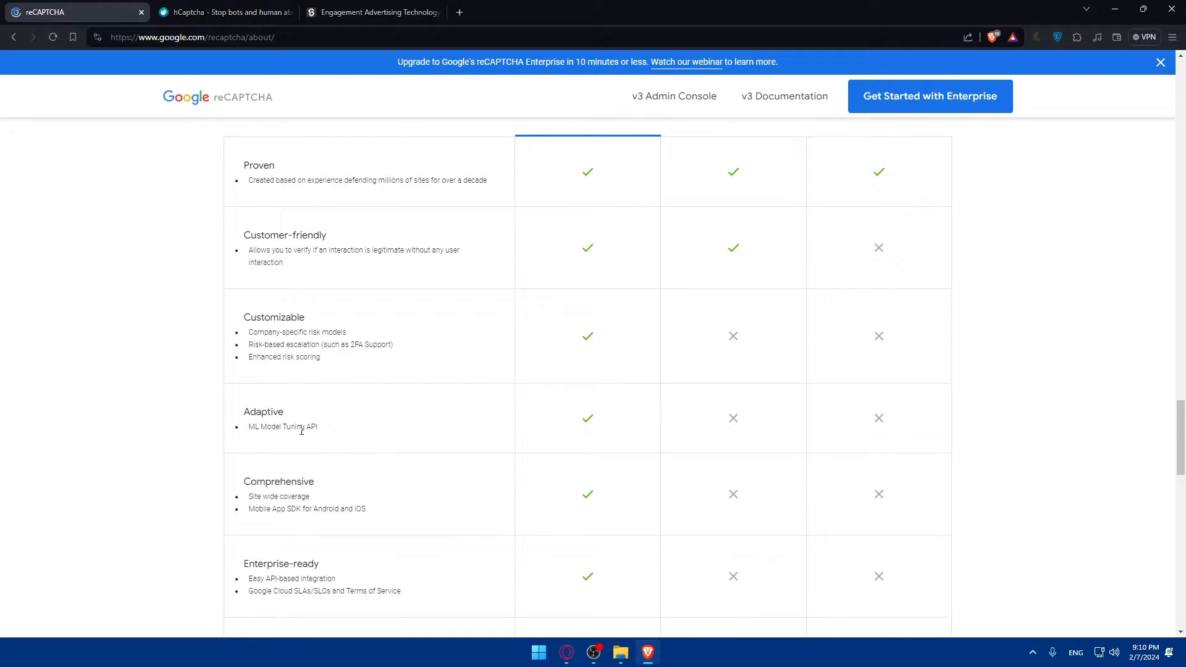
{"action": "scroll", "scroll_direction": "down", "scroll_amount": 3}
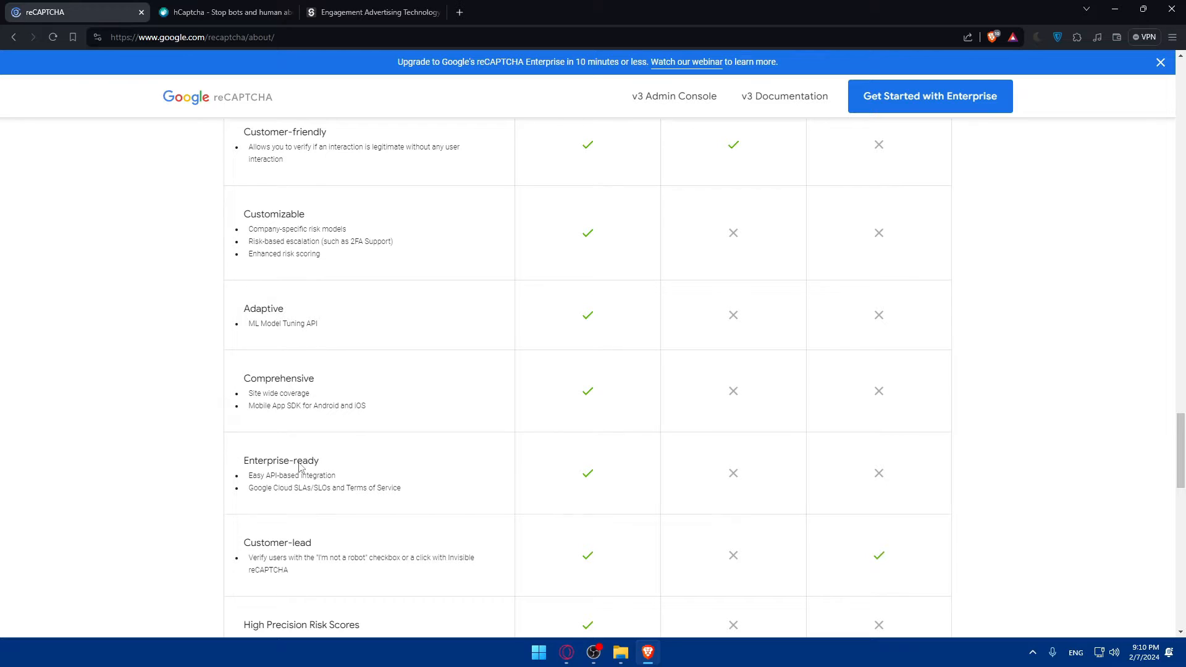
{"action": "scroll", "scroll_direction": "down", "scroll_amount": 3}
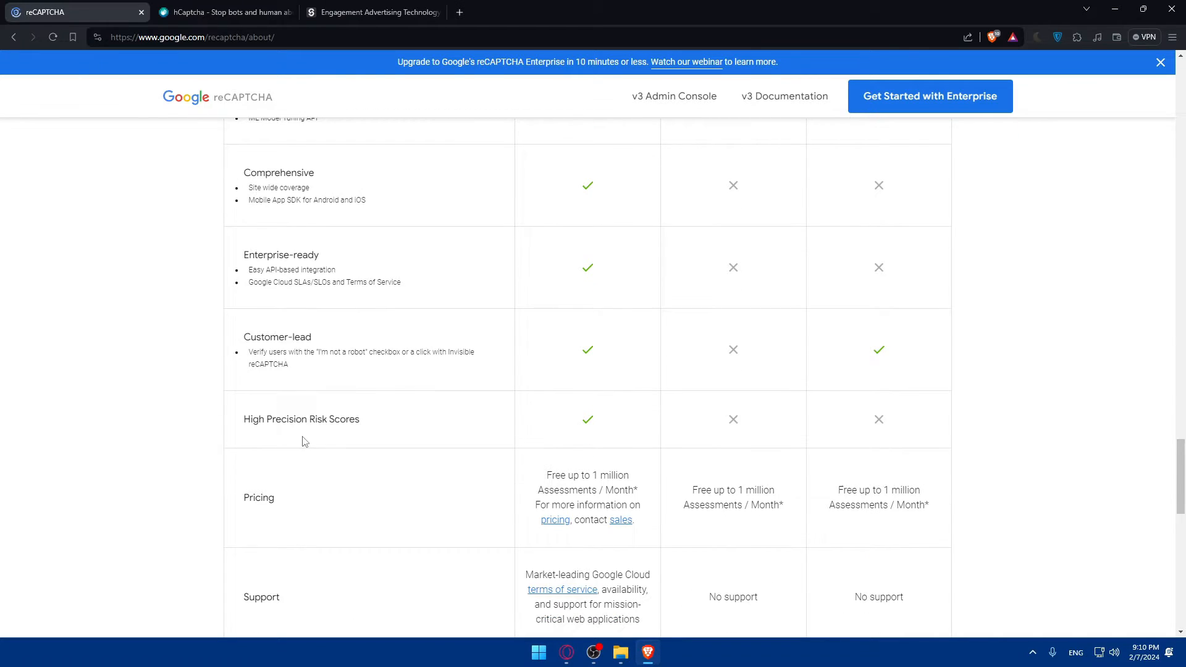
{"action": "scroll", "scroll_direction": "down", "scroll_amount": 3}
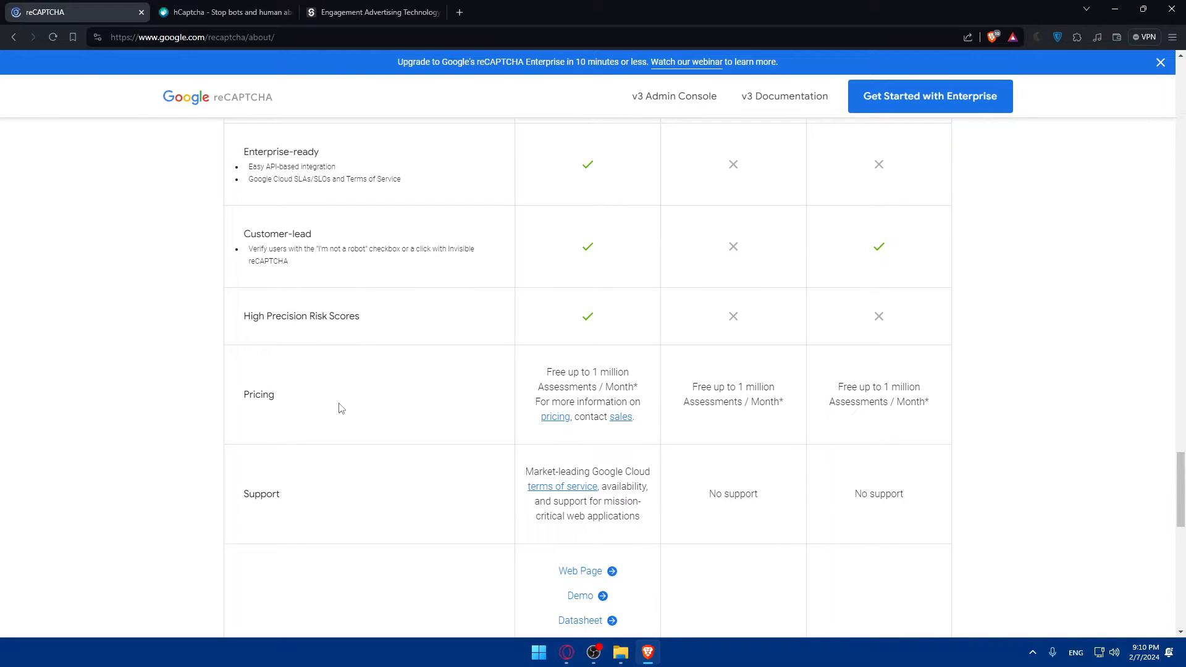
{"action": "mouse_move", "coordinate": [463, 413]}
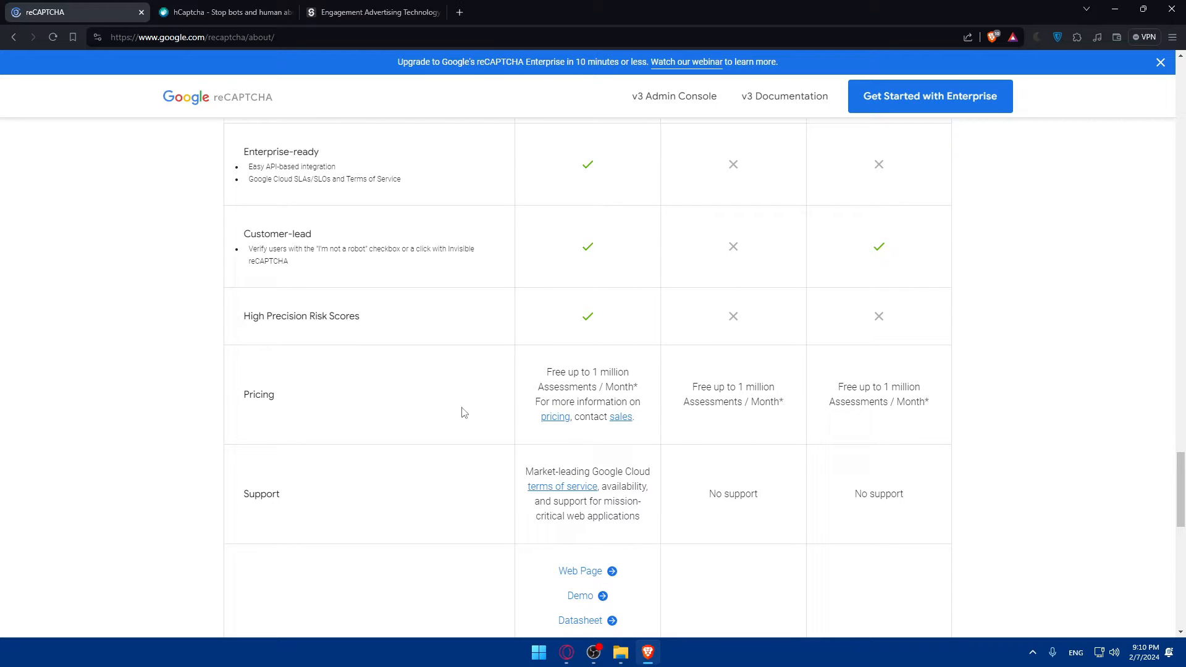
{"action": "mouse_move", "coordinate": [577, 401]}
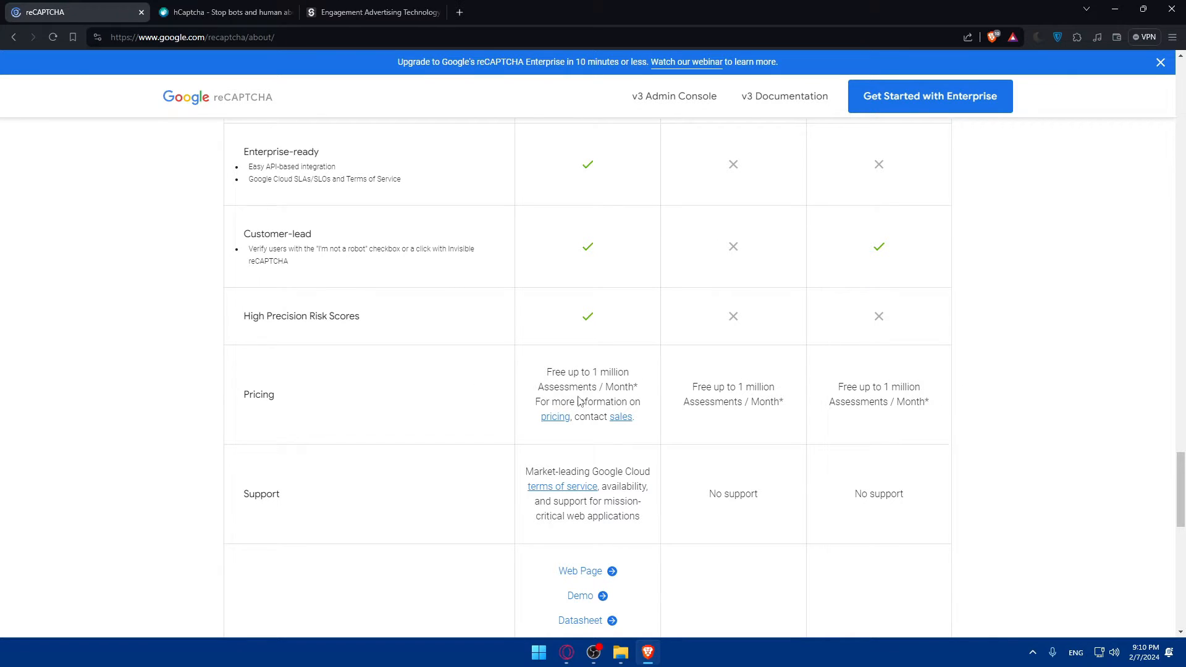
{"action": "mouse_move", "coordinate": [648, 419]}
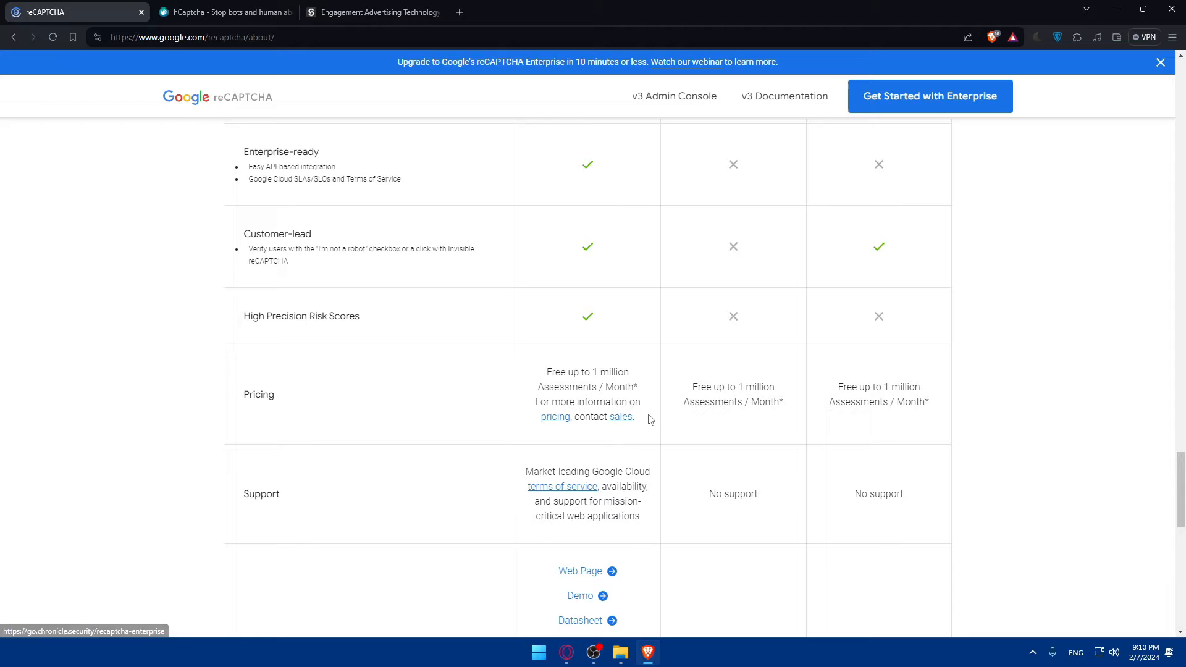
{"action": "mouse_move", "coordinate": [600, 384]}
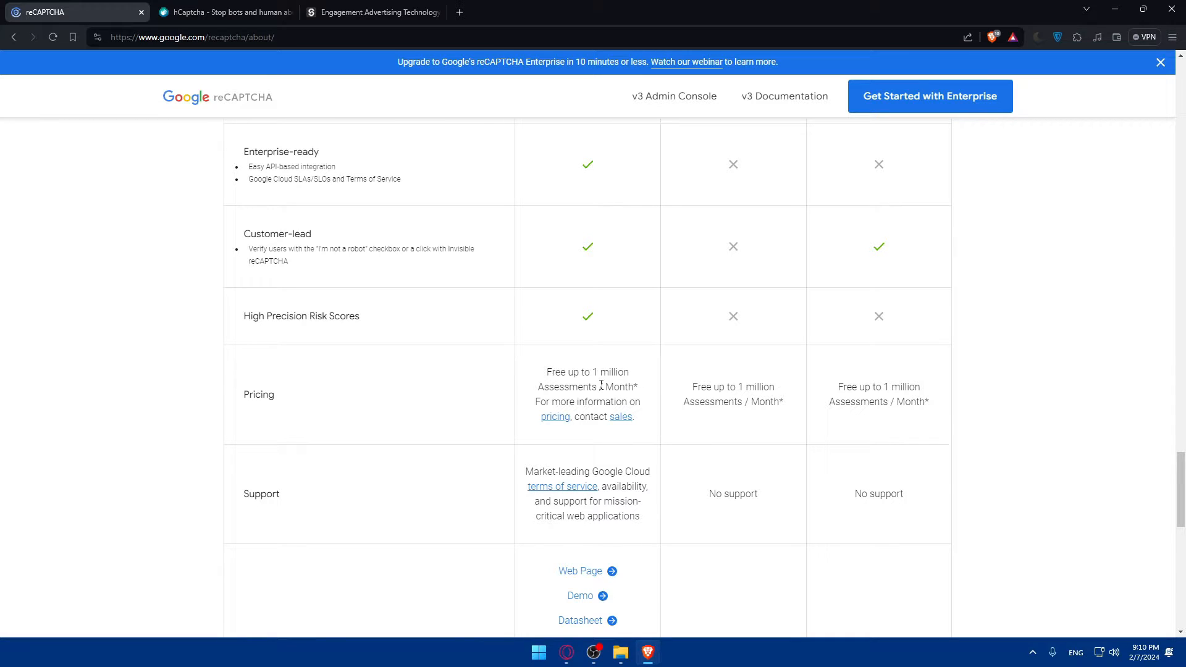
Read the comparison table to its pricing, support and trial rows, then switch to the hCaptcha tab.
{"action": "scroll", "scroll_direction": "down", "scroll_amount": 3}
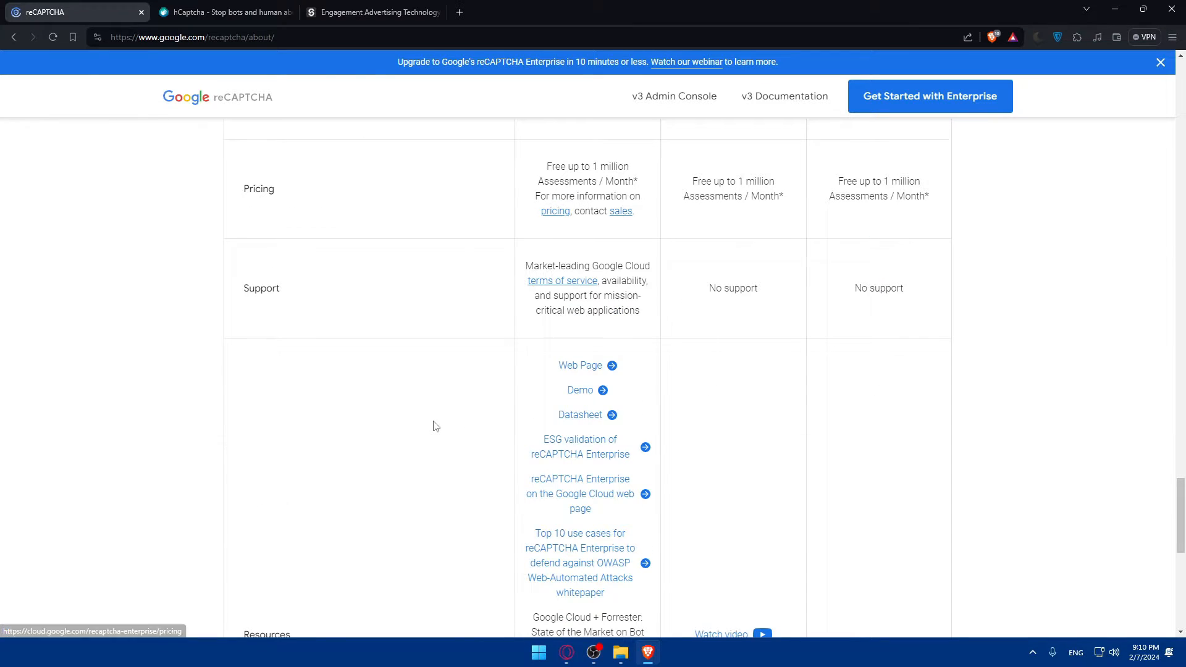
{"action": "scroll", "scroll_direction": "down", "scroll_amount": 3}
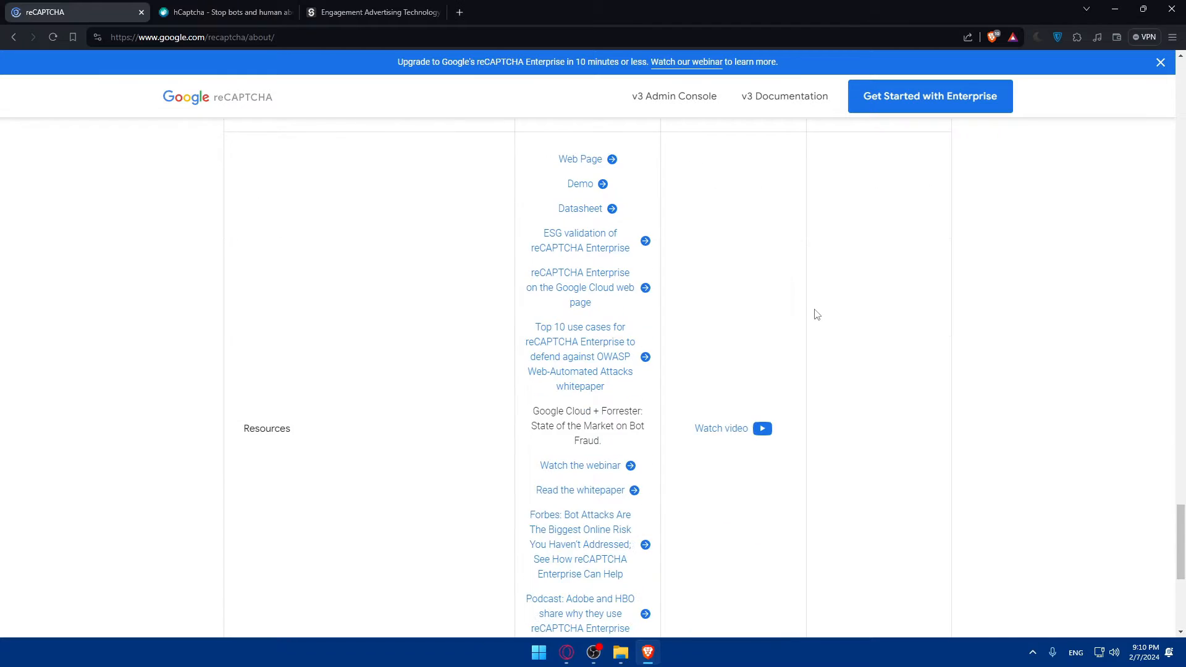
{"action": "scroll", "scroll_direction": "down", "scroll_amount": 3}
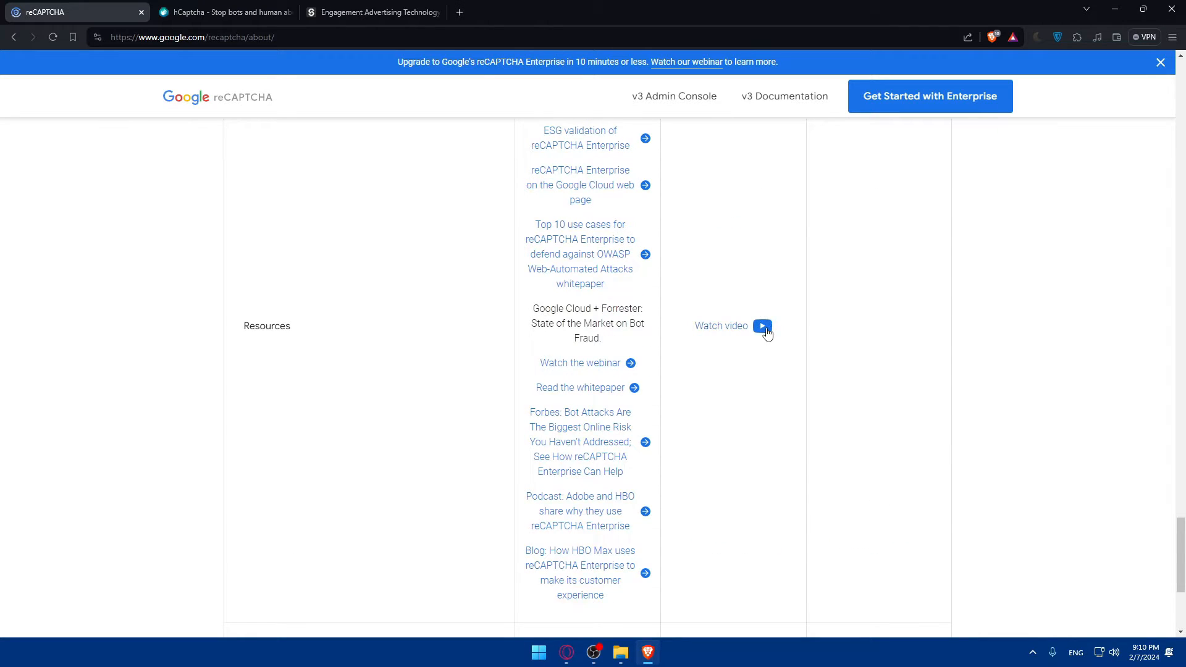
{"action": "scroll", "scroll_direction": "down", "scroll_amount": 3}
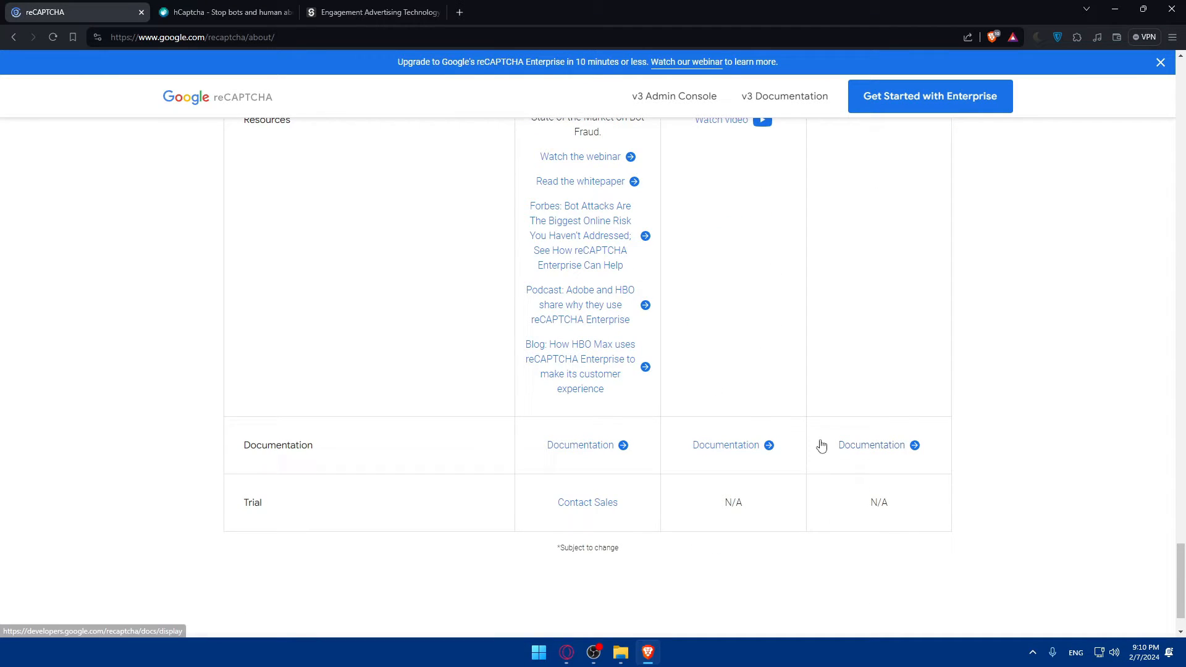
{"action": "scroll", "scroll_direction": "up", "scroll_amount": 3}
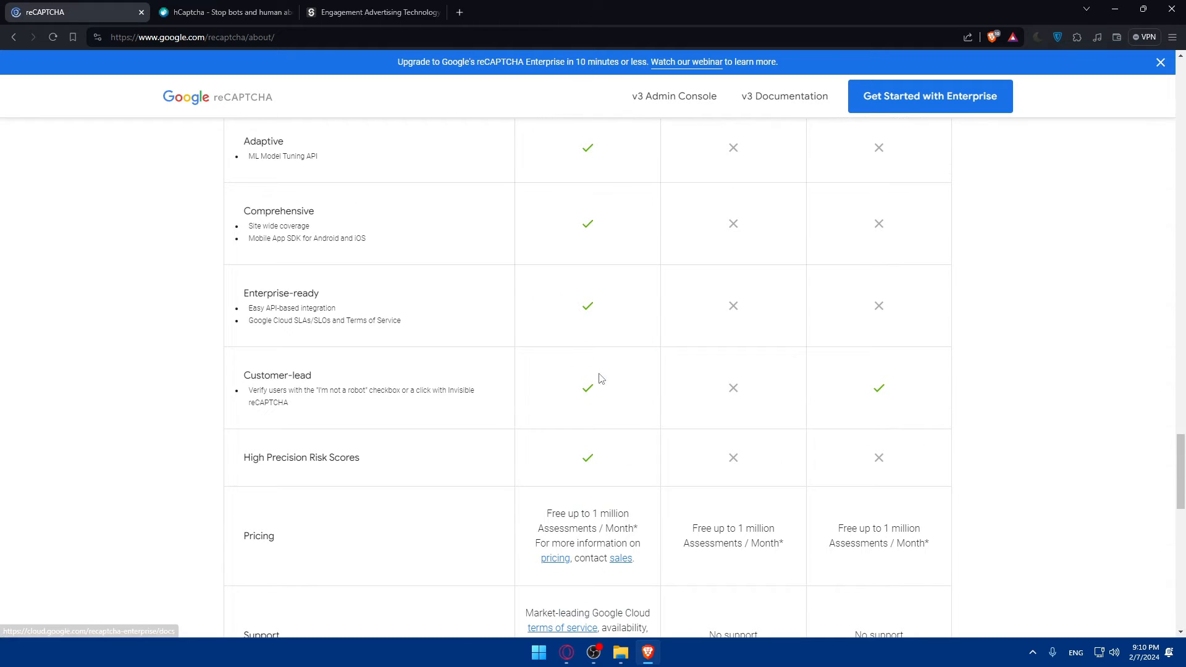
{"action": "left_click", "coordinate": [224, 13]}
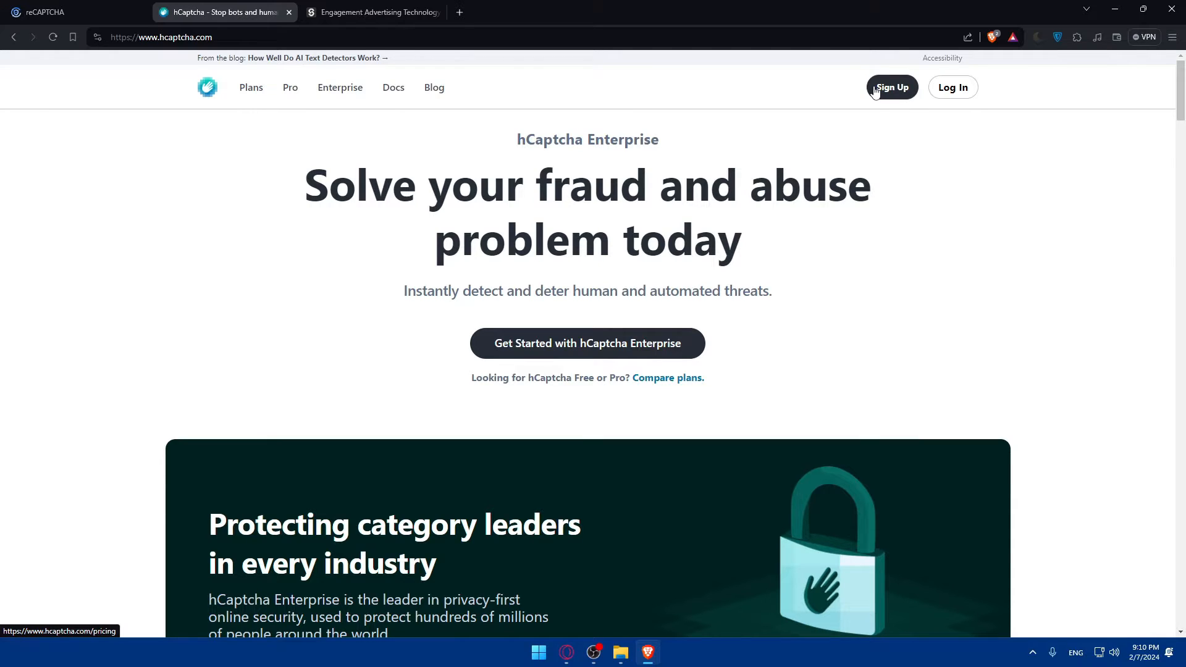
View hCaptcha pricing, choose 'Add hCaptcha to my website or app', then switch to Solve Media.
{"action": "left_click", "coordinate": [667, 378]}
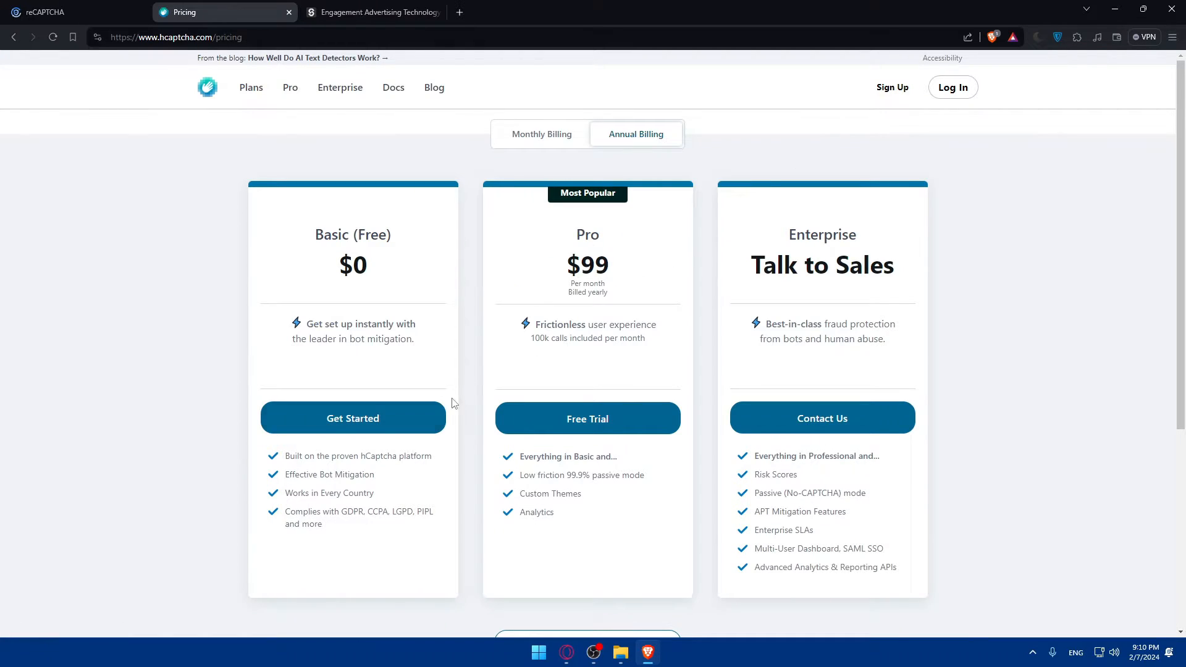
{"action": "mouse_move", "coordinate": [317, 360]}
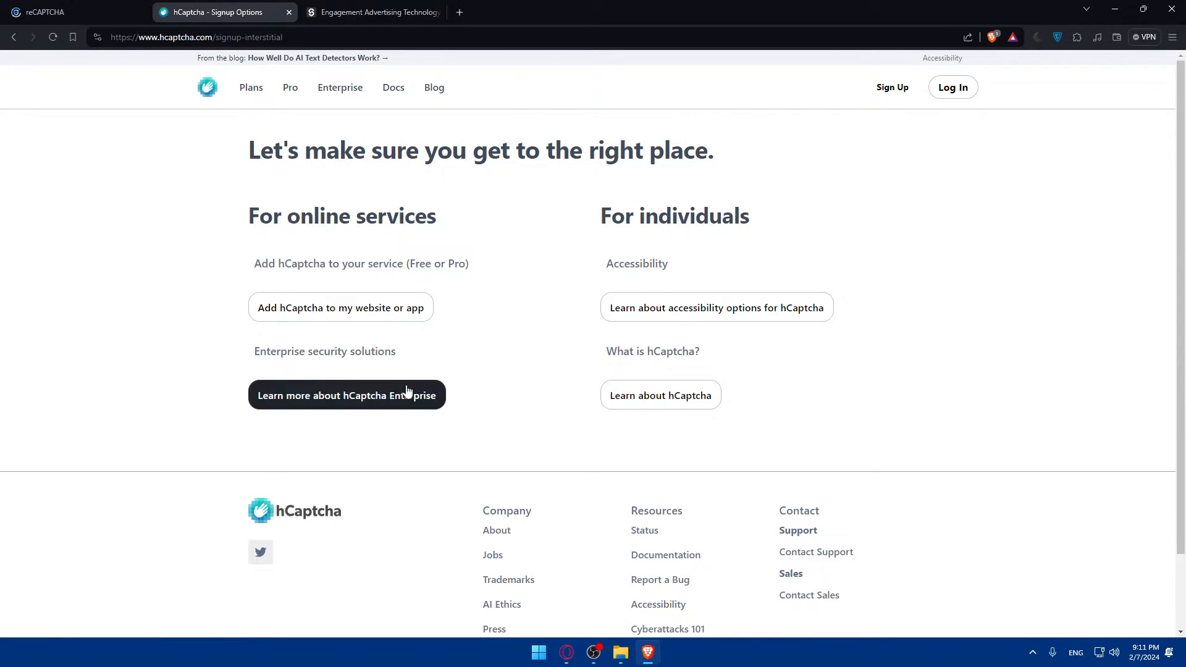
{"action": "mouse_move", "coordinate": [662, 206]}
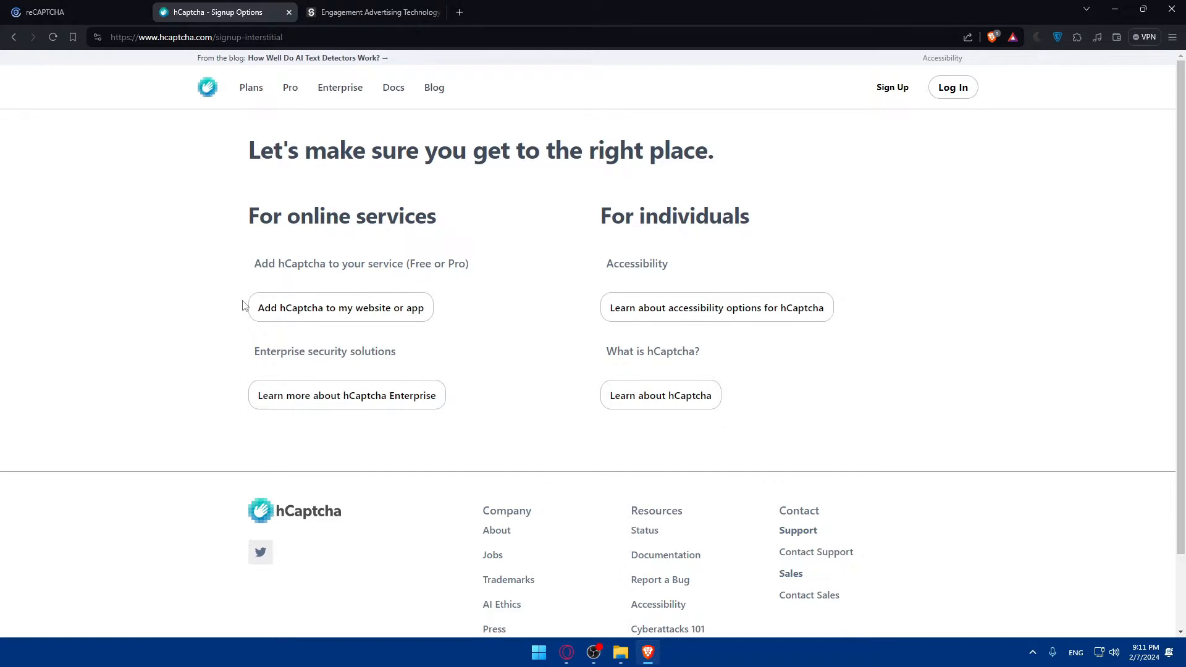
{"action": "left_click", "coordinate": [341, 307]}
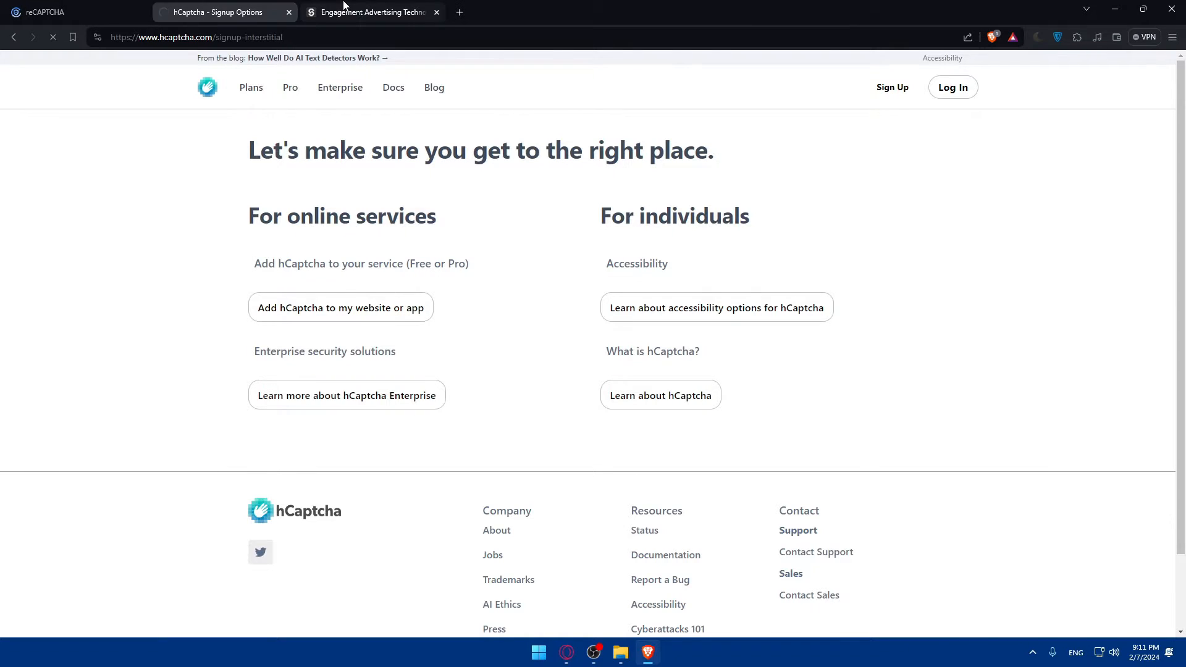
{"action": "left_click", "coordinate": [370, 12]}
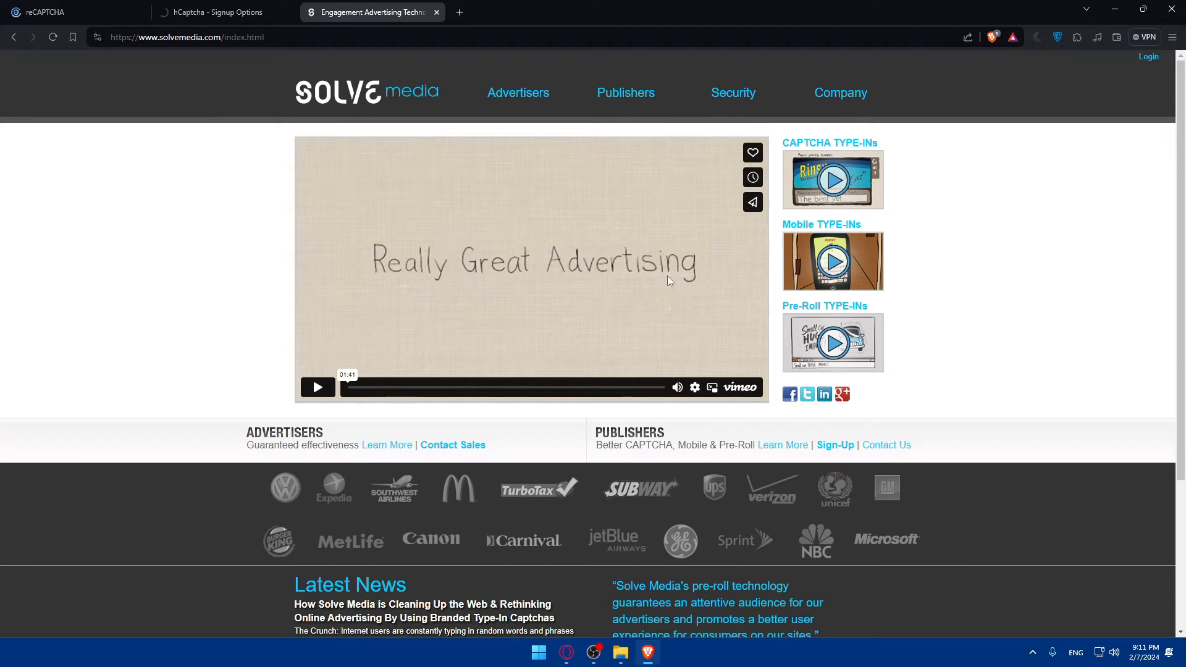
Skim the Solve Media video and open the Solve Media login page.
{"action": "left_click", "coordinate": [318, 386]}
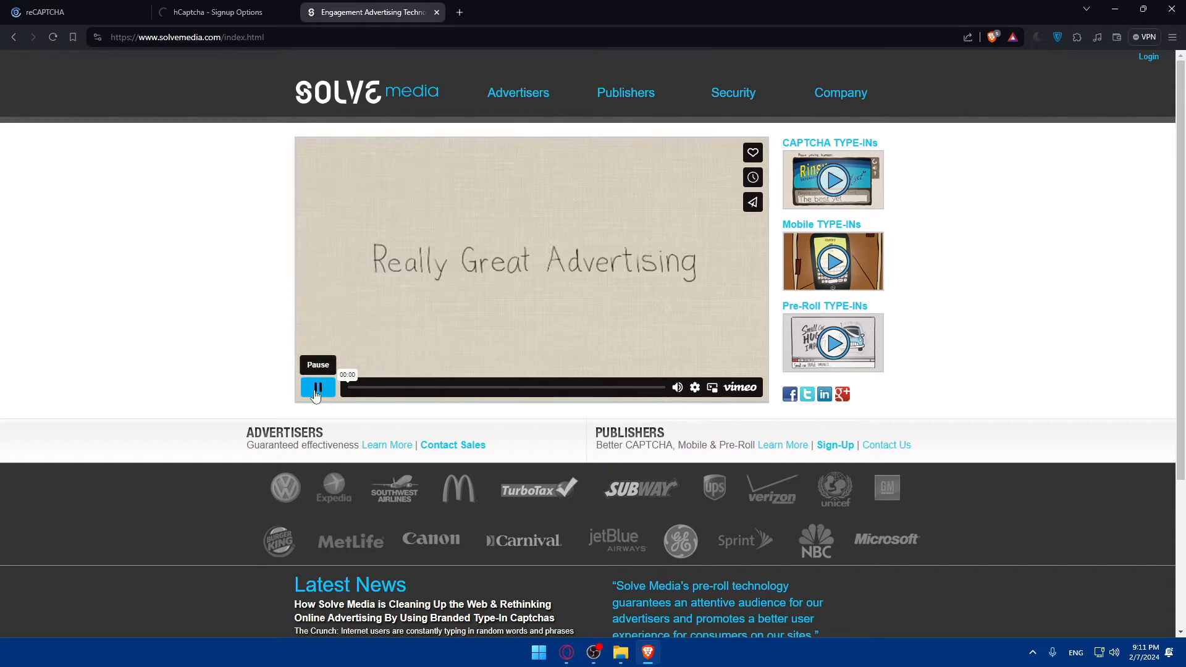
{"action": "left_click", "coordinate": [474, 387]}
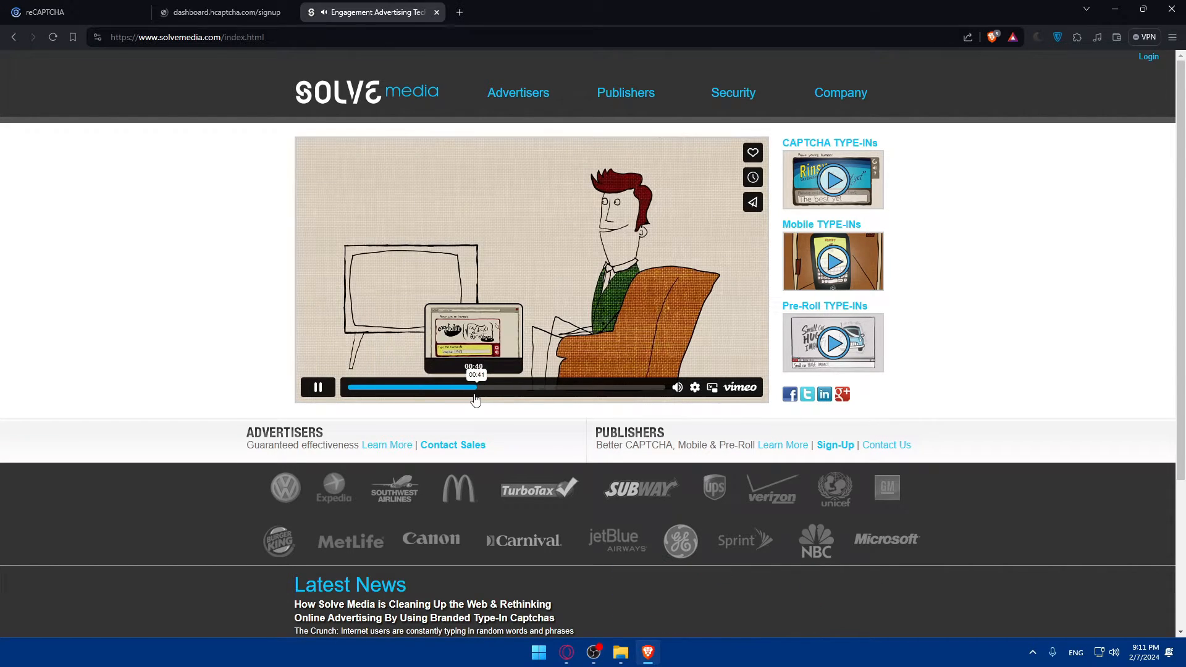
{"action": "left_click", "coordinate": [632, 387]}
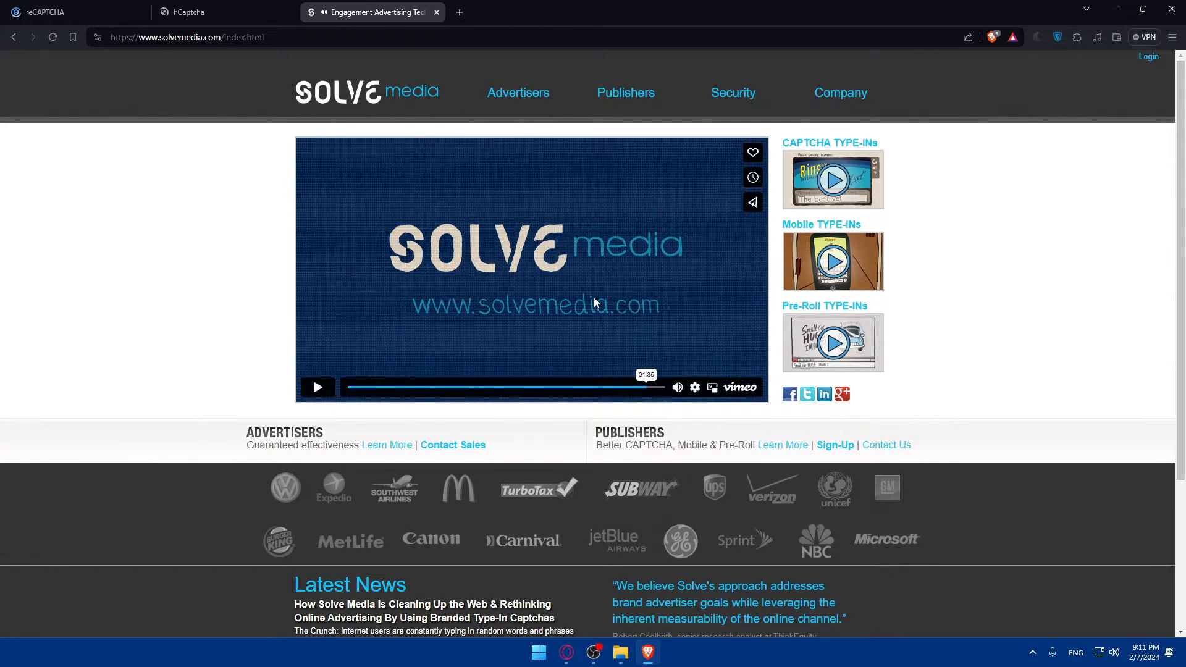
{"action": "mouse_move", "coordinate": [503, 128]}
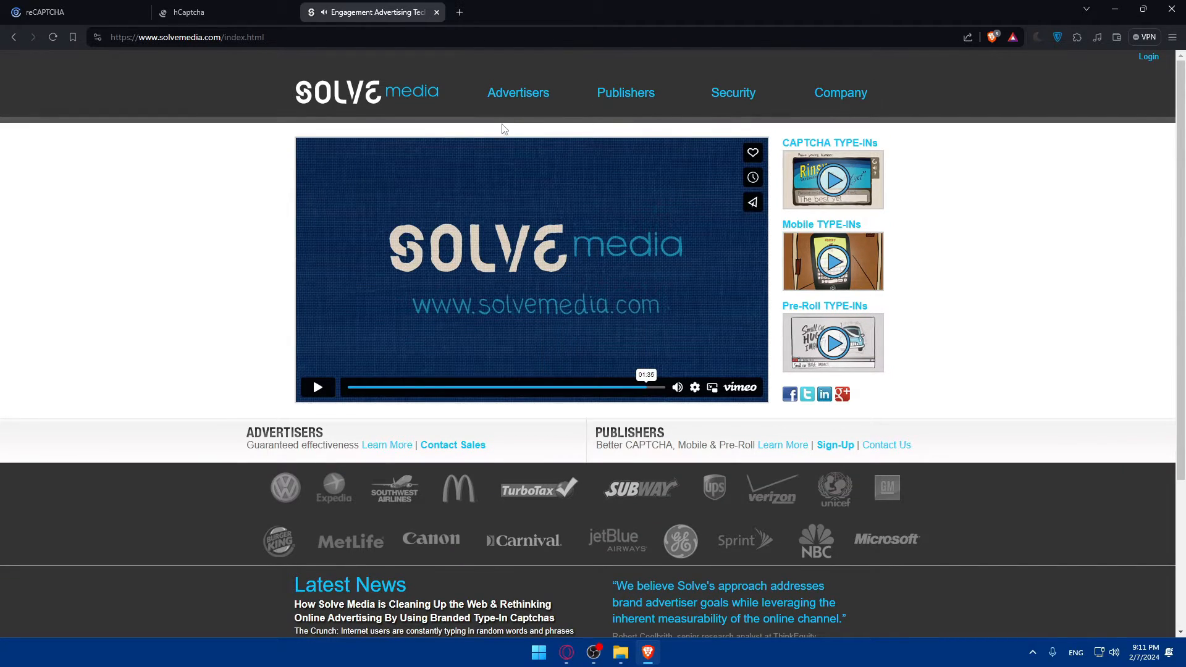
{"action": "left_click", "coordinate": [1148, 57]}
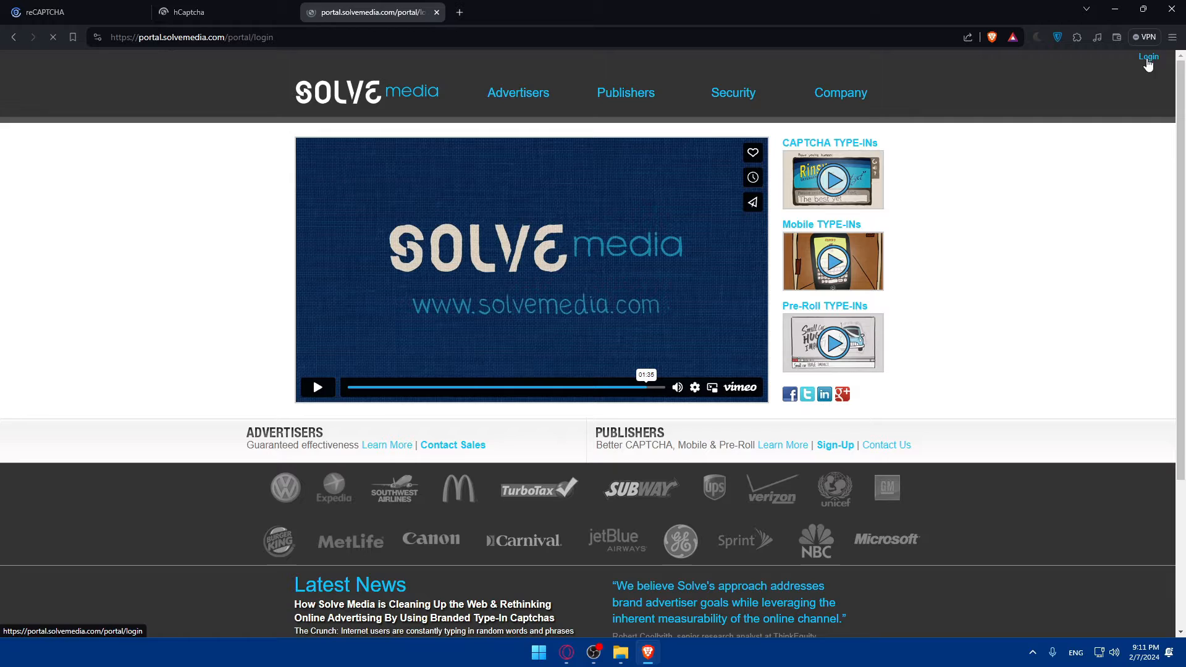
{"action": "left_click", "coordinate": [1148, 57]}
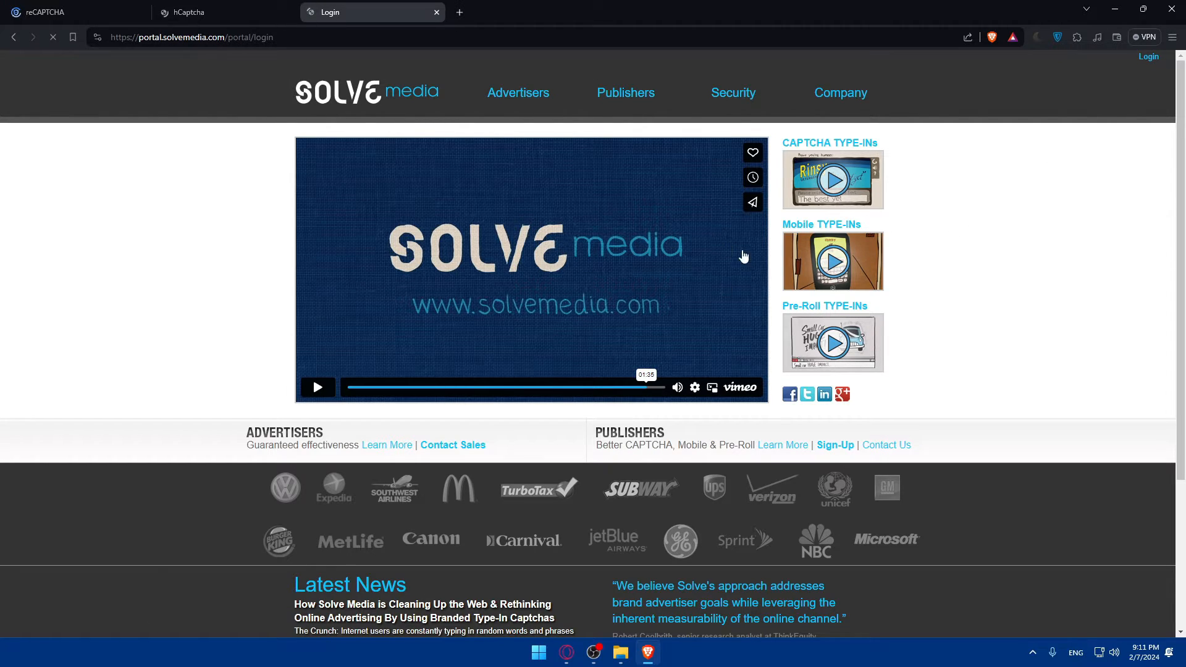
{"action": "left_click", "coordinate": [46, 11]}
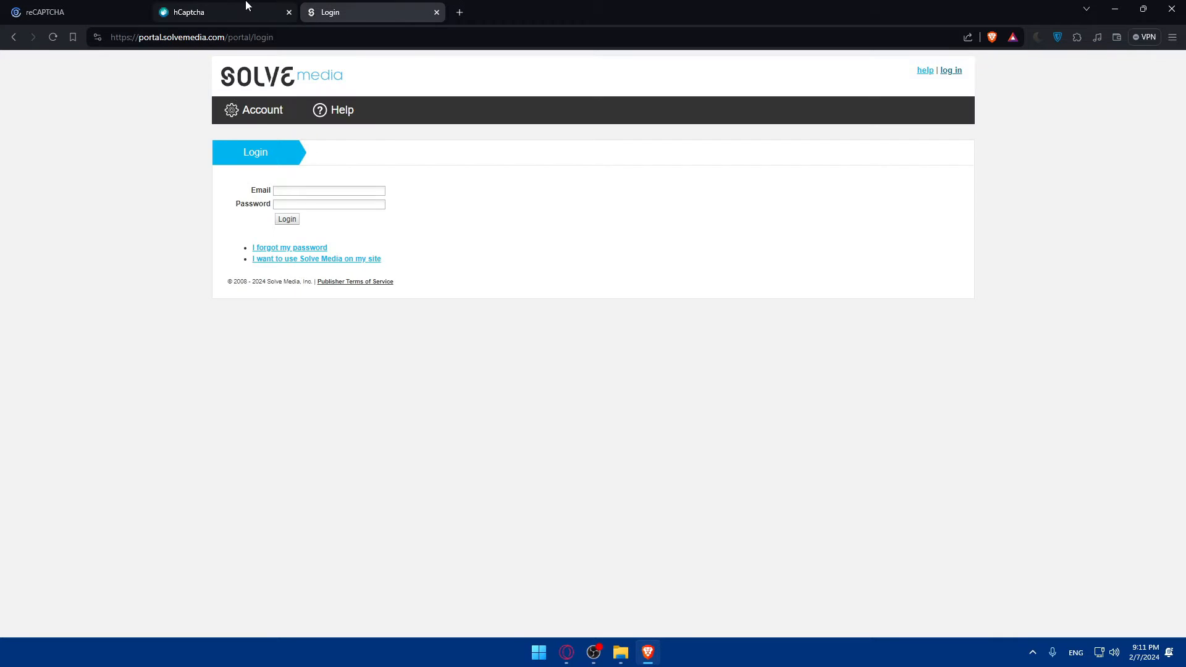
{"action": "mouse_move", "coordinate": [331, 214]}
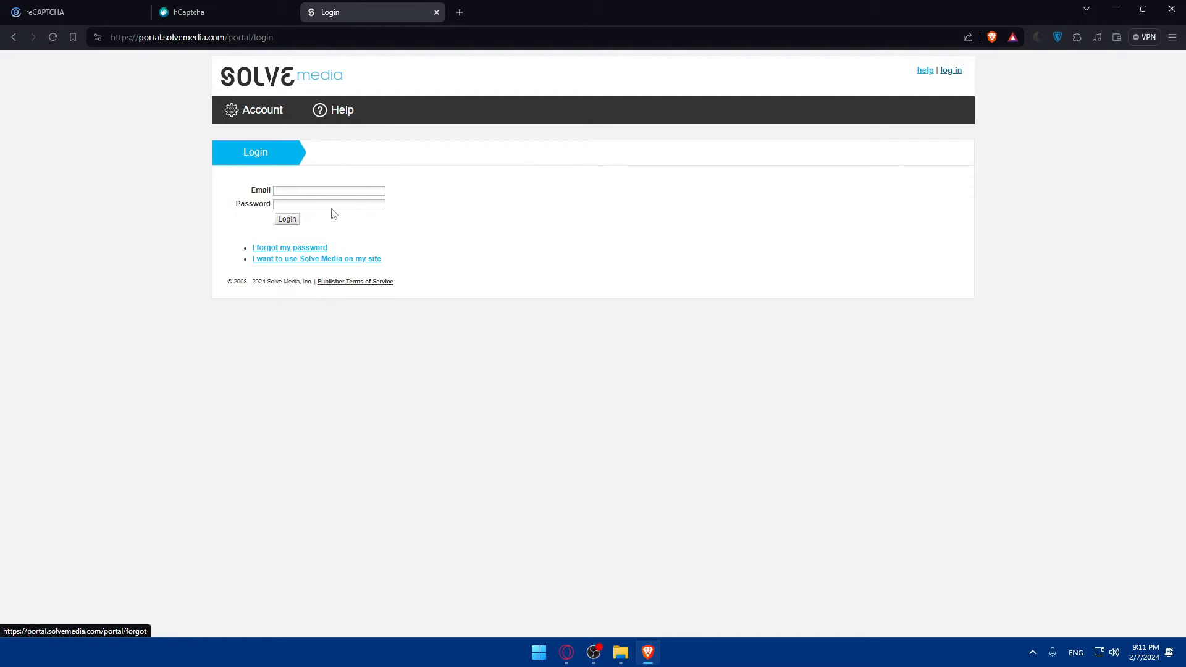
{"action": "mouse_move", "coordinate": [321, 230]}
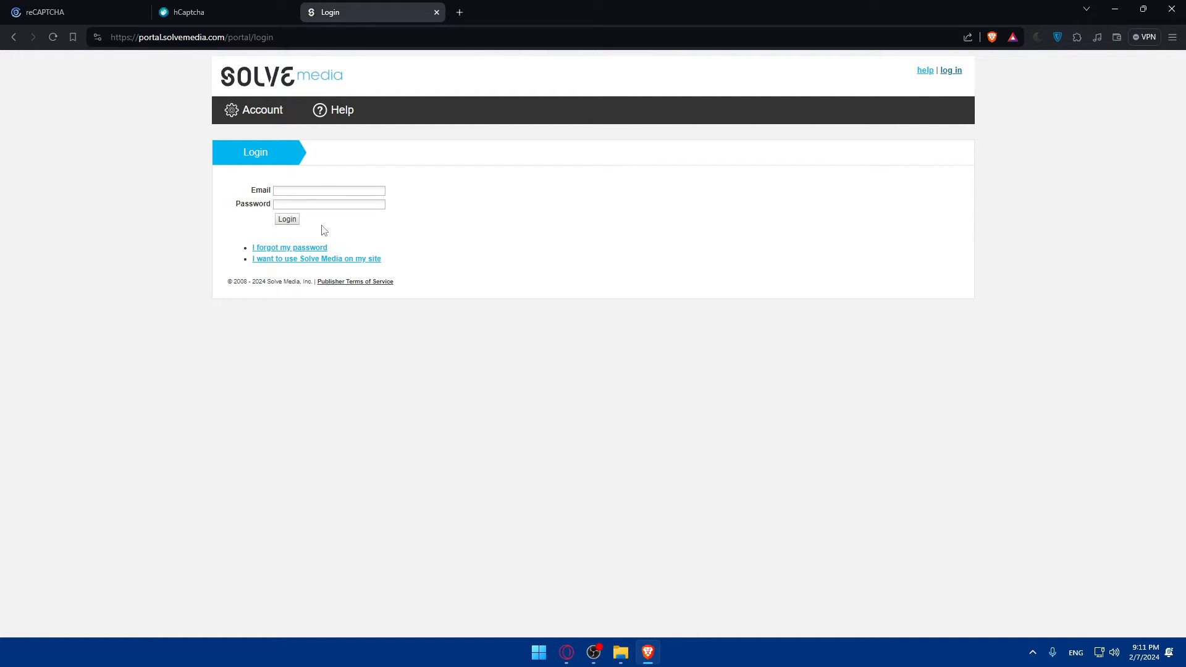
Return to the Solve Media home page and open the publisher Online Signup form.
{"action": "left_click", "coordinate": [279, 76]}
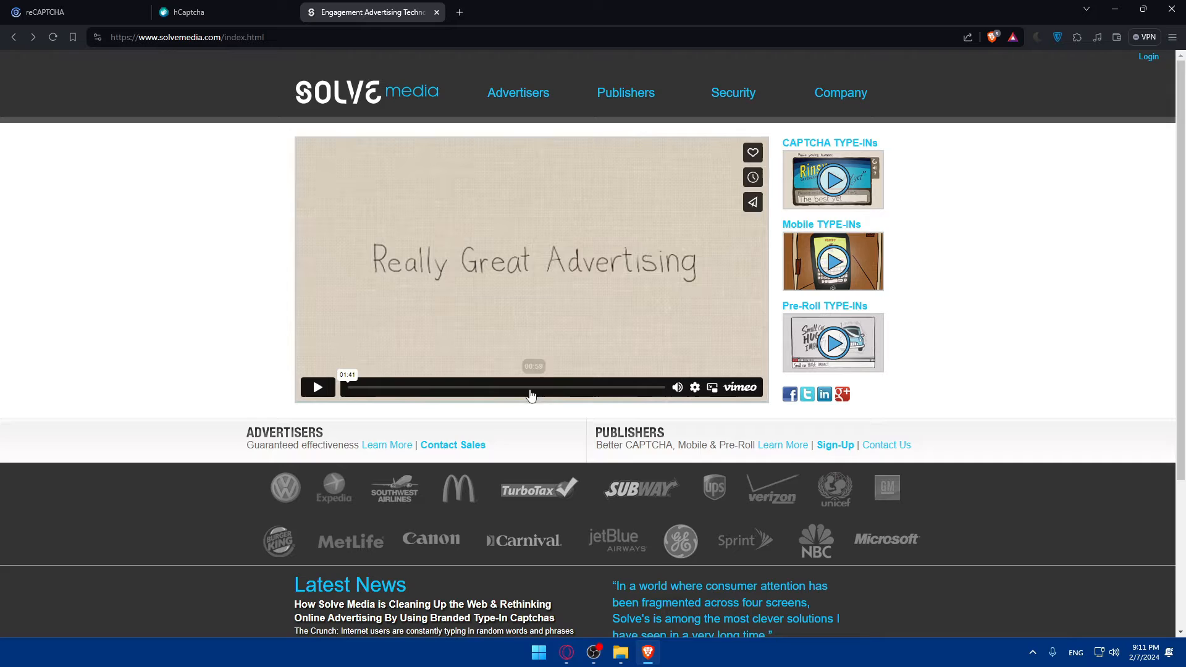
{"action": "mouse_move", "coordinate": [835, 445]}
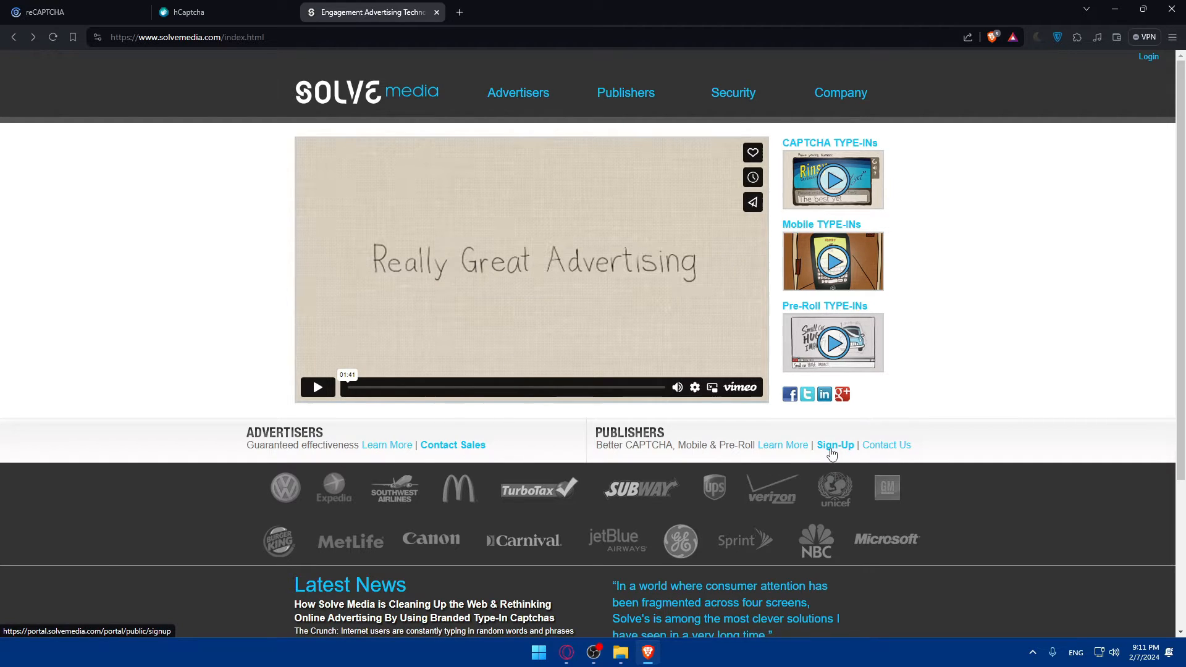
{"action": "mouse_move", "coordinate": [783, 444]}
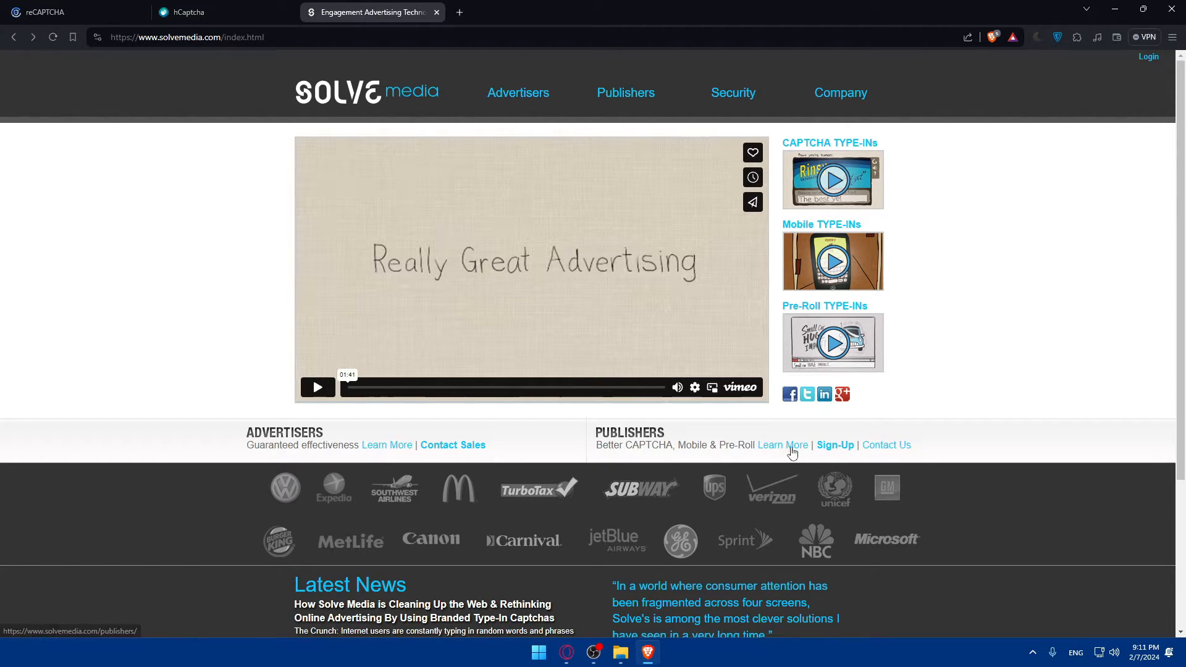
{"action": "left_click", "coordinate": [835, 445]}
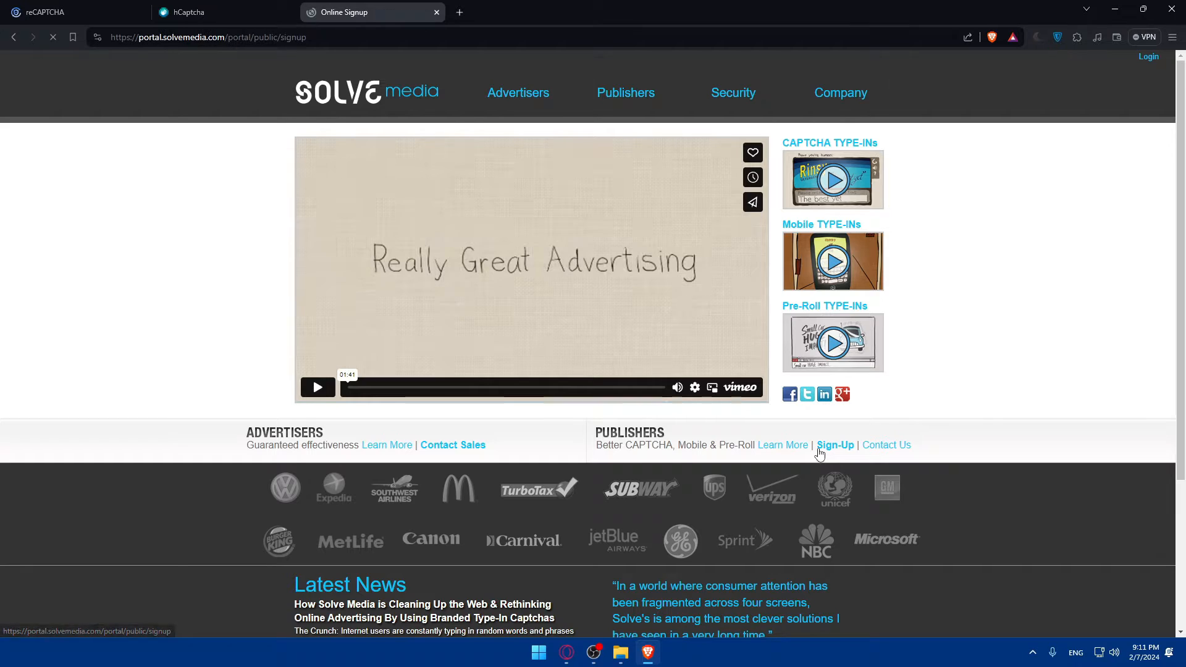
{"action": "left_click", "coordinate": [834, 445]}
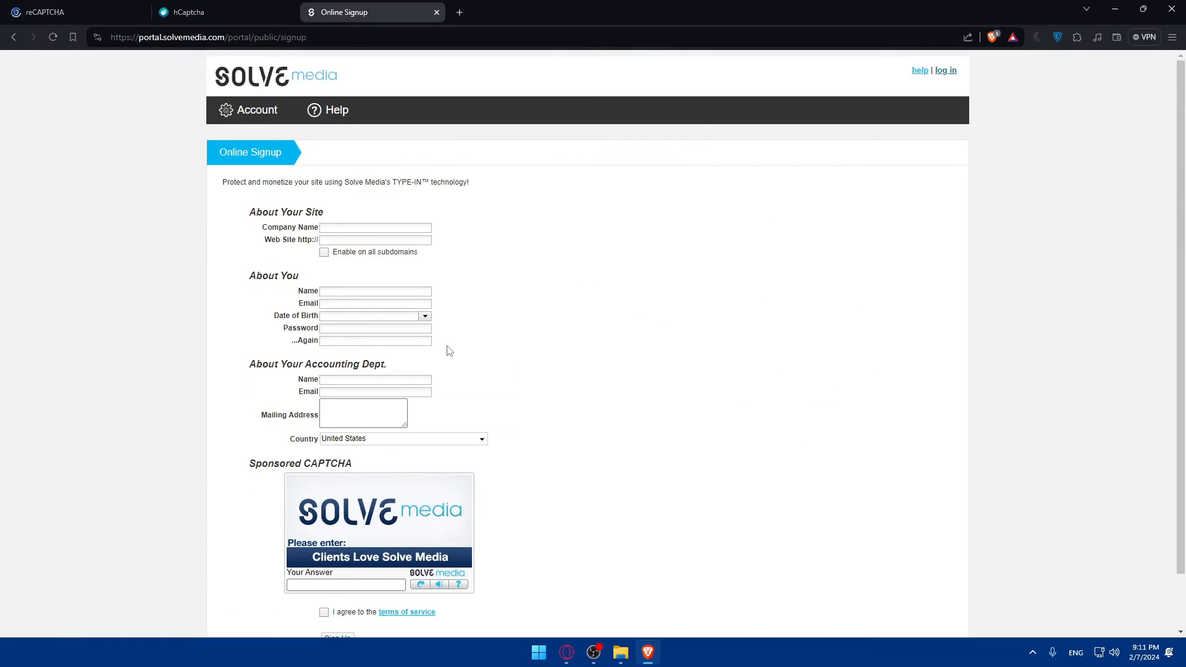
{"action": "mouse_move", "coordinate": [382, 174]}
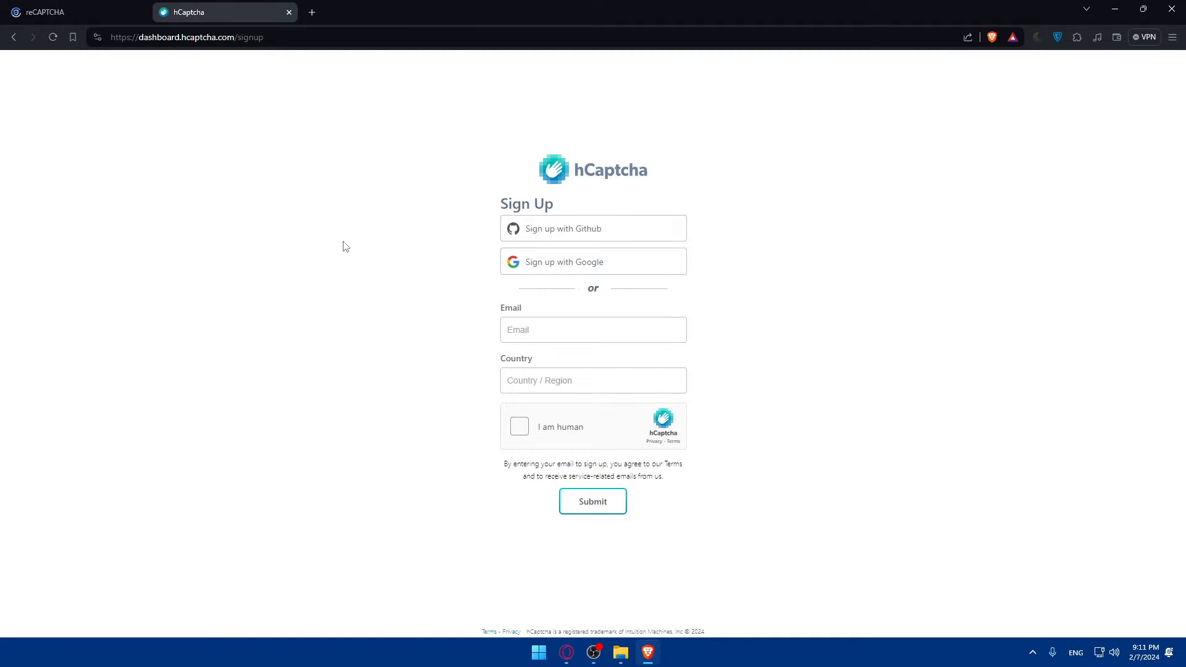
{"action": "mouse_move", "coordinate": [598, 177]}
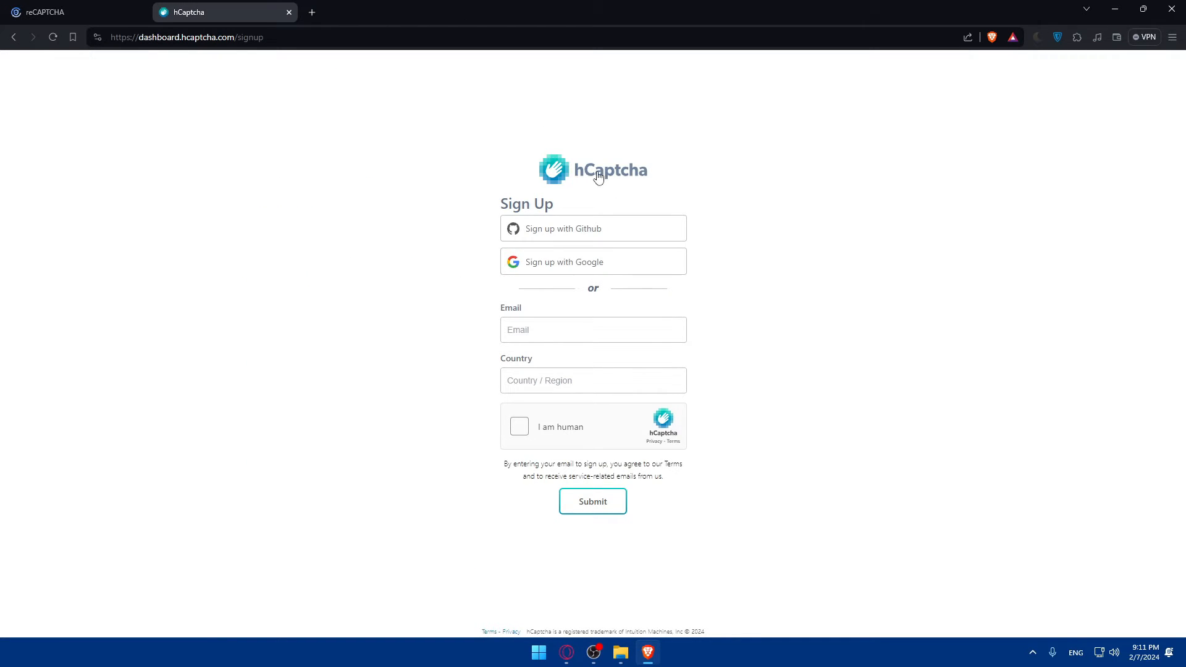
{"action": "mouse_move", "coordinate": [639, 275]}
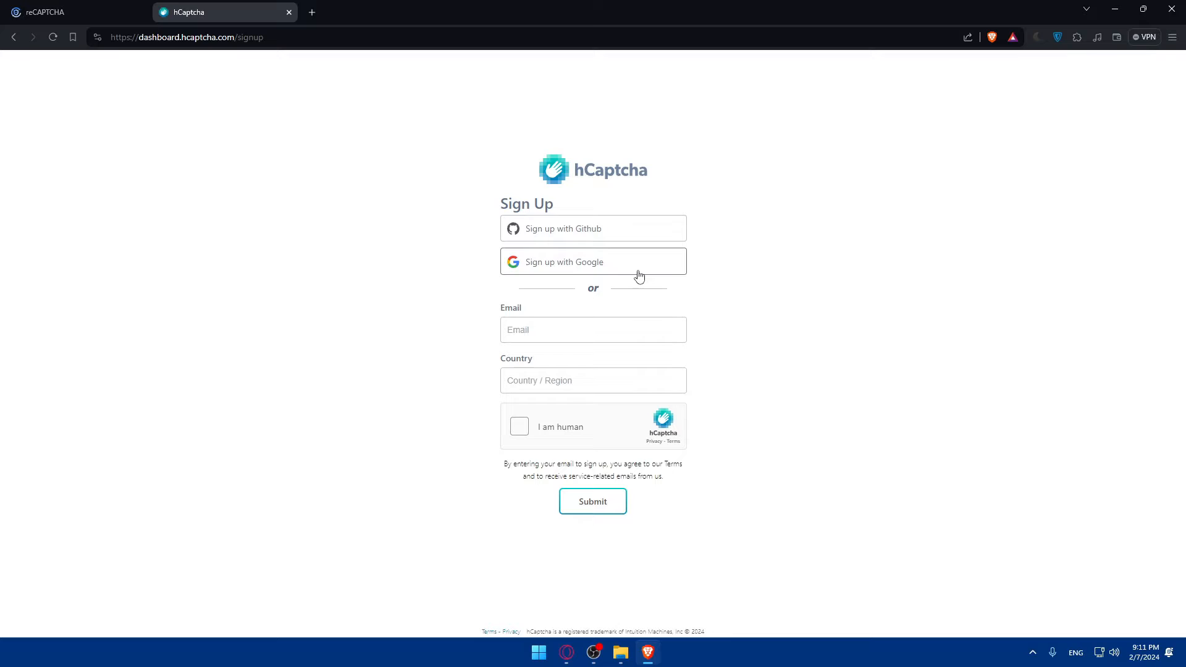
{"action": "mouse_move", "coordinate": [149, 7]}
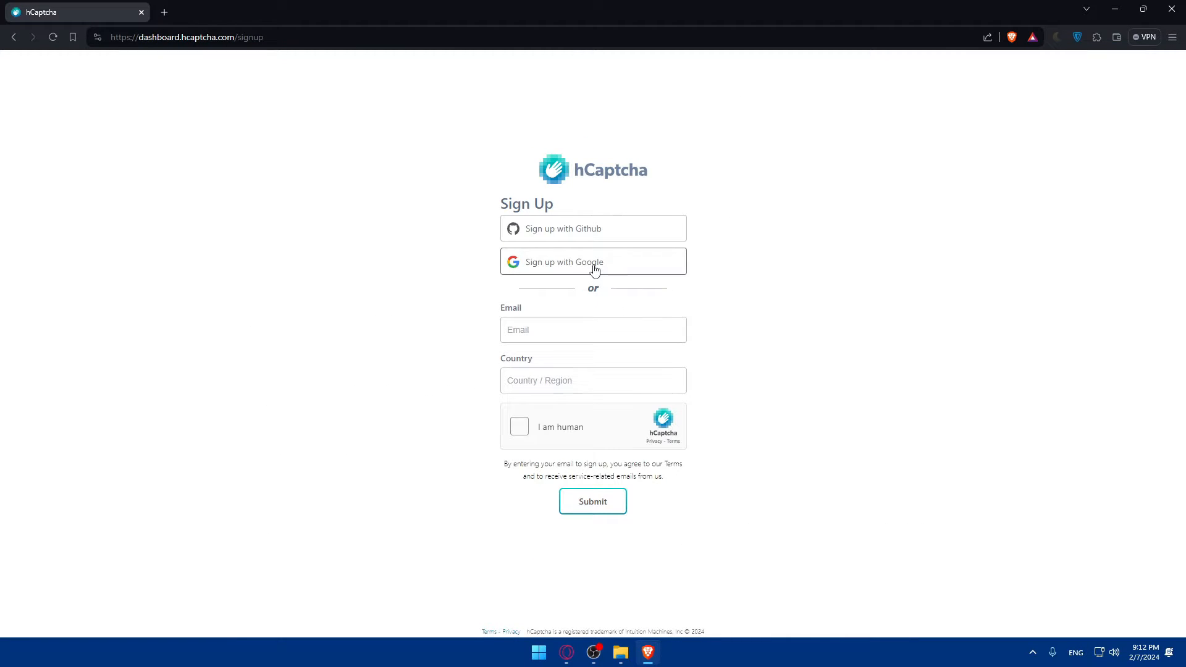
Pass the 'I am human' check on hCaptcha Sign Up and choose Sign up with Google.
{"action": "left_click", "coordinate": [592, 262]}
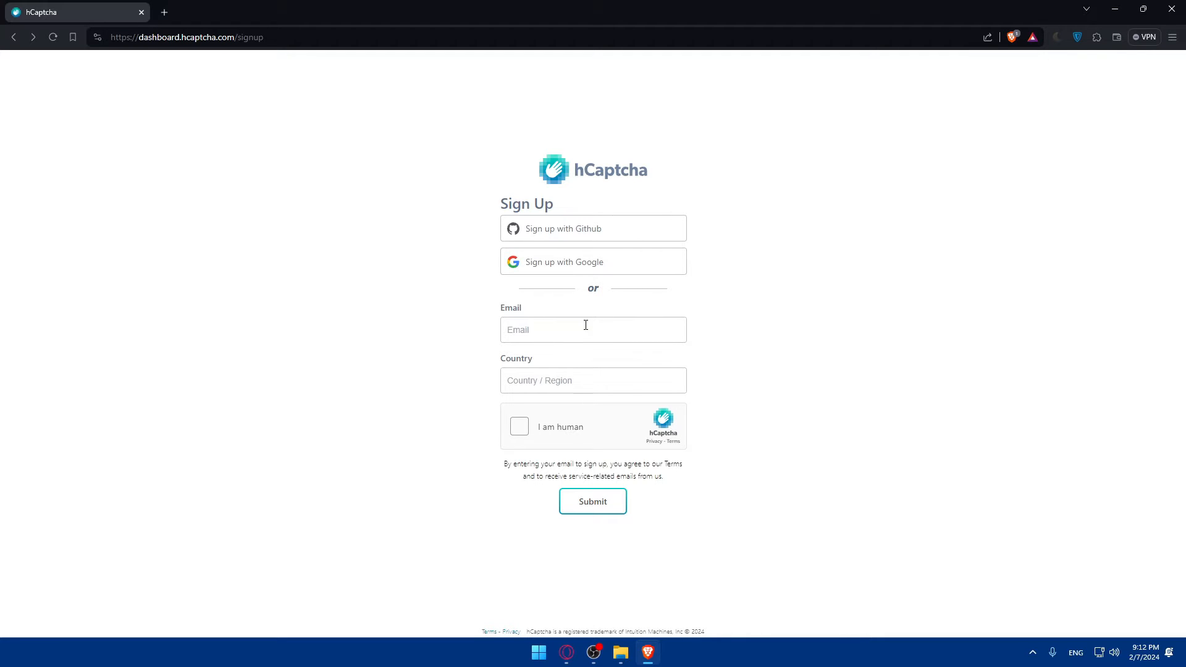
{"action": "mouse_move", "coordinate": [606, 429]}
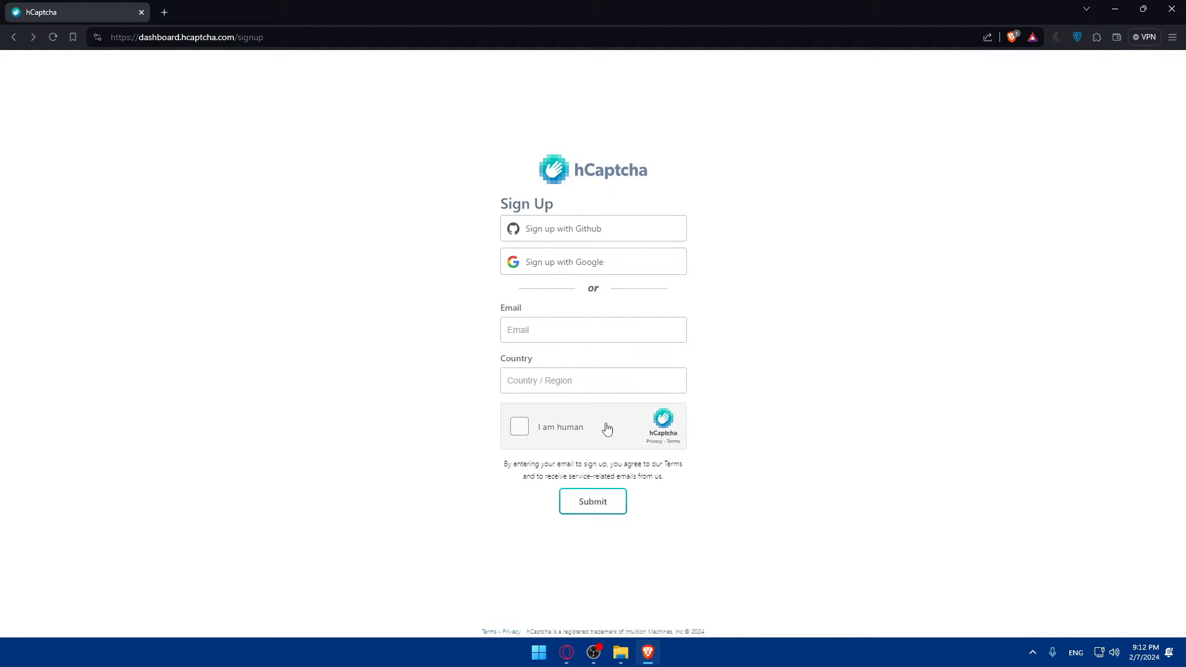
{"action": "left_click", "coordinate": [519, 427]}
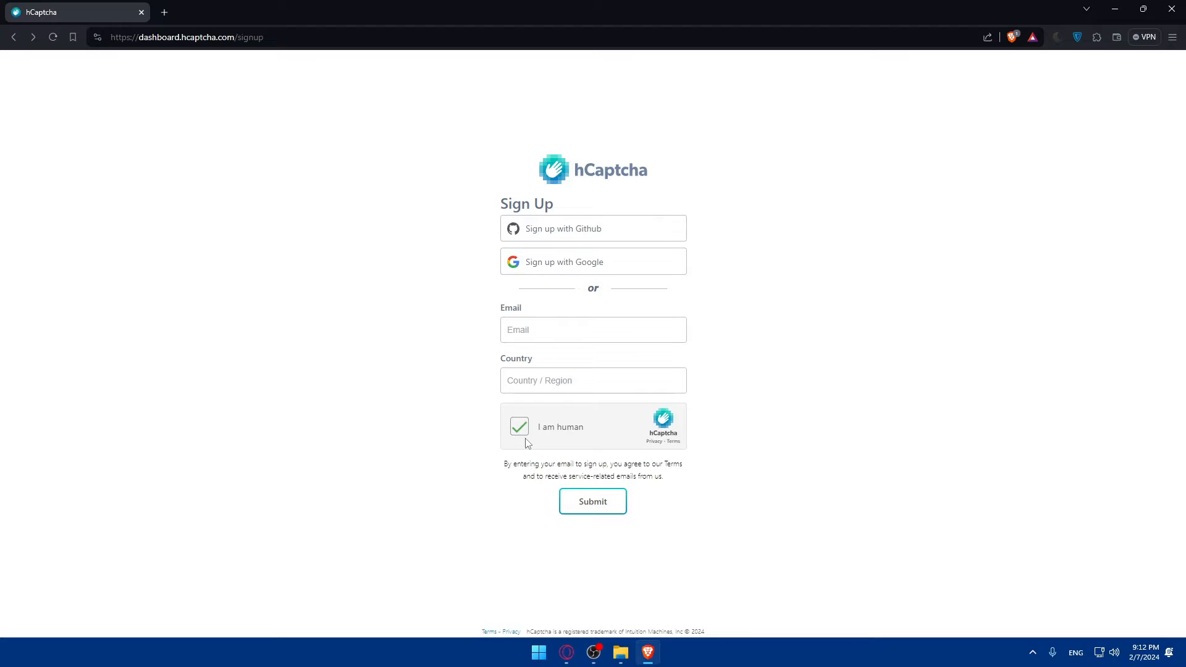
{"action": "left_click", "coordinate": [592, 260]}
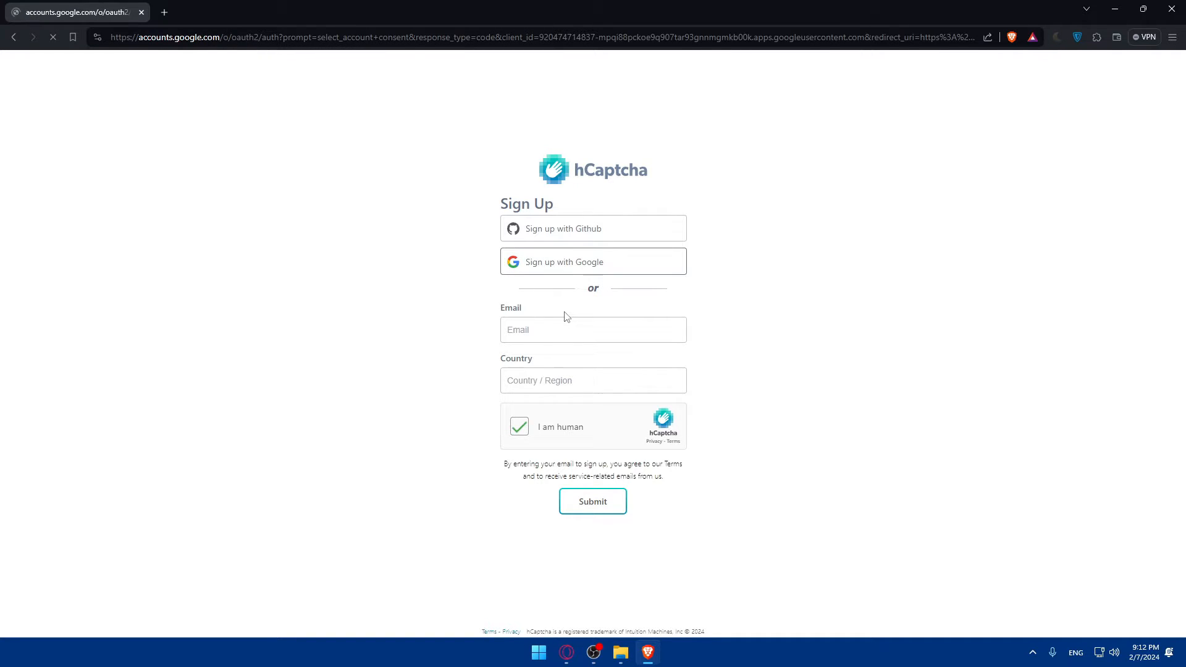
Pick the Google account and approve Continue to sign in to hCaptcha.
{"action": "left_click", "coordinate": [592, 261]}
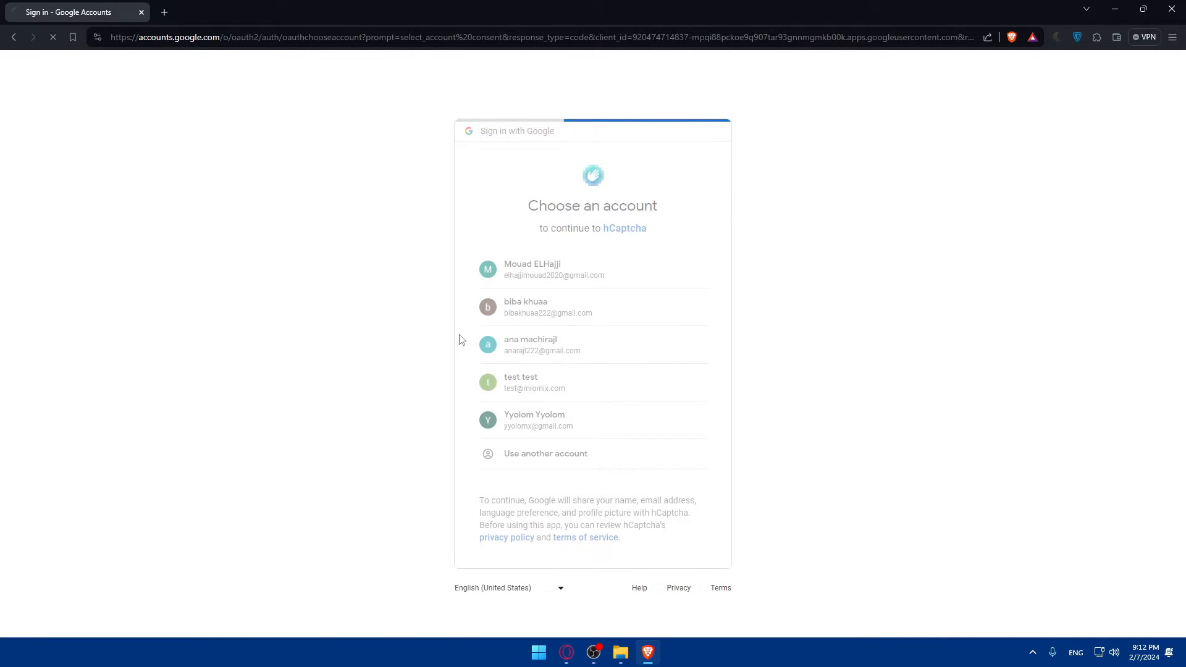
{"action": "left_click", "coordinate": [592, 306]}
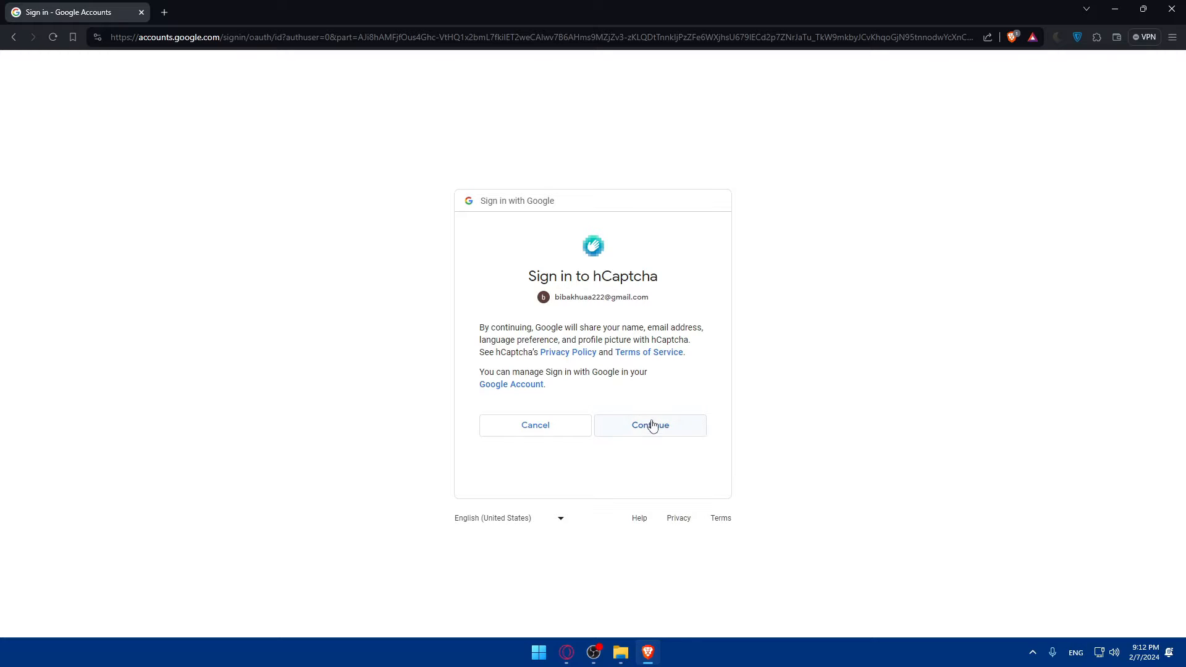
{"action": "left_click", "coordinate": [648, 424]}
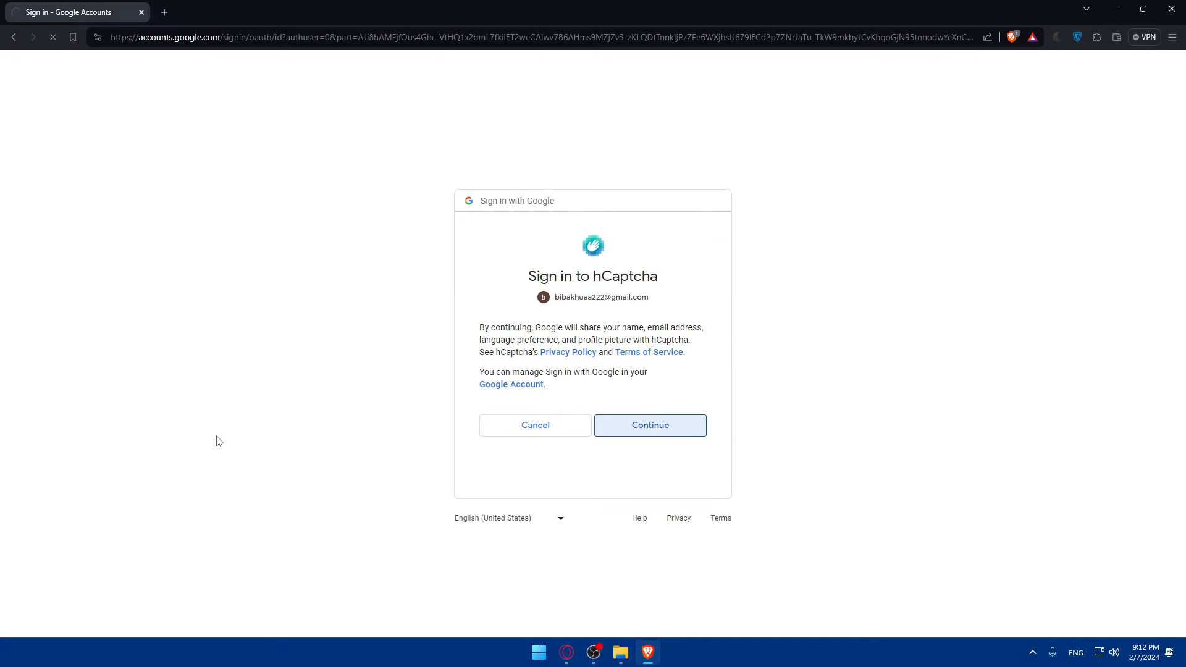
{"action": "left_click", "coordinate": [649, 425]}
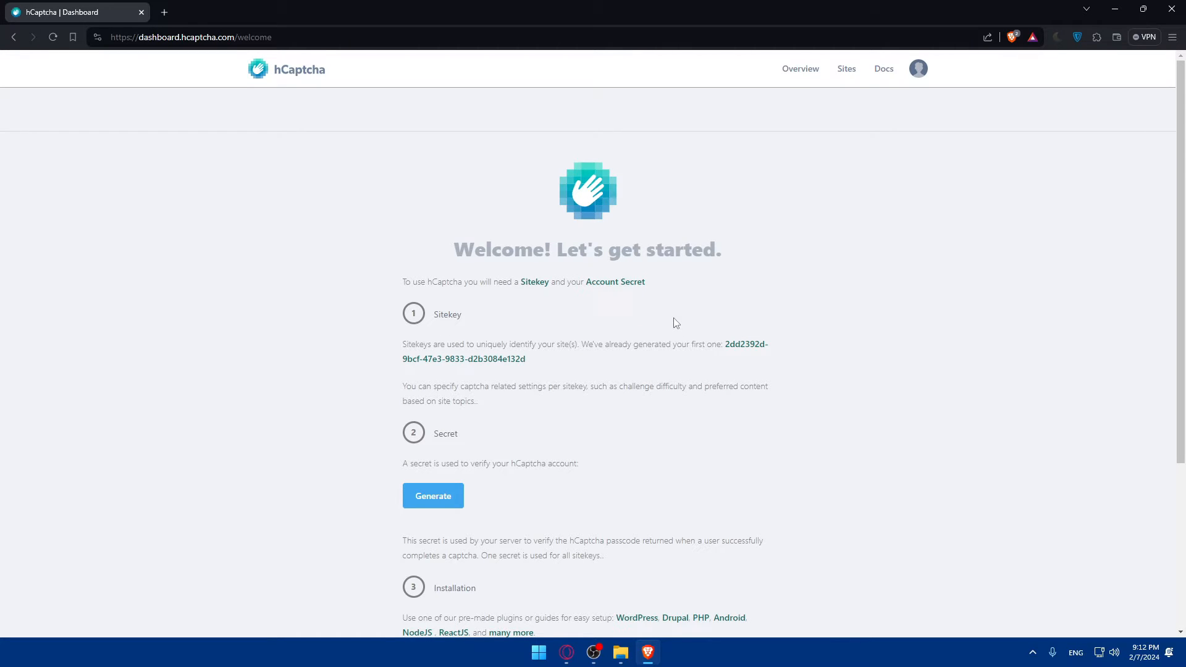
{"action": "mouse_move", "coordinate": [483, 317]}
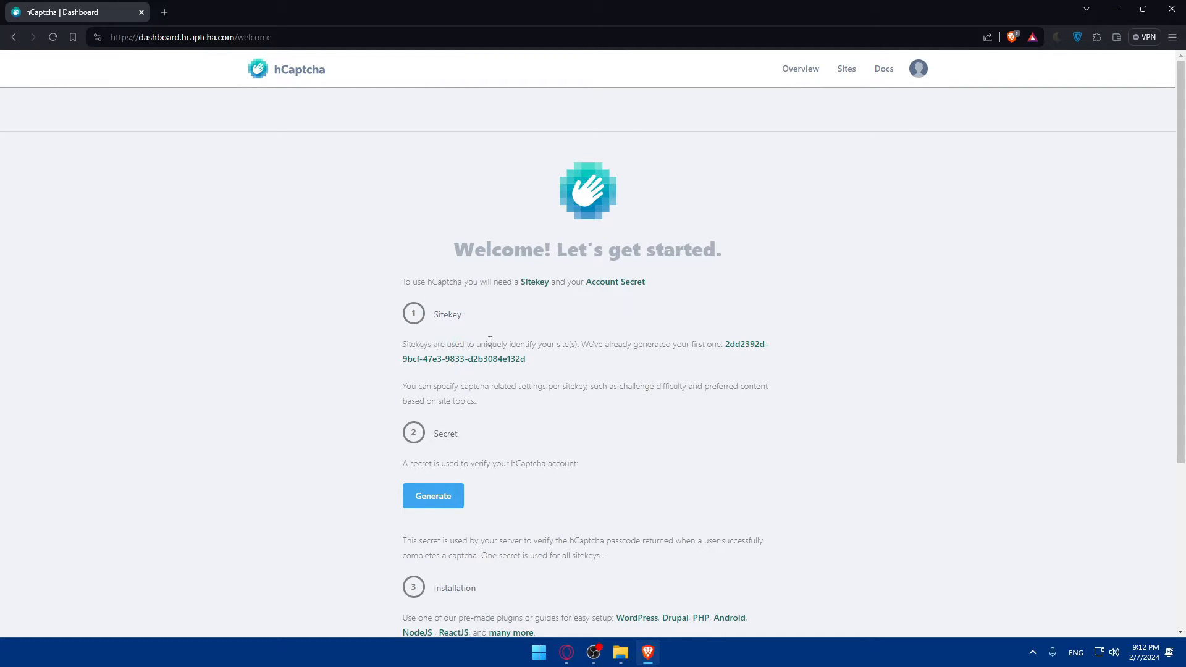
{"action": "mouse_move", "coordinate": [565, 355]}
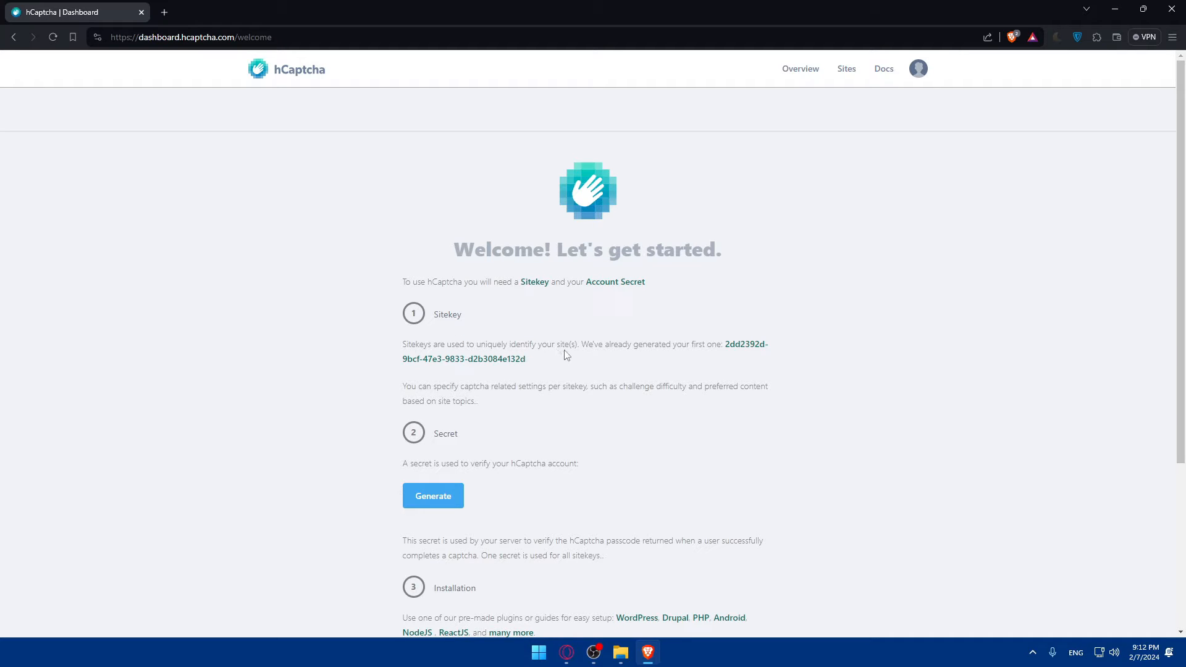
{"action": "mouse_move", "coordinate": [597, 361]}
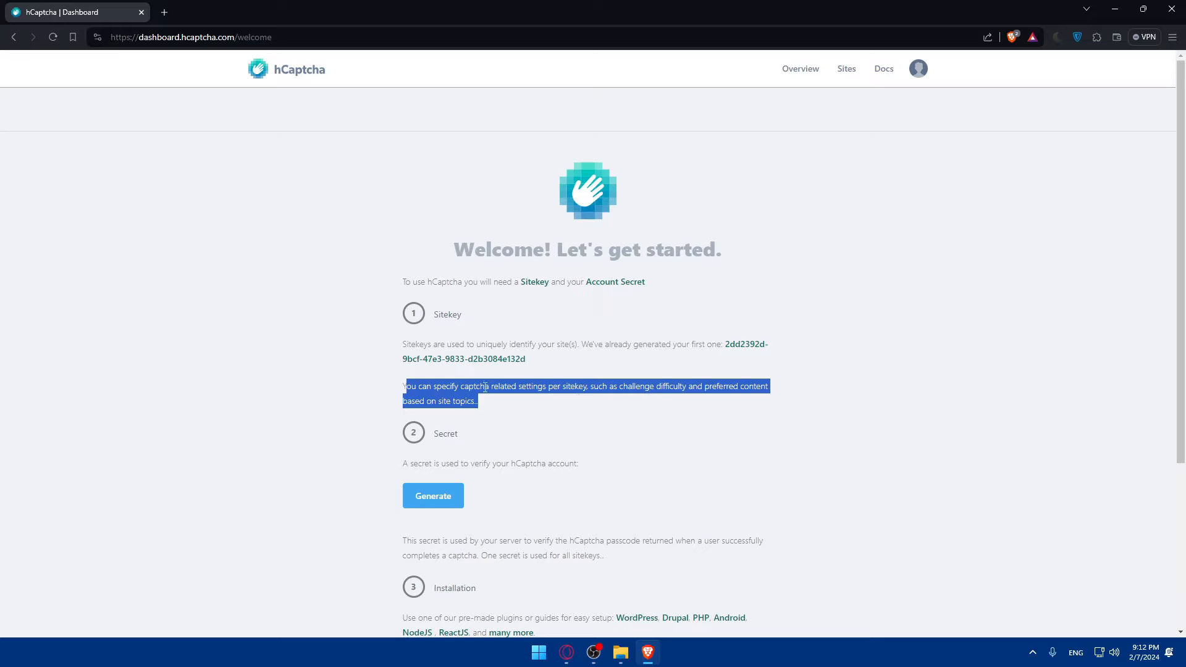
Read the hCaptcha welcome dashboard's sitekey, secret and installation steps.
{"action": "left_click", "coordinate": [583, 404]}
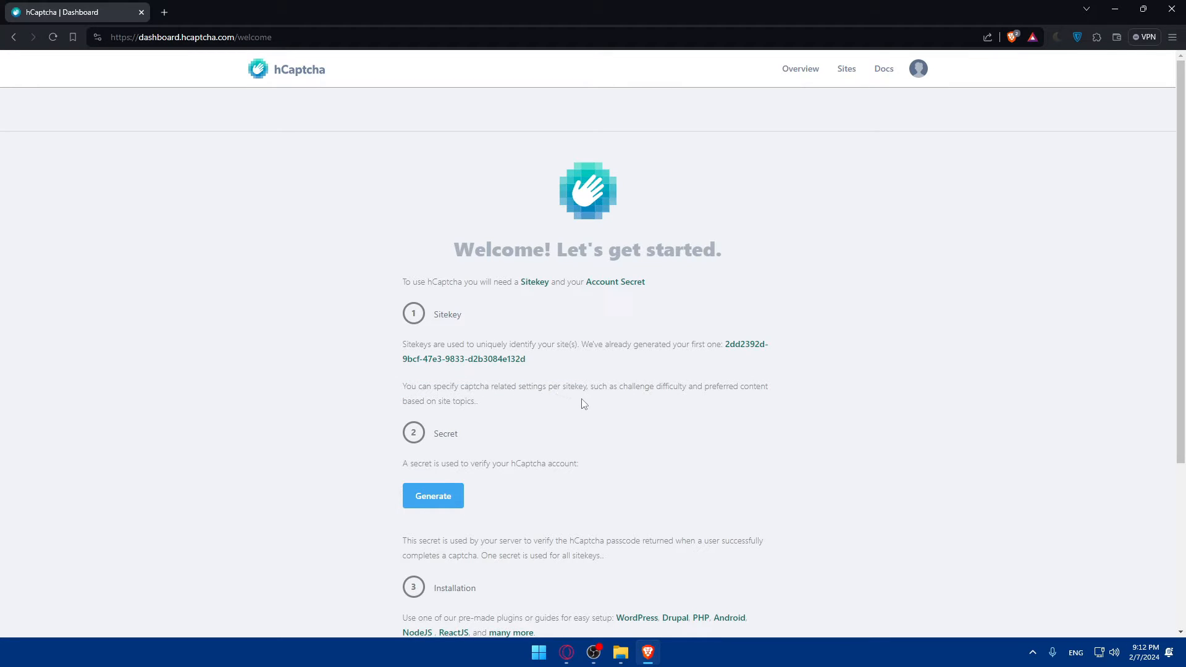
{"action": "mouse_move", "coordinate": [599, 413]}
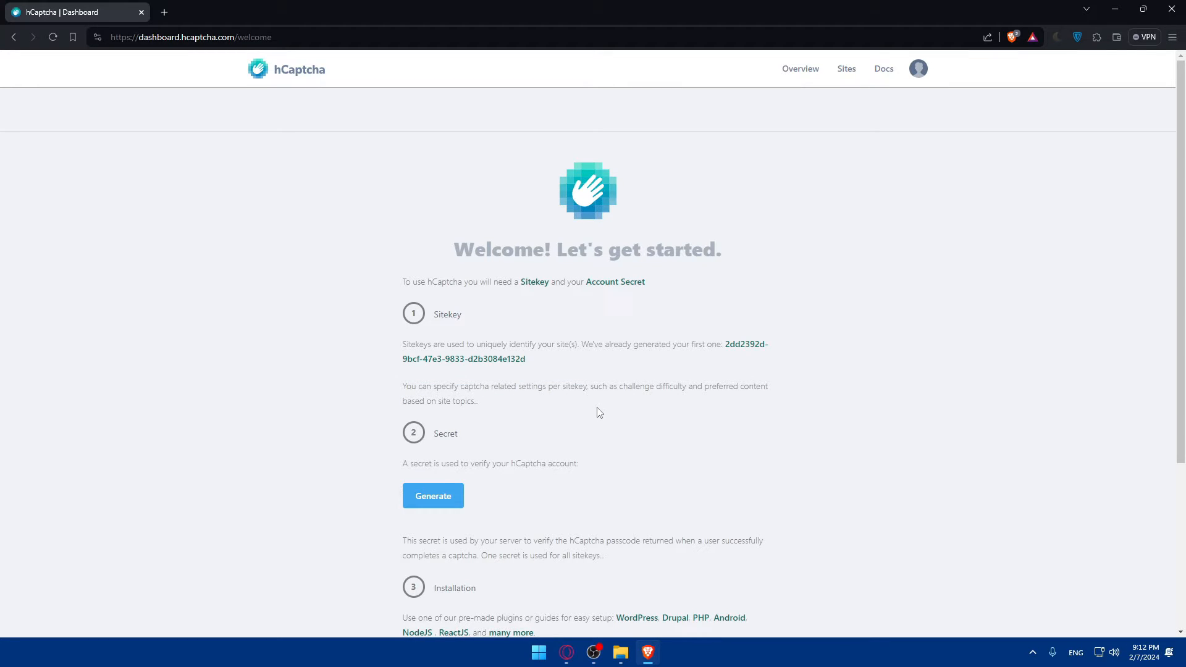
{"action": "mouse_move", "coordinate": [514, 400]}
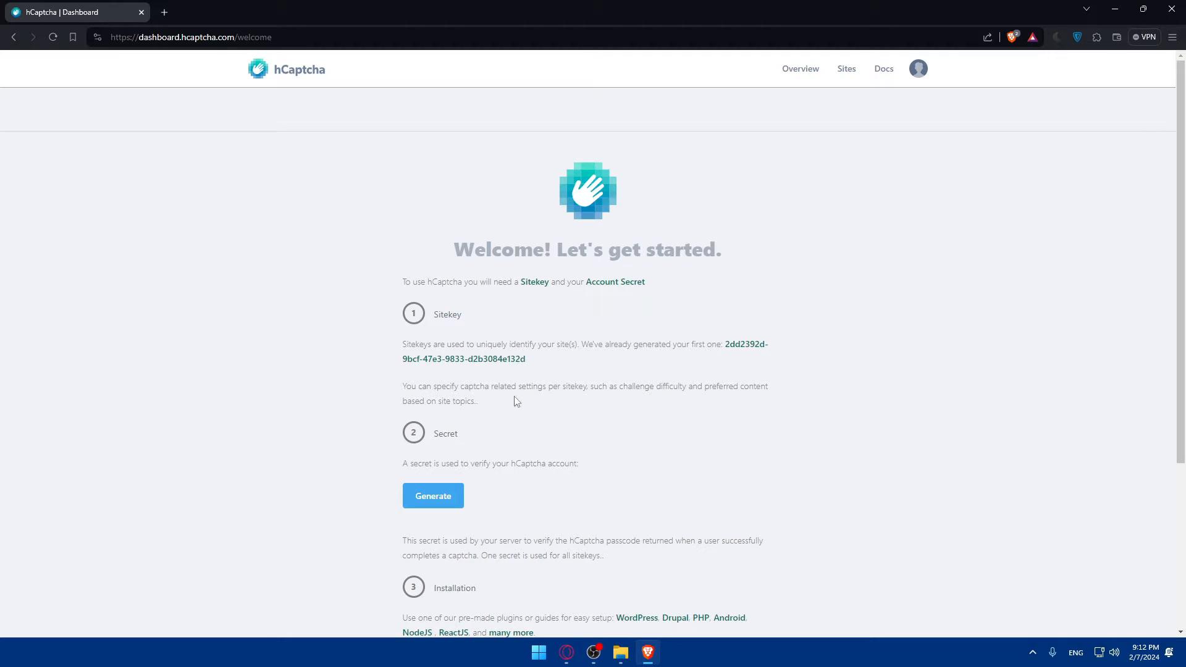
{"action": "scroll", "scroll_direction": "down", "scroll_amount": 3}
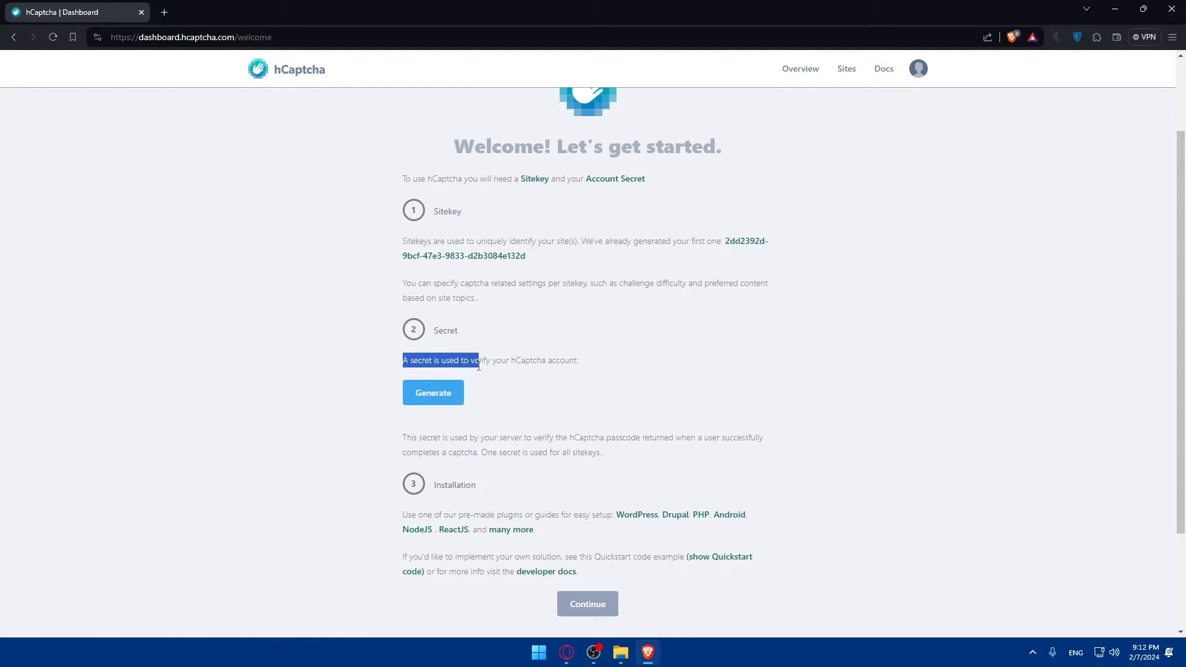
{"action": "left_click", "coordinate": [538, 378]}
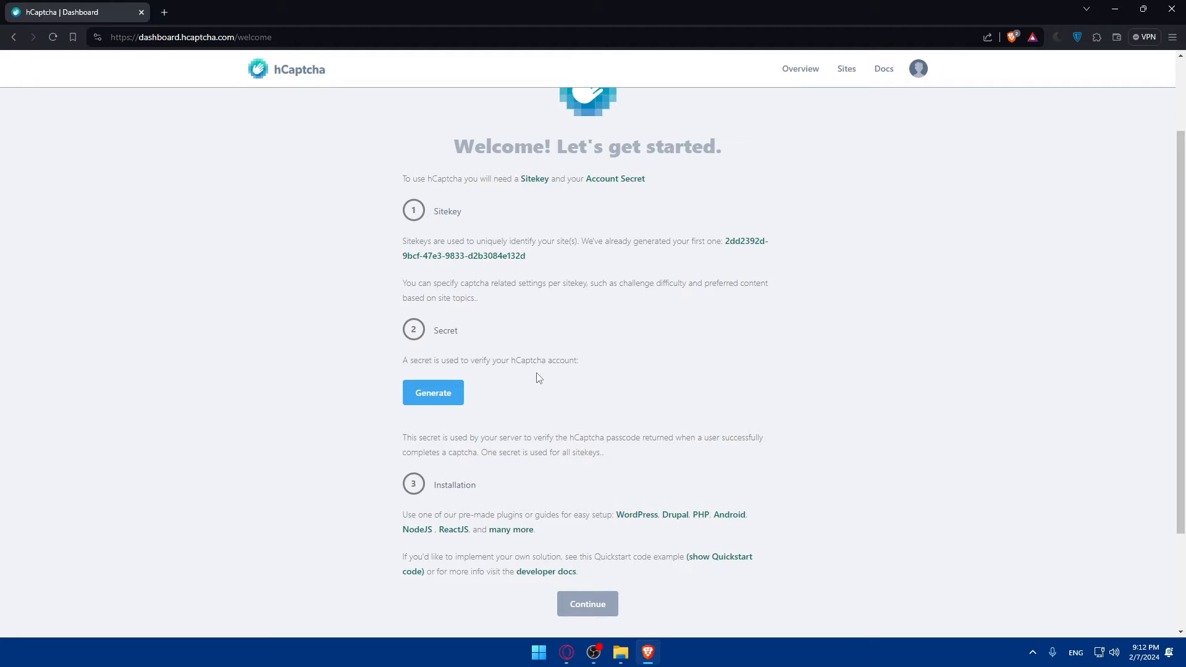
{"action": "mouse_move", "coordinate": [450, 400]}
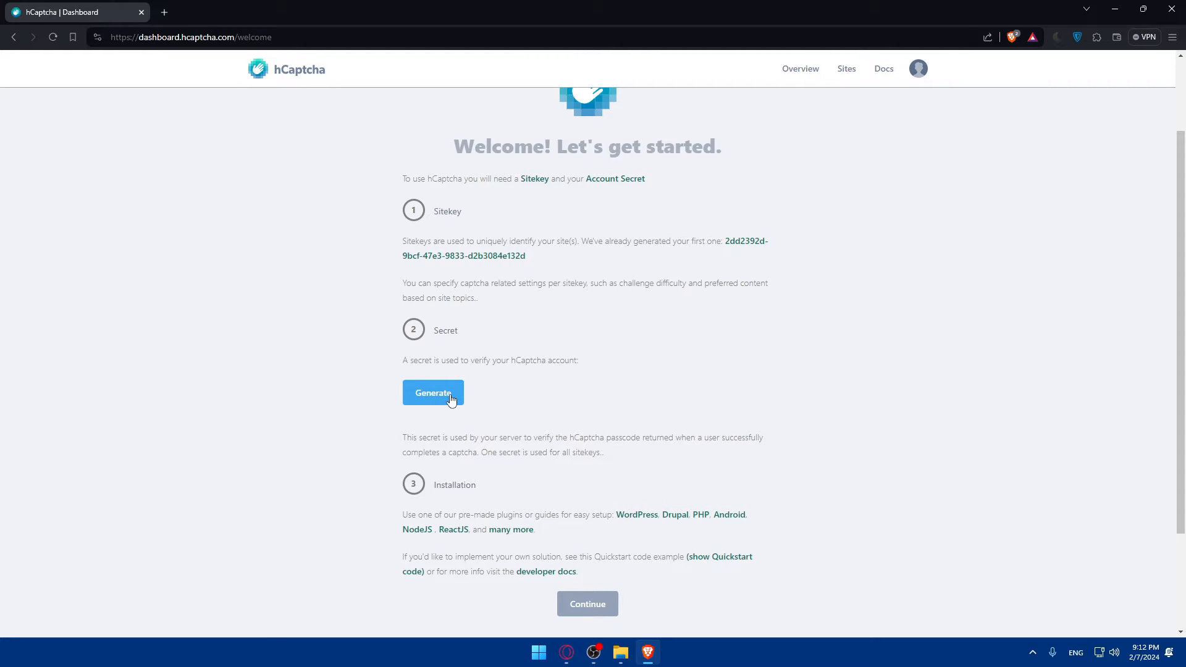
{"action": "mouse_move", "coordinate": [533, 400]}
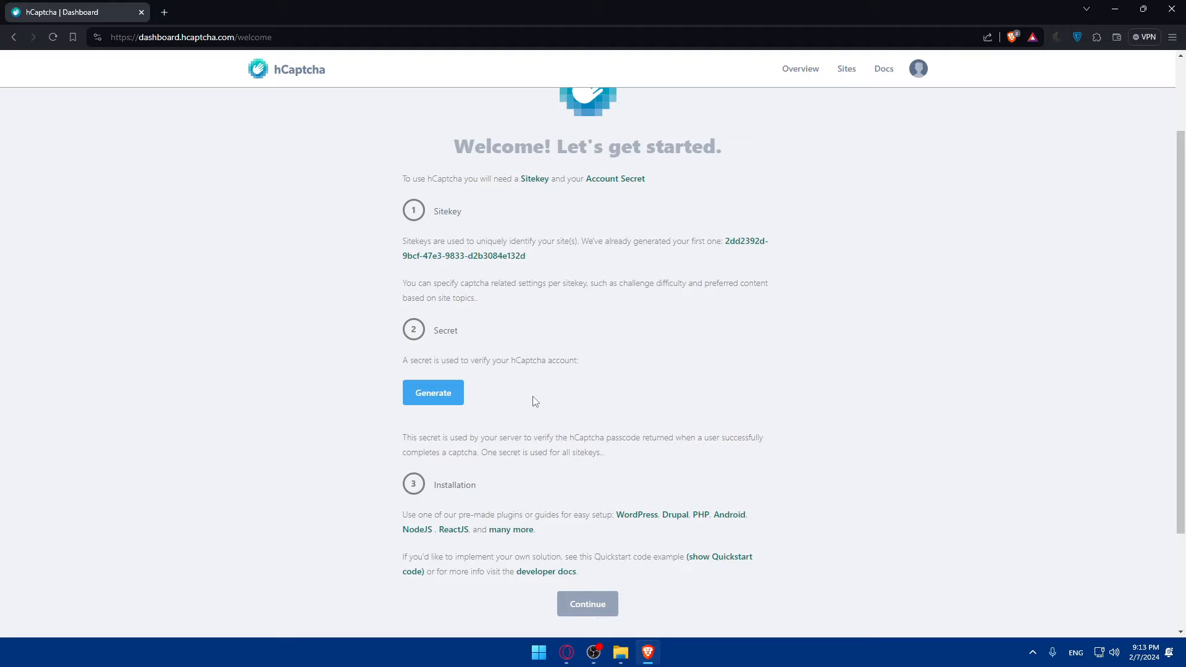
{"action": "mouse_move", "coordinate": [494, 447]}
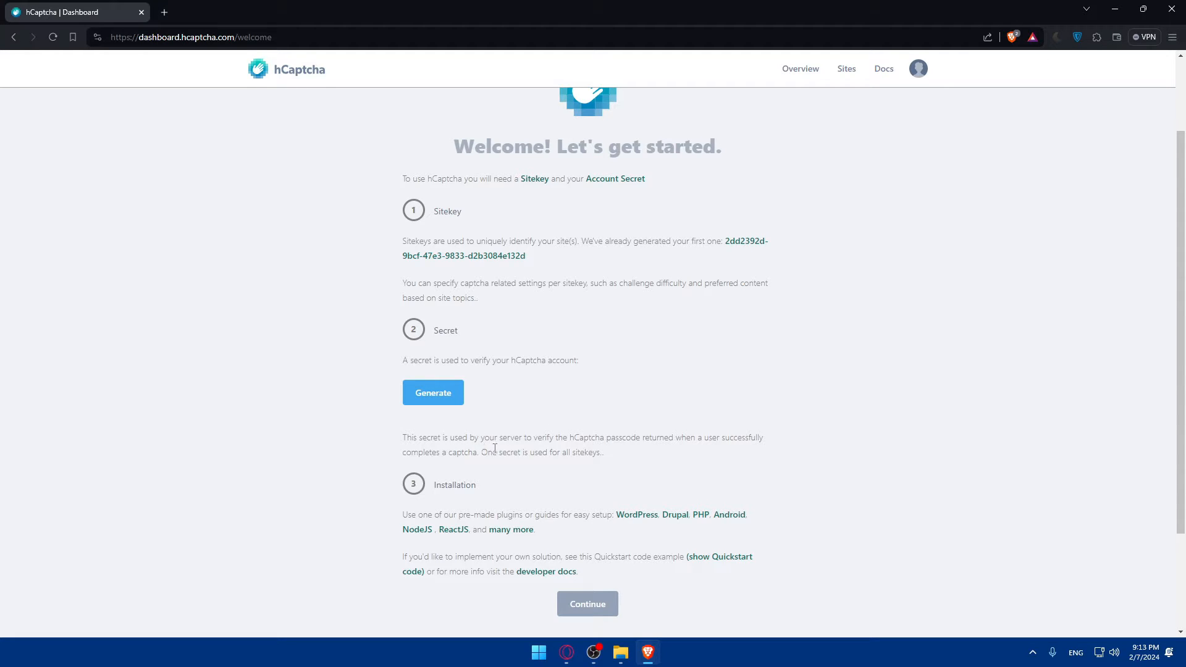
{"action": "mouse_move", "coordinate": [578, 450]}
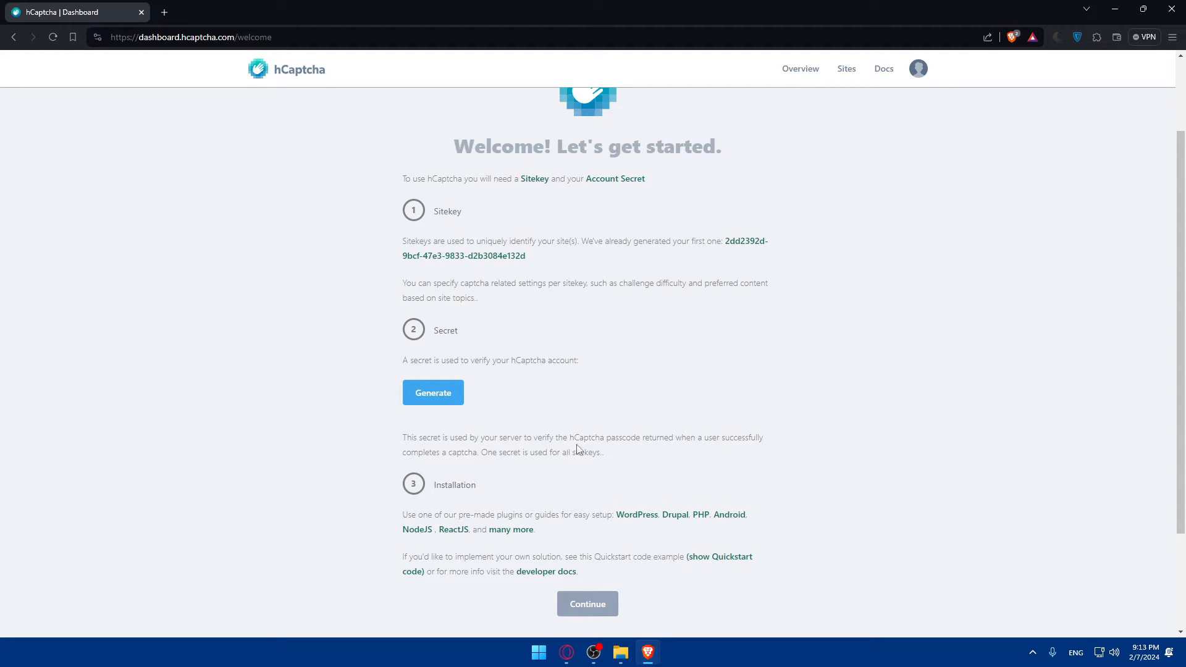
{"action": "mouse_move", "coordinate": [586, 463]}
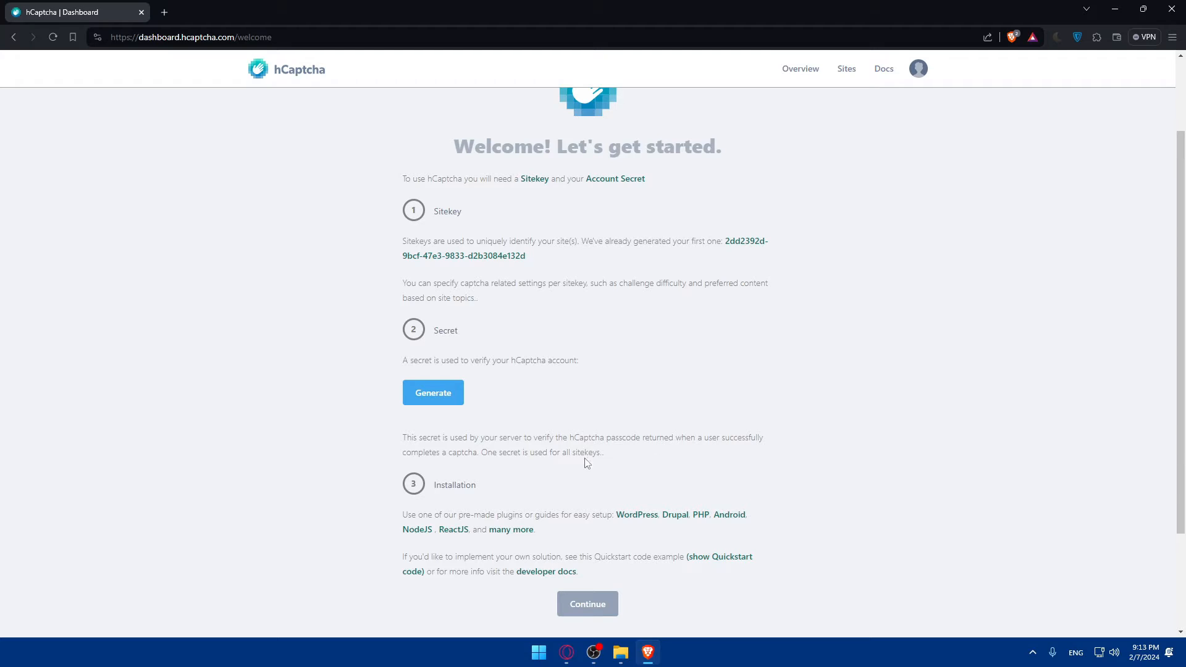
{"action": "mouse_move", "coordinate": [492, 477]}
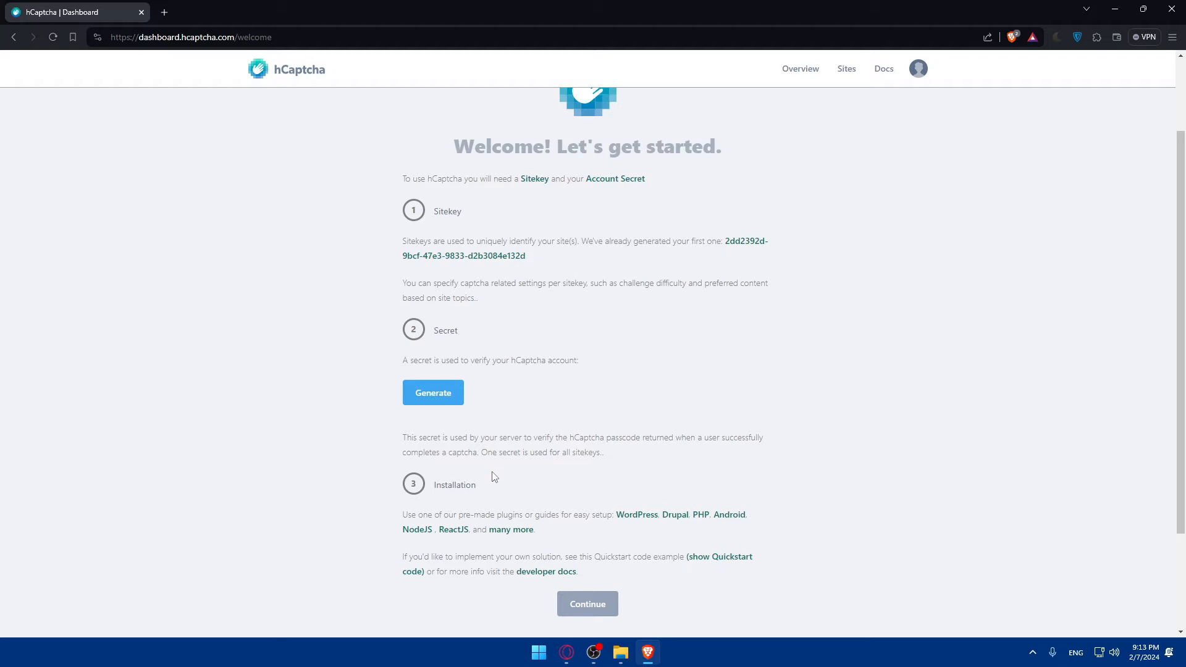
{"action": "mouse_move", "coordinate": [490, 463]}
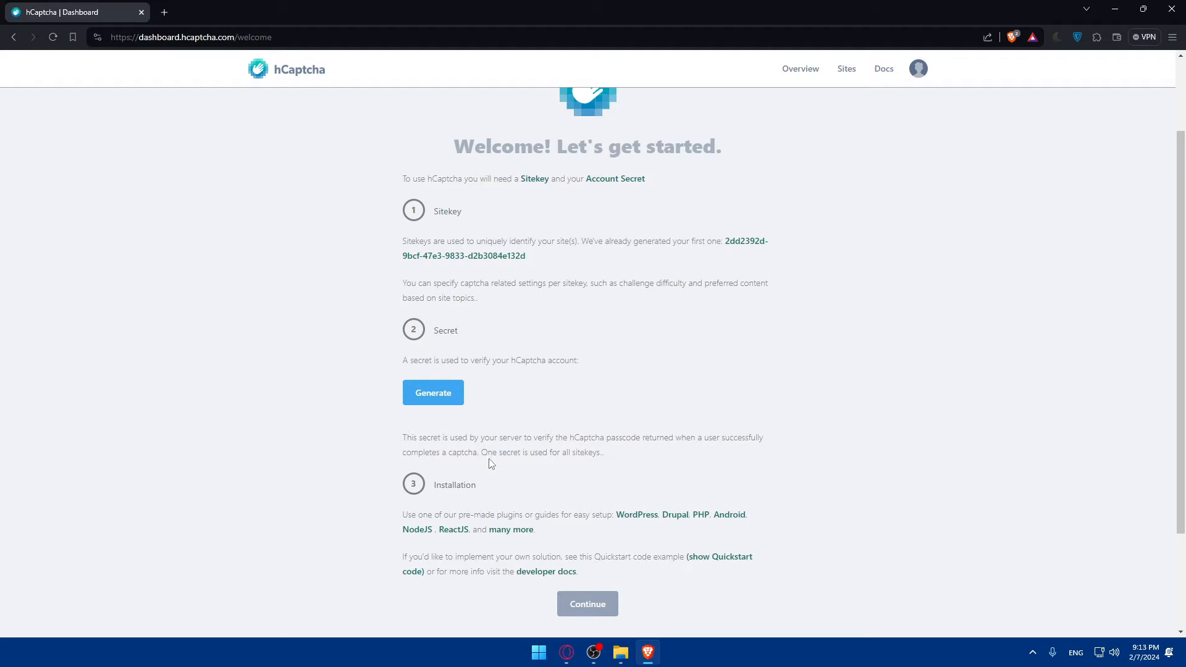
{"action": "mouse_move", "coordinate": [499, 471]}
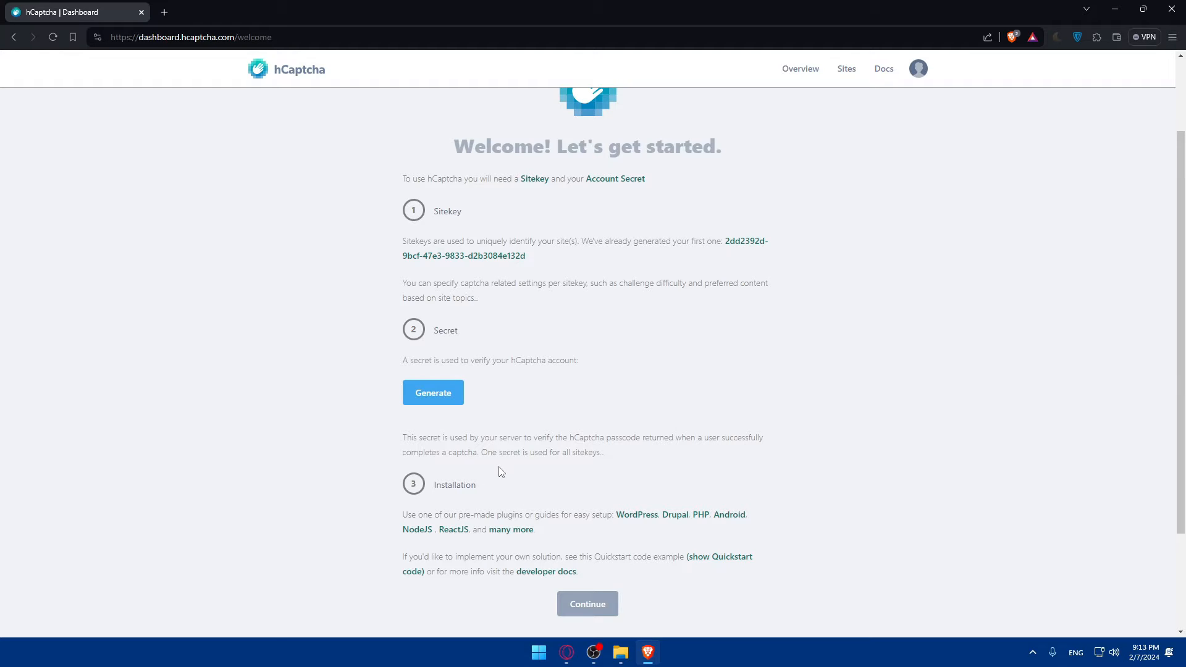
{"action": "mouse_move", "coordinate": [511, 530]}
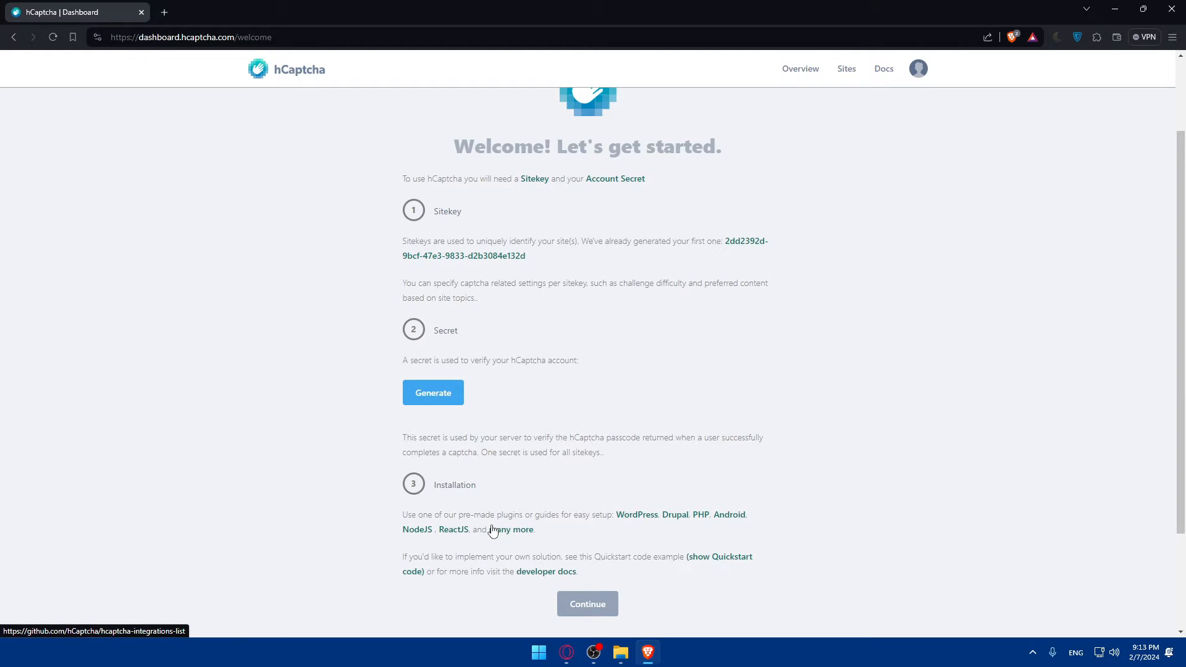
{"action": "mouse_move", "coordinate": [614, 520]}
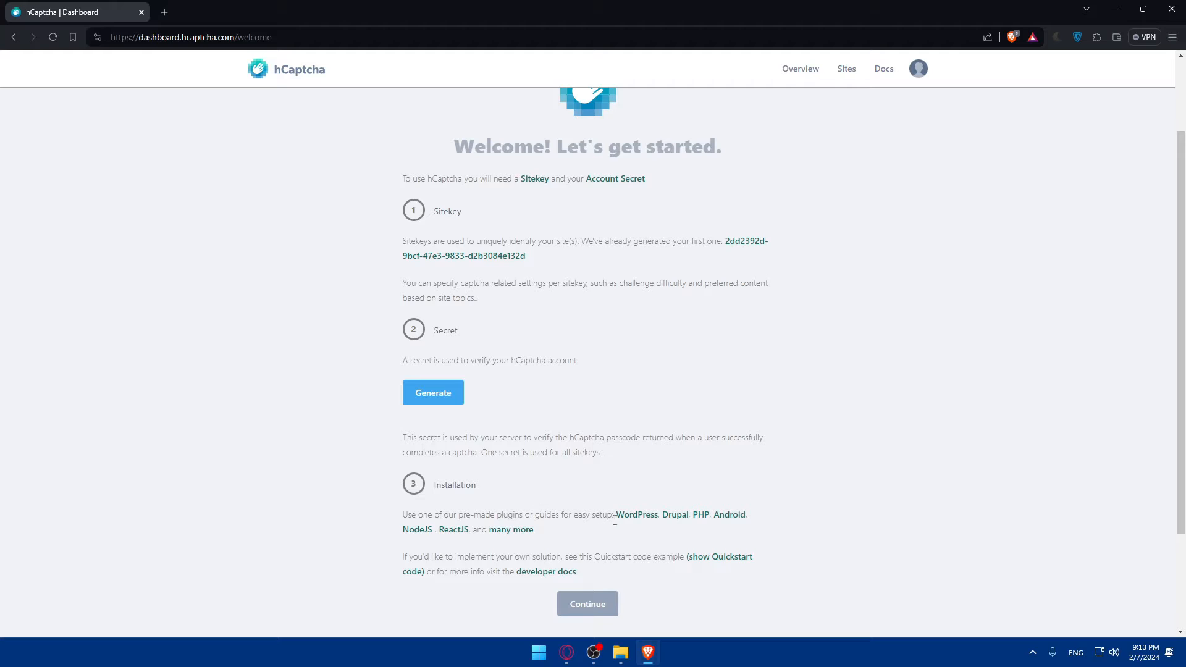
{"action": "mouse_move", "coordinate": [674, 514]}
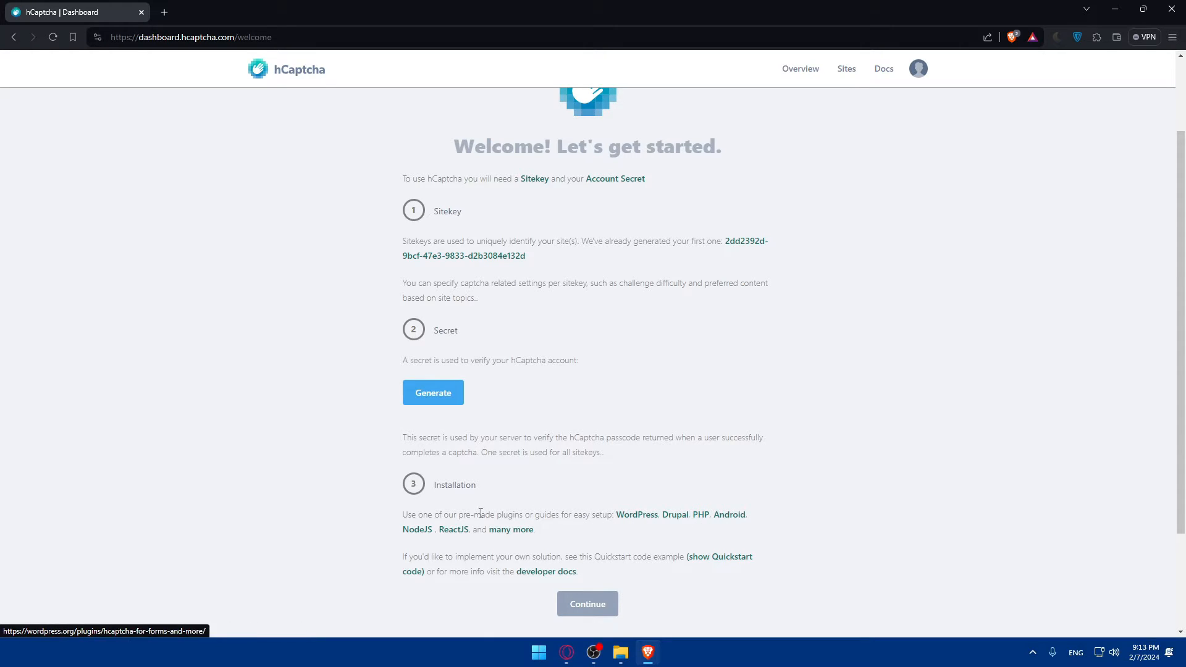
{"action": "mouse_move", "coordinate": [452, 530]}
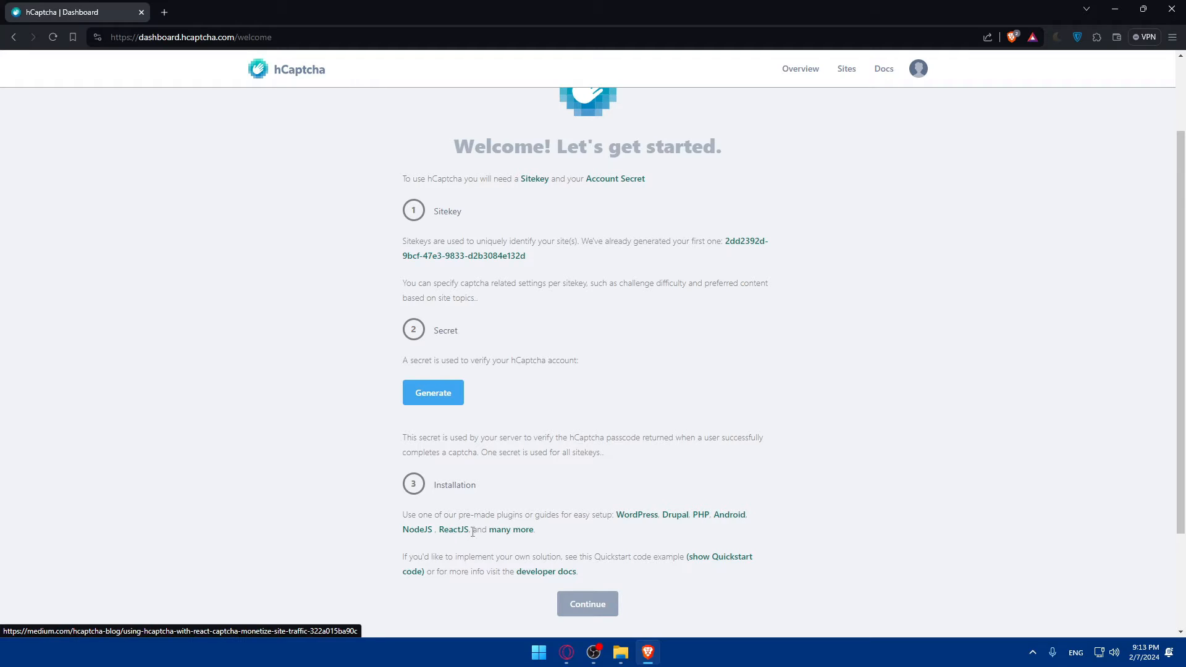
Open the hcaptcha-integrations-list GitHub README via 'many more' and browse its plugin, backend and mobile sections.
{"action": "left_click", "coordinate": [510, 530]}
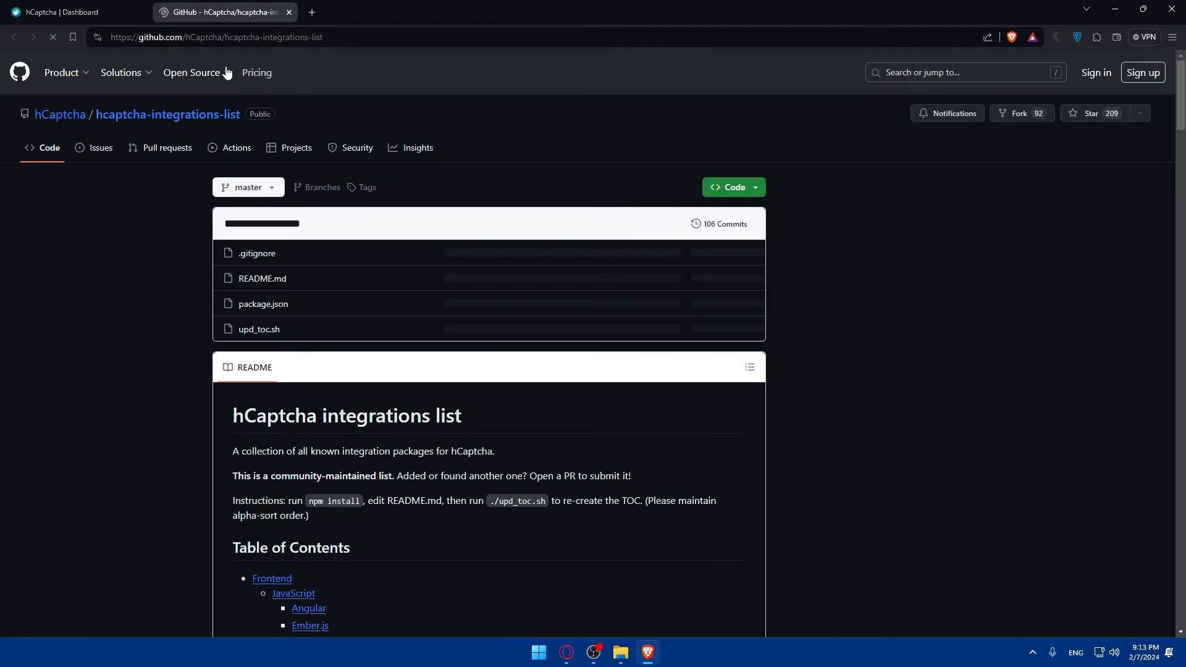
{"action": "scroll", "scroll_direction": "down", "scroll_amount": 3}
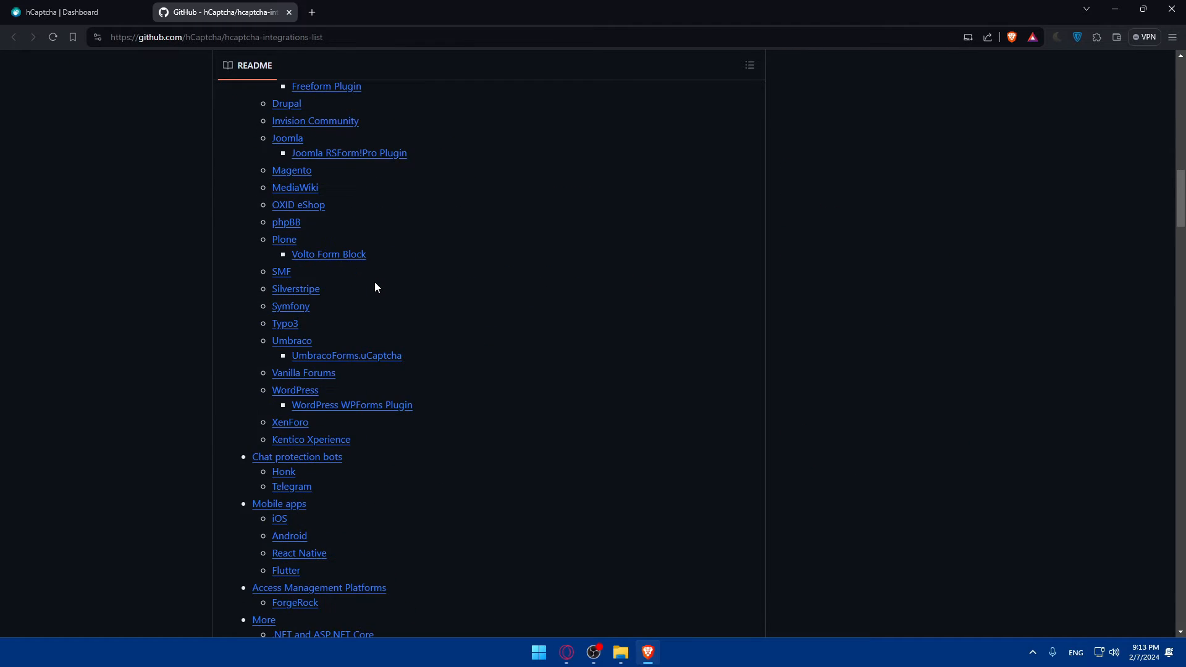
{"action": "scroll", "scroll_direction": "down", "scroll_amount": 3}
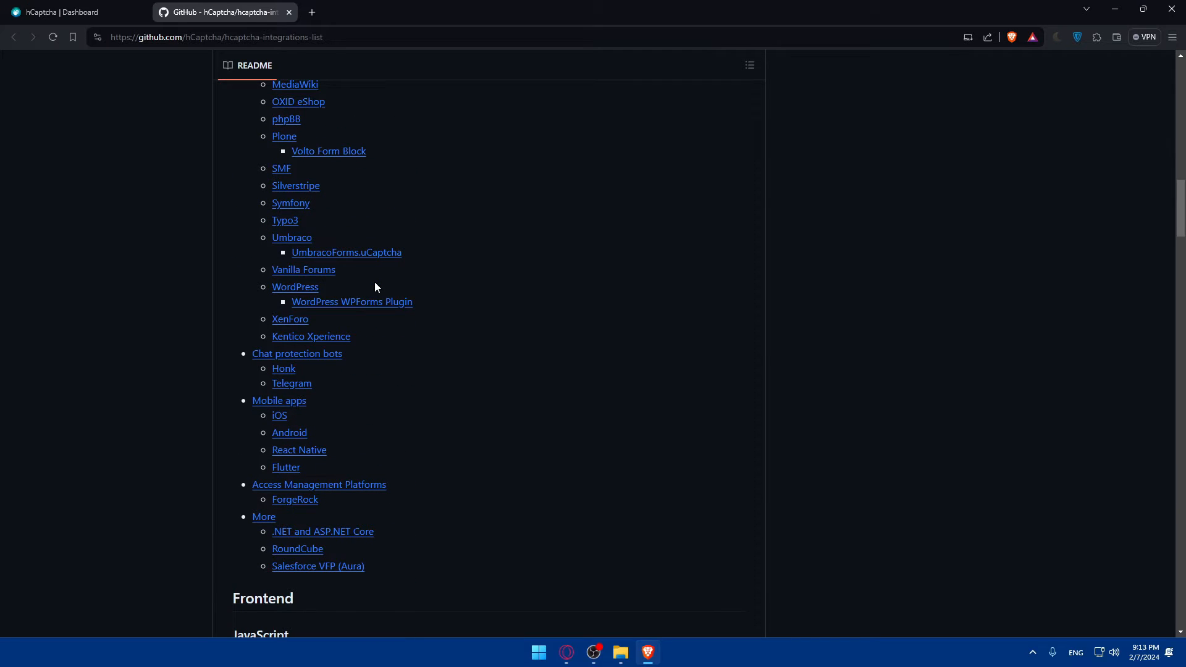
{"action": "scroll", "scroll_direction": "down", "scroll_amount": 3}
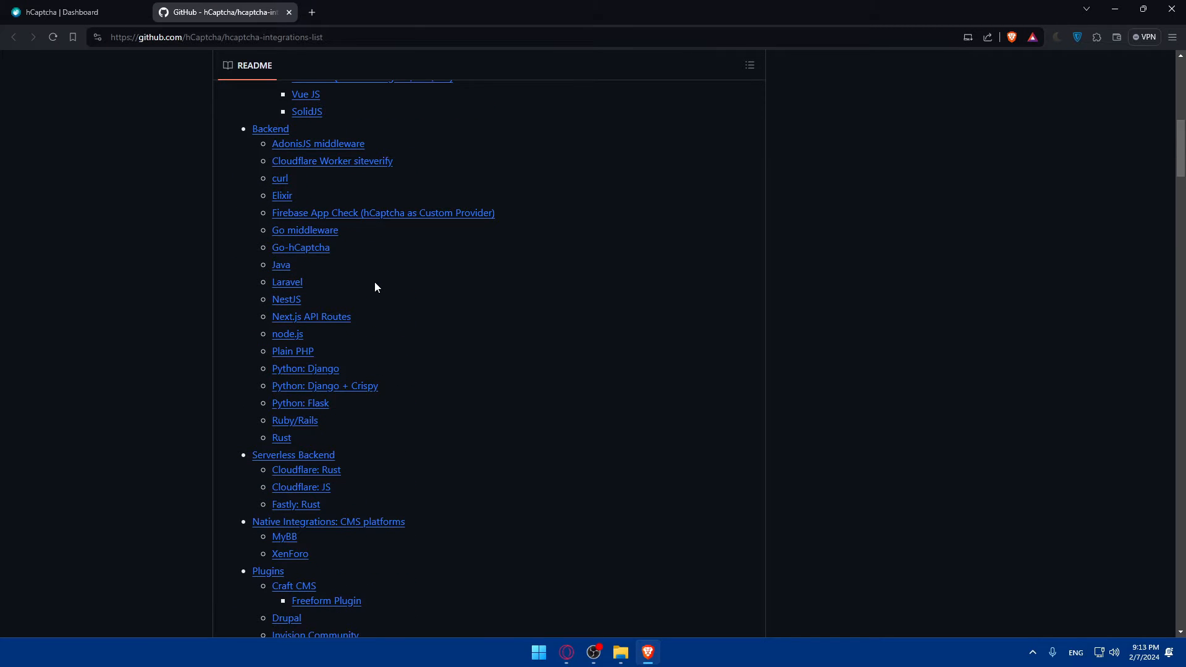
{"action": "scroll", "scroll_direction": "up", "scroll_amount": 3}
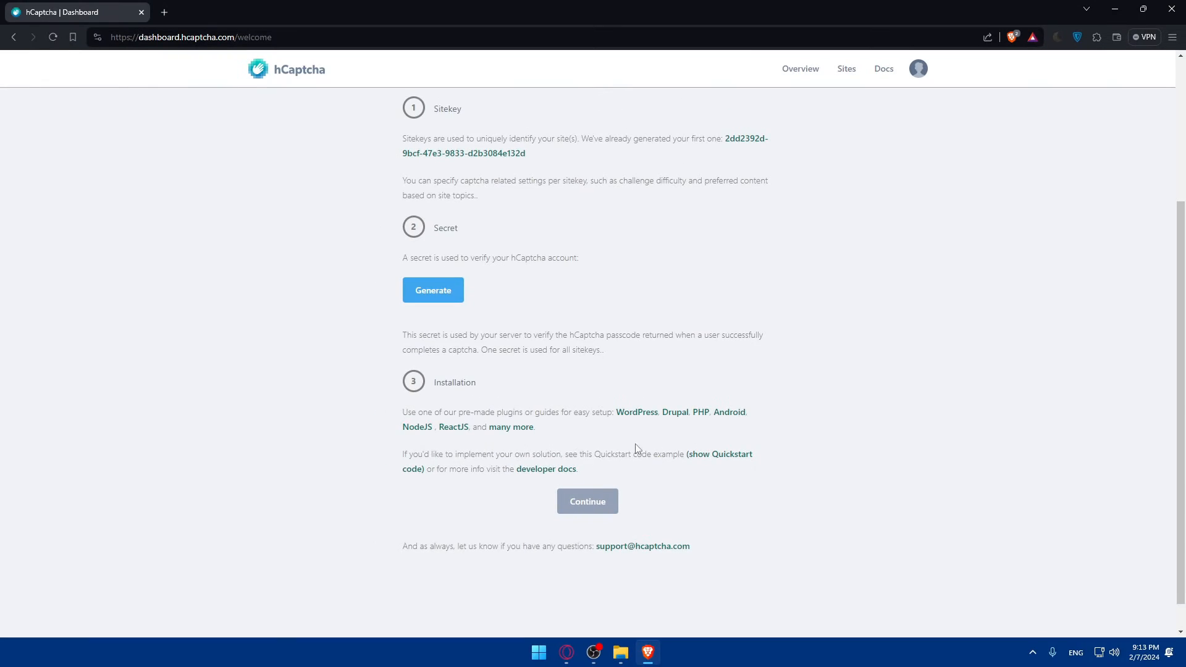
{"action": "mouse_move", "coordinate": [730, 458]}
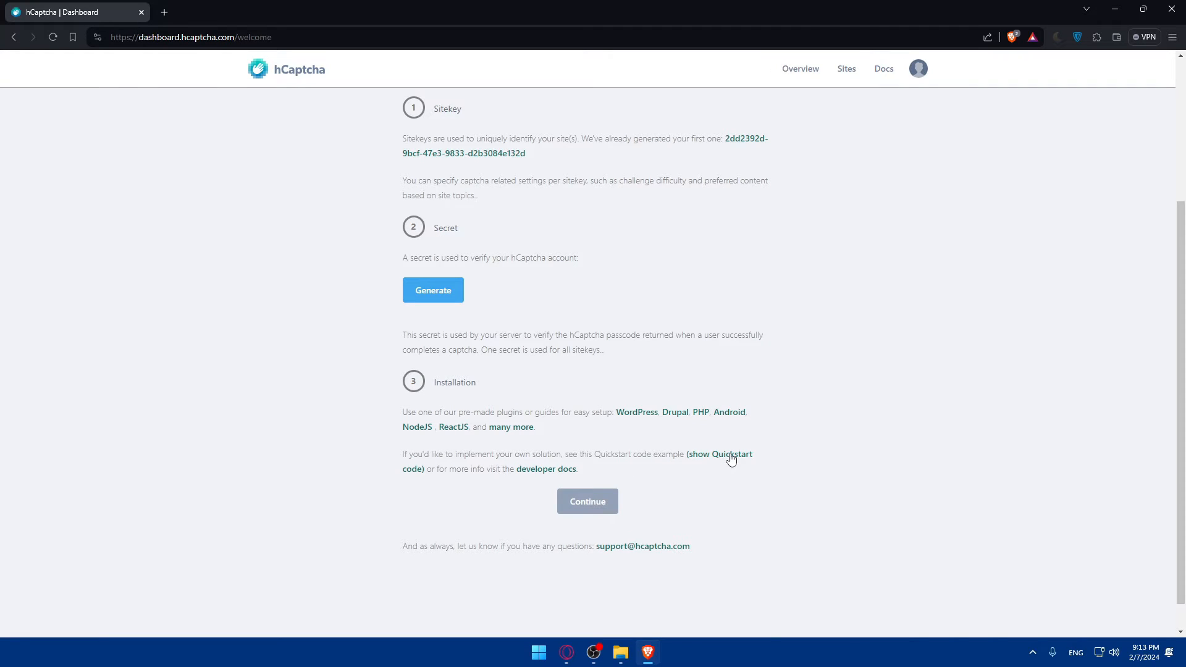
Reveal the Quickstart code and copy the 'Include in an HTML form' snippet.
{"action": "left_click", "coordinate": [719, 457]}
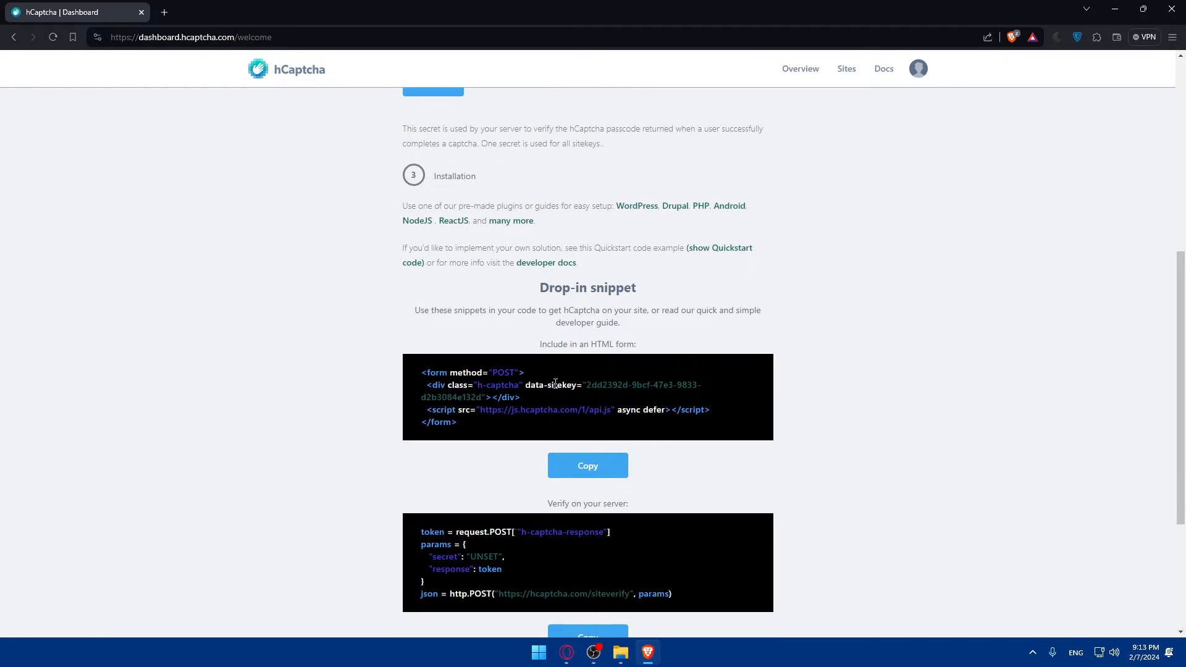
{"action": "mouse_move", "coordinate": [578, 354]}
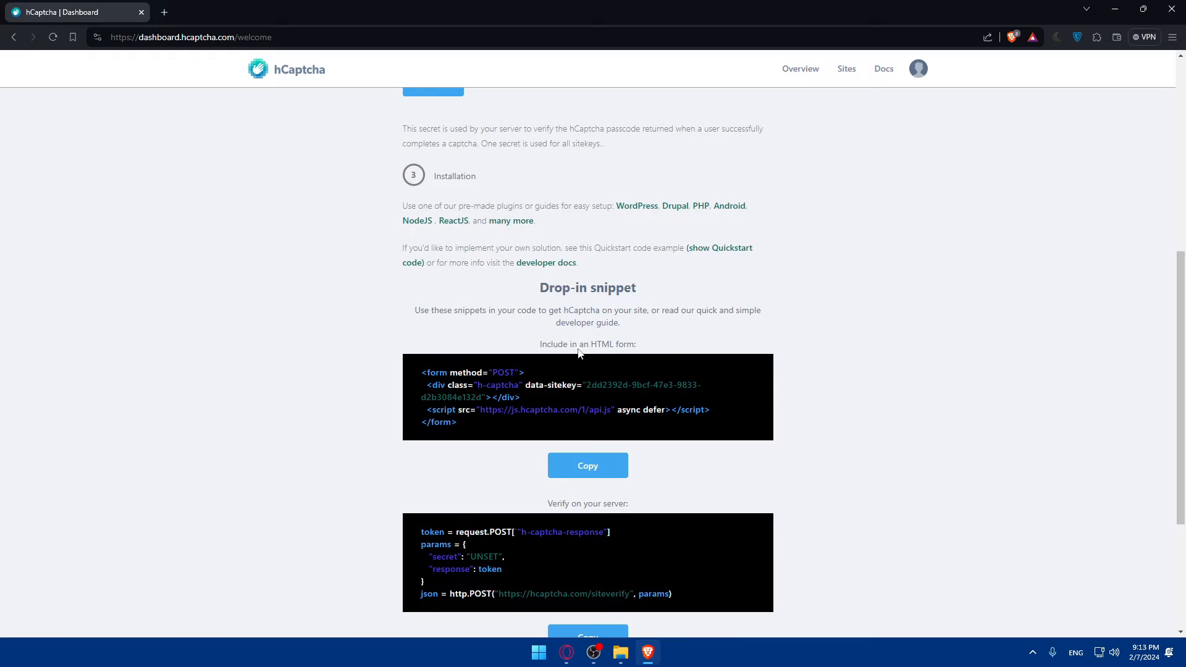
{"action": "mouse_move", "coordinate": [498, 379]}
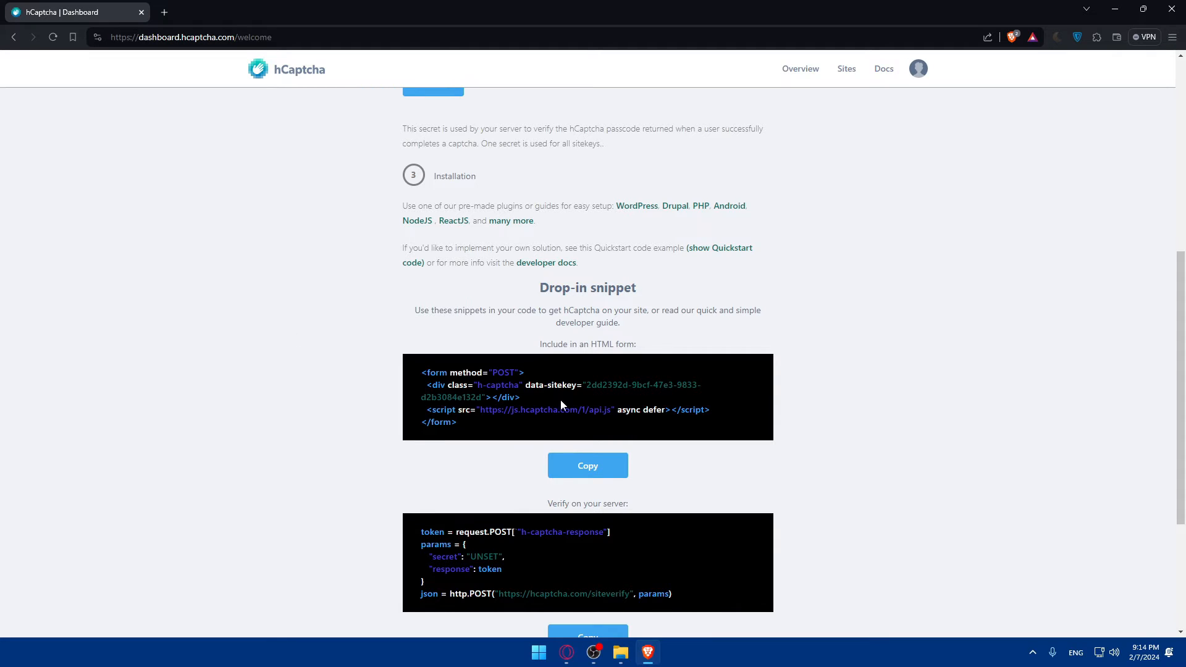
{"action": "mouse_move", "coordinate": [667, 294]}
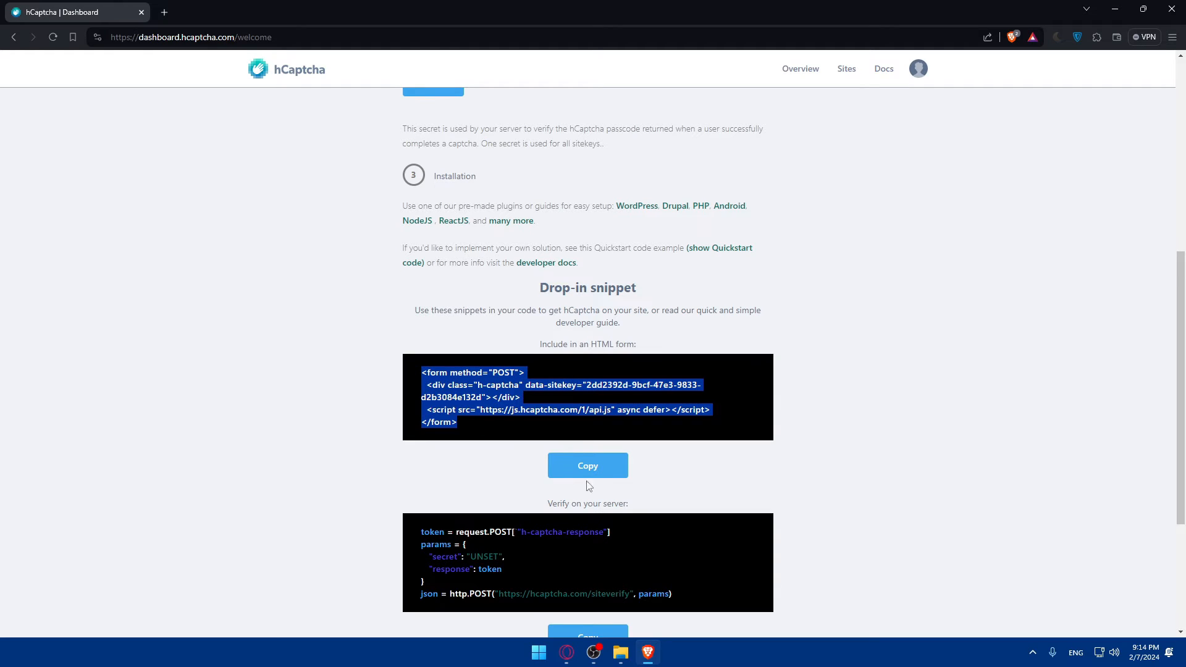
{"action": "left_click", "coordinate": [471, 429]}
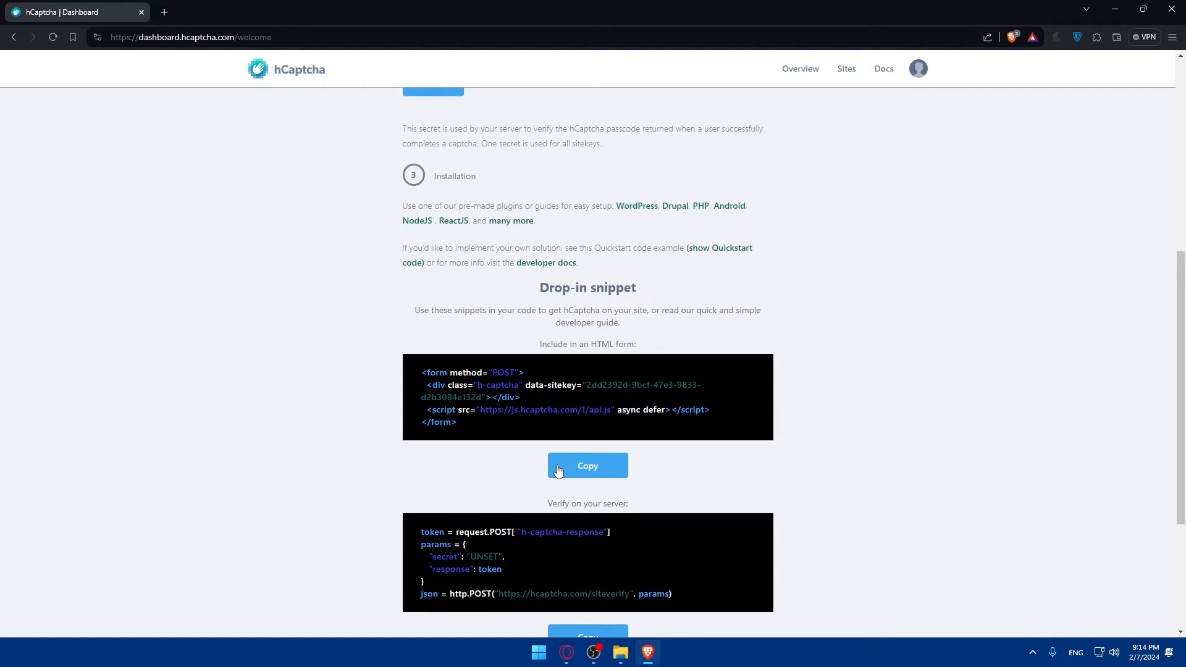
{"action": "mouse_move", "coordinate": [526, 423]}
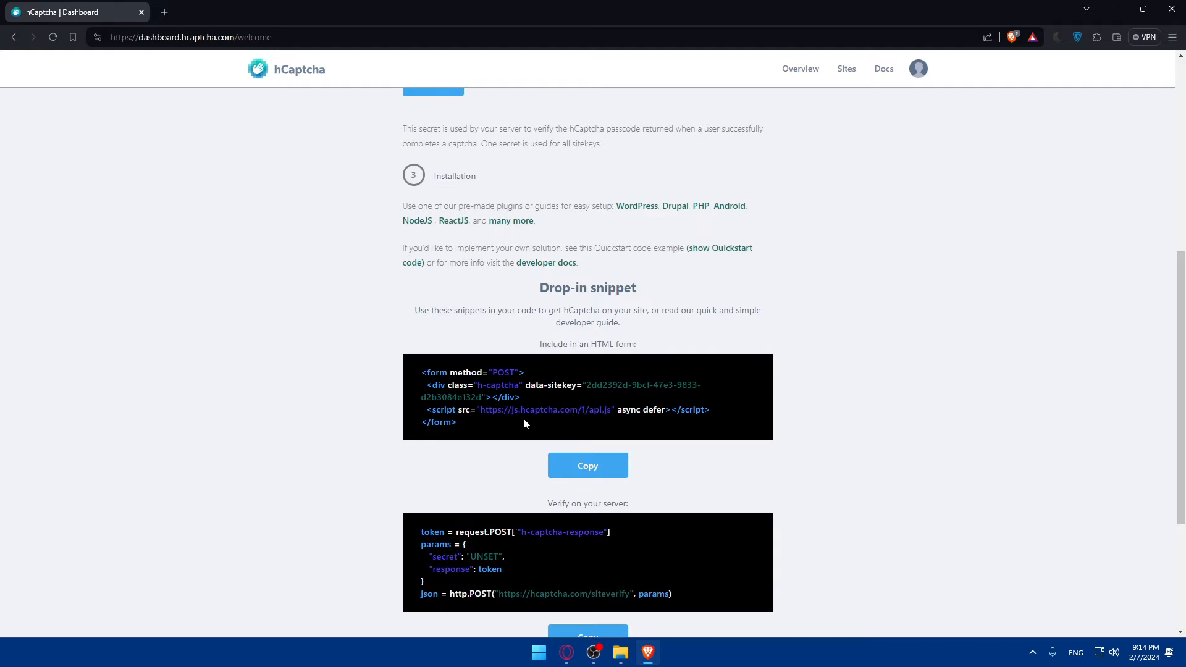
{"action": "mouse_move", "coordinate": [399, 402]}
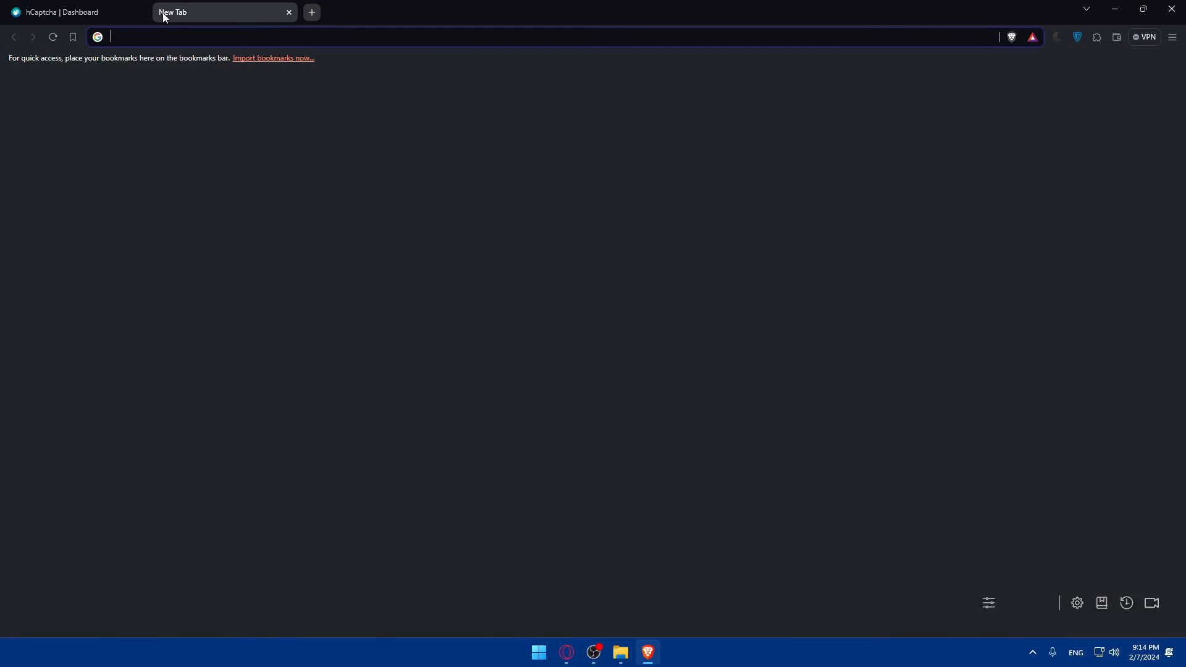
Search Google for 'html', then refine the query to 'try html code'.
{"action": "type", "text": "html"}
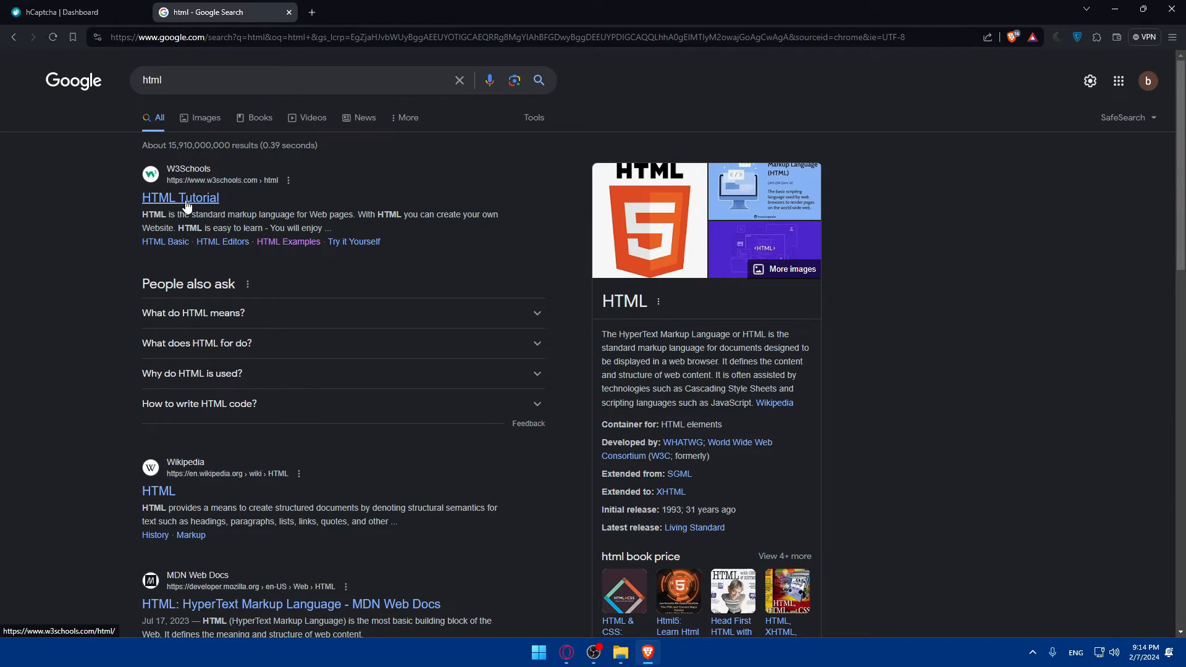
{"action": "left_click", "coordinate": [180, 198]}
{"action": "type", "text": "try "}
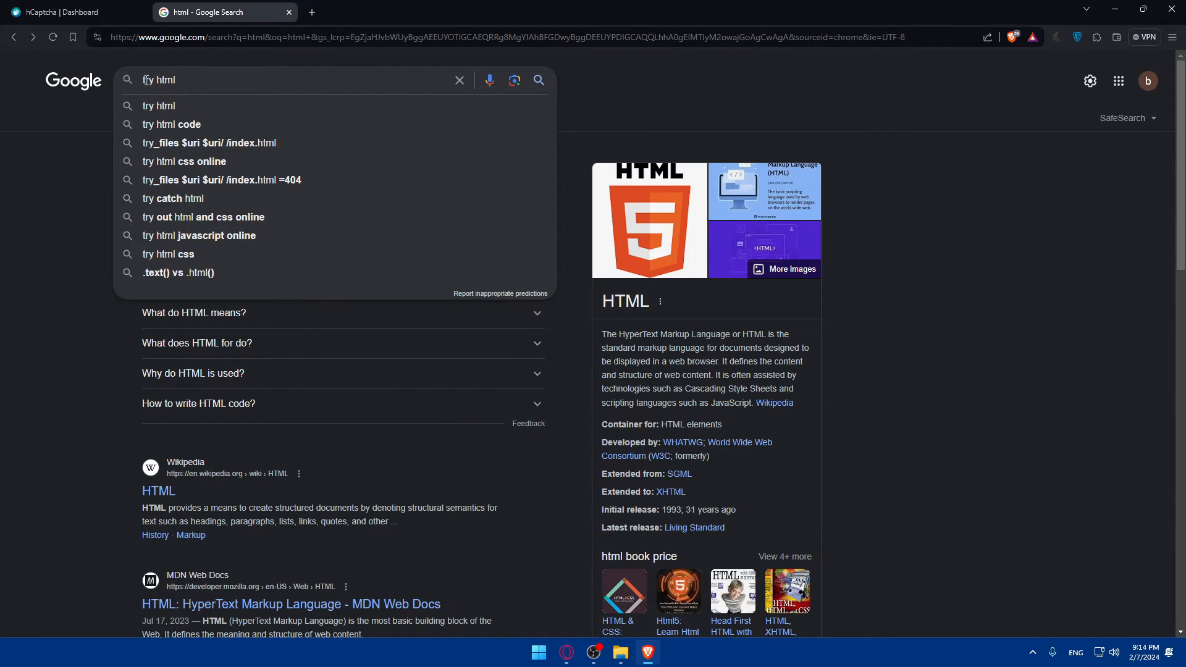
{"action": "left_click", "coordinate": [171, 123]}
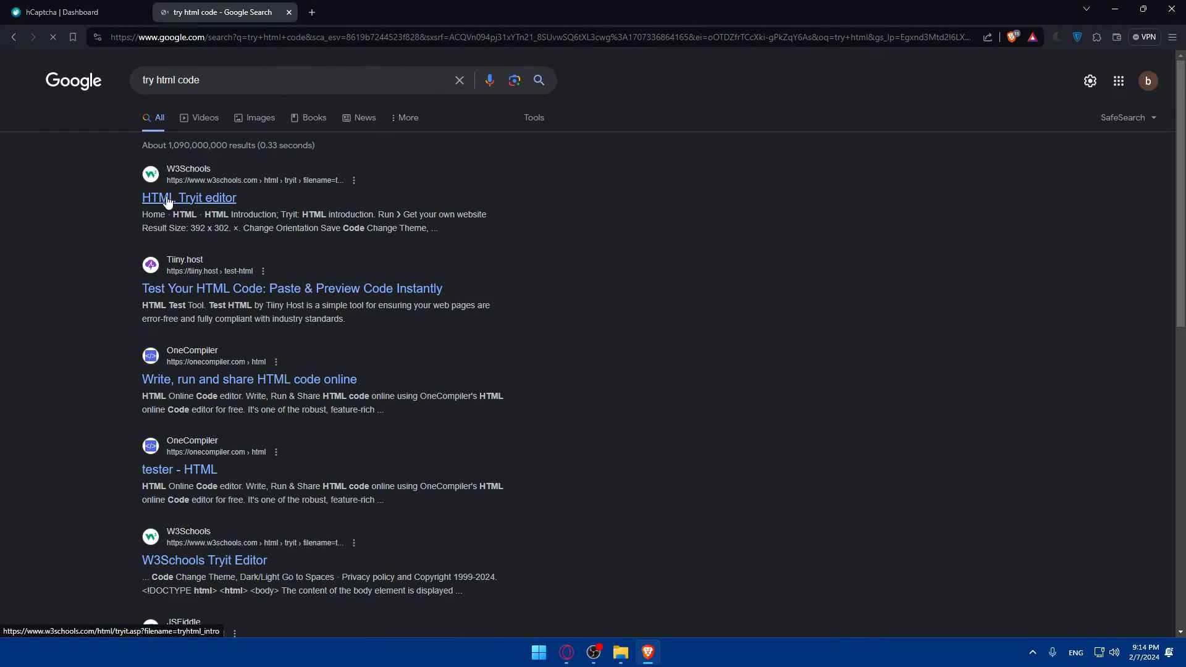
Paste the hCaptcha form snippet into the W3Schools Tryit editor and run it to render the 'I am human' checkbox.
{"action": "left_click", "coordinate": [188, 198]}
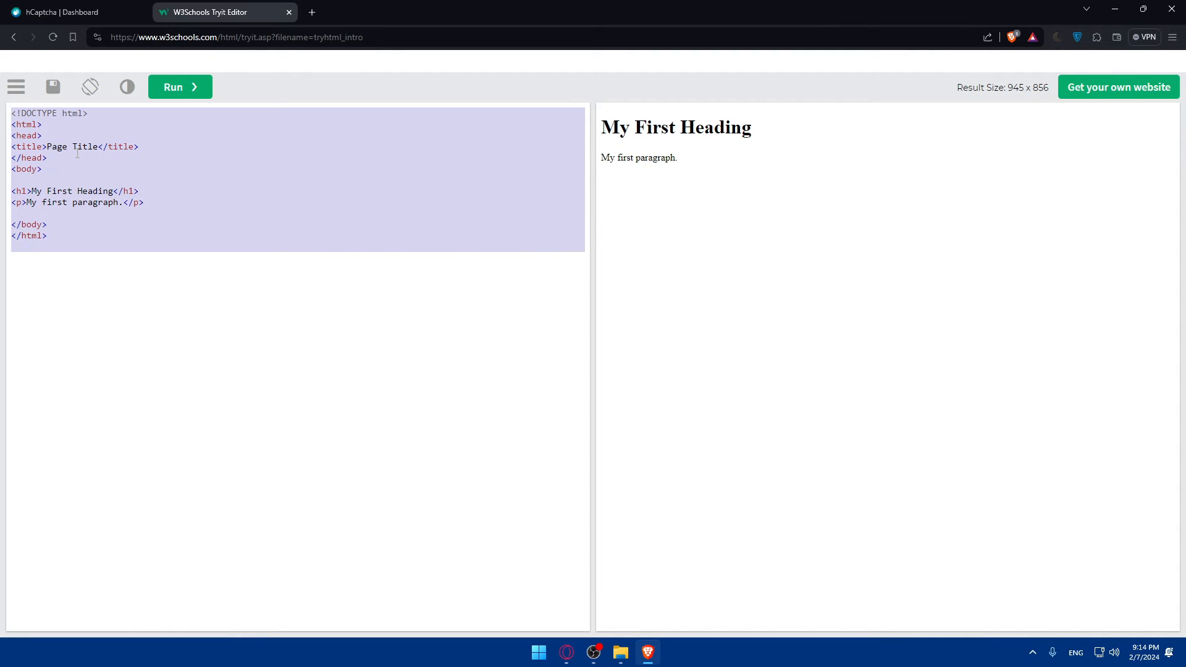
{"action": "left_click", "coordinate": [68, 13]}
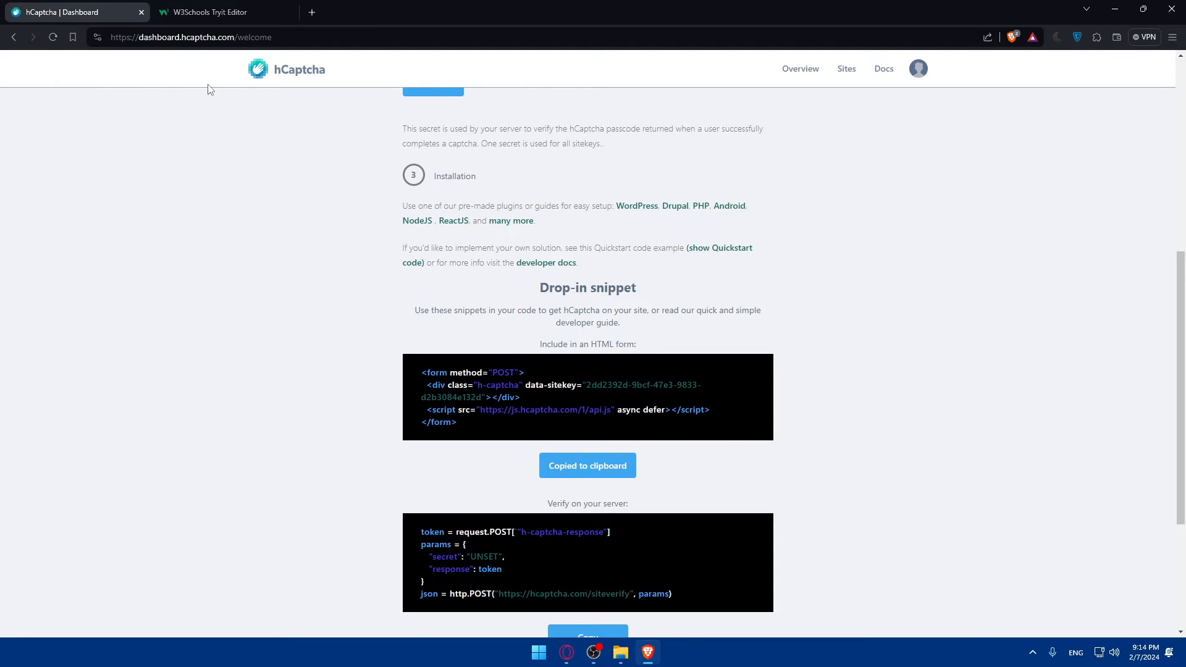
{"action": "left_click", "coordinate": [225, 13]}
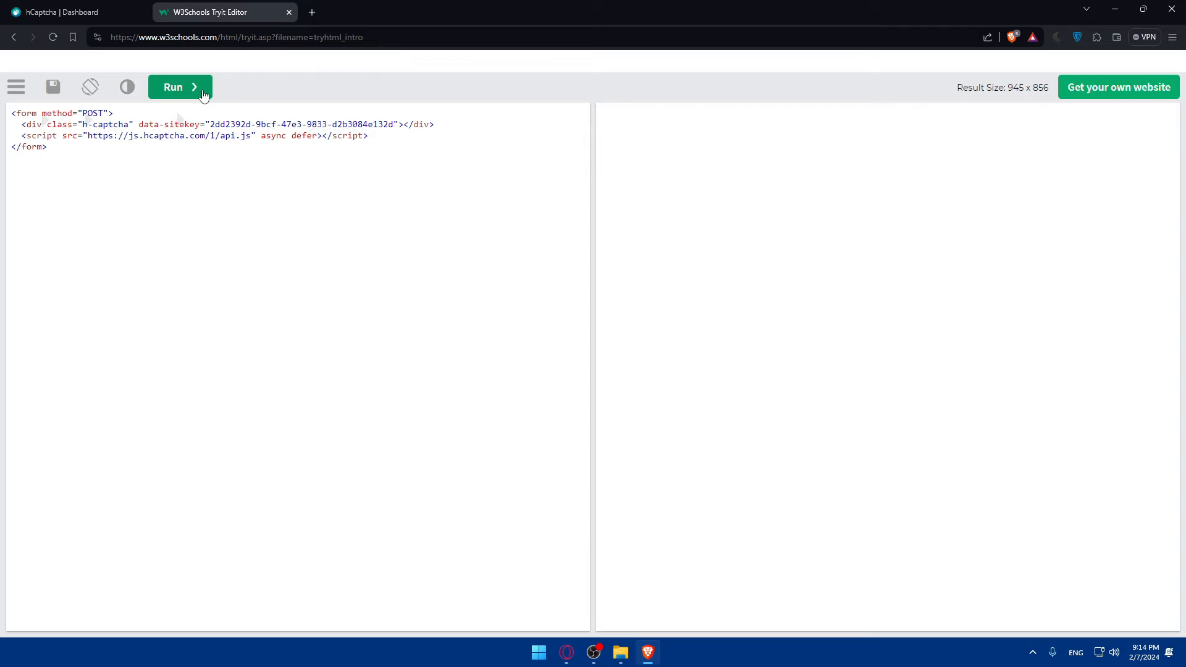
{"action": "left_click", "coordinate": [179, 86]}
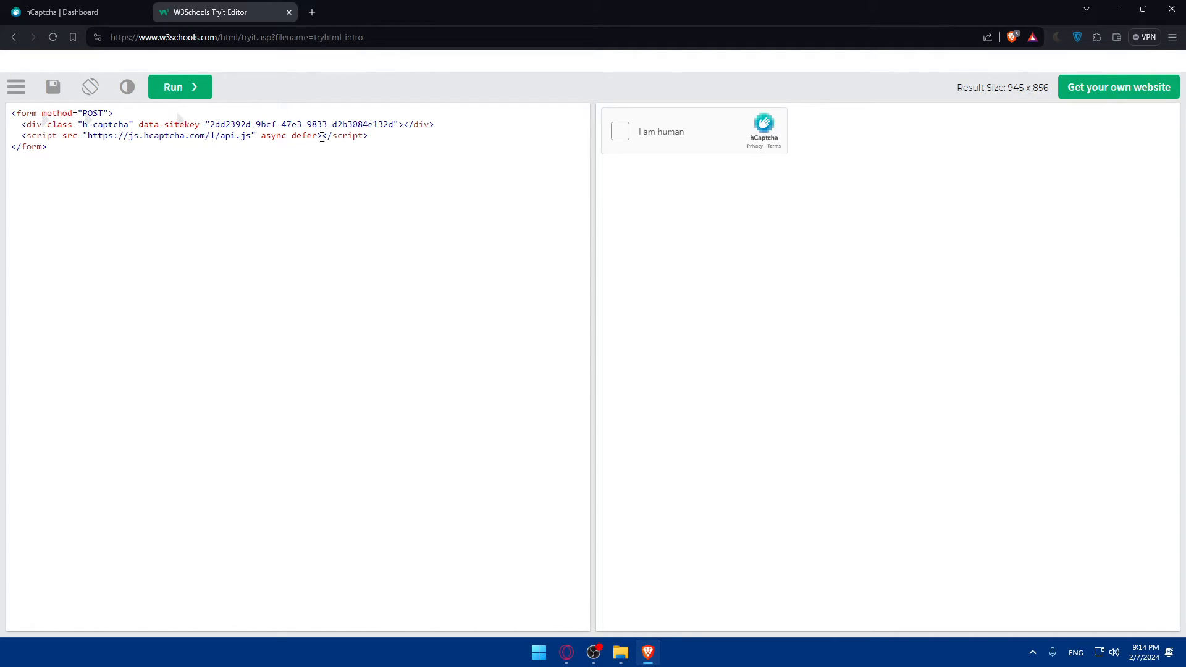
{"action": "left_click", "coordinate": [68, 12]}
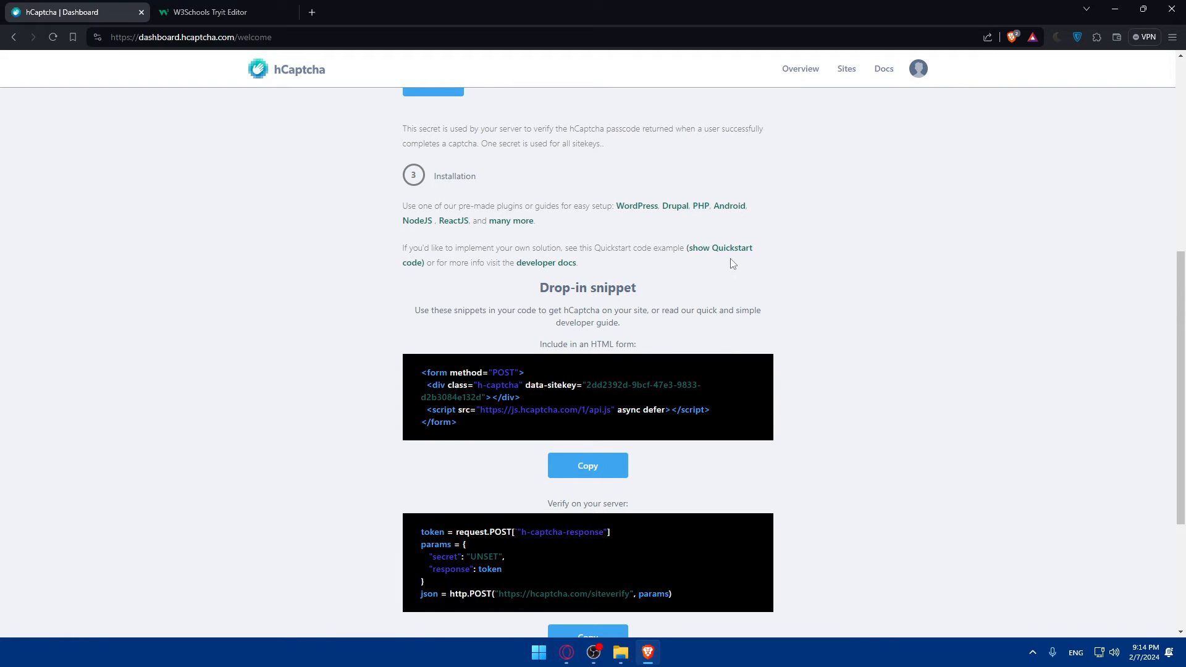
{"action": "scroll", "scroll_direction": "up", "scroll_amount": 3}
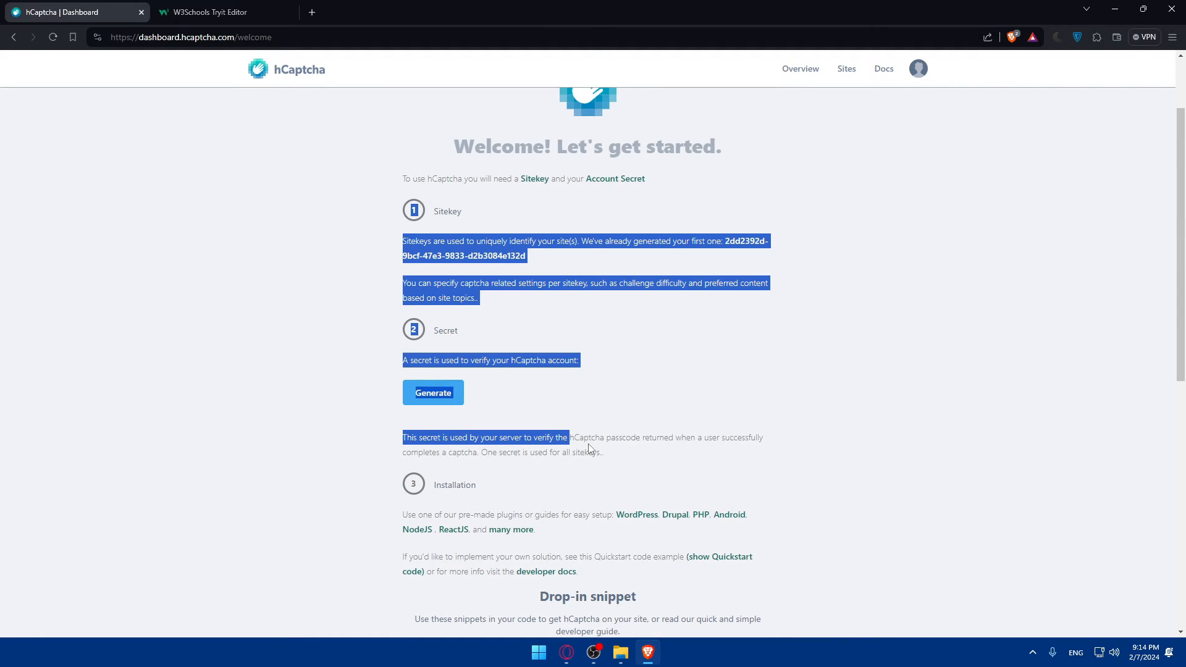
{"action": "scroll", "scroll_direction": "down", "scroll_amount": 3}
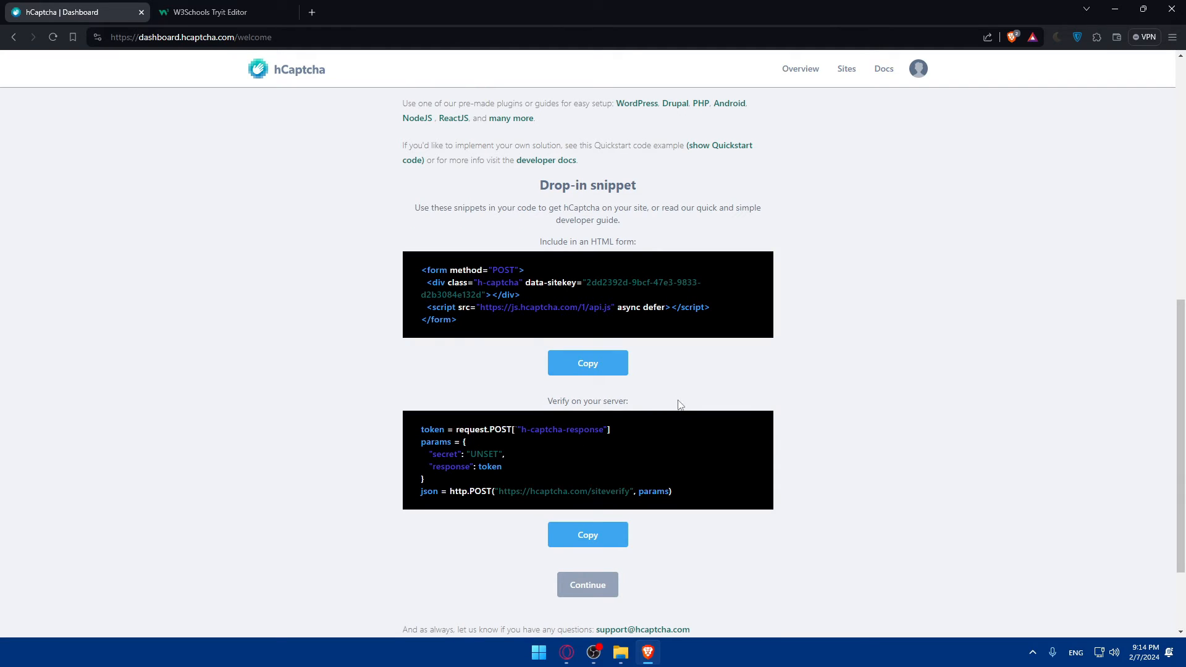
{"action": "scroll", "scroll_direction": "down", "scroll_amount": 3}
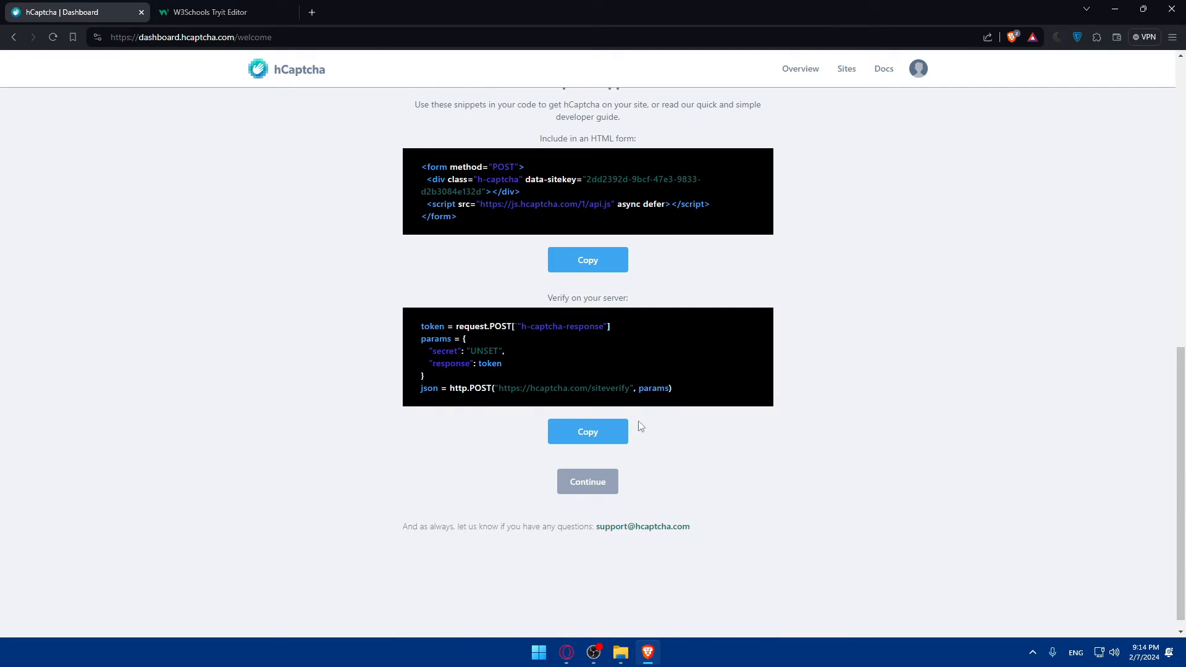
{"action": "scroll", "scroll_direction": "up", "scroll_amount": 3}
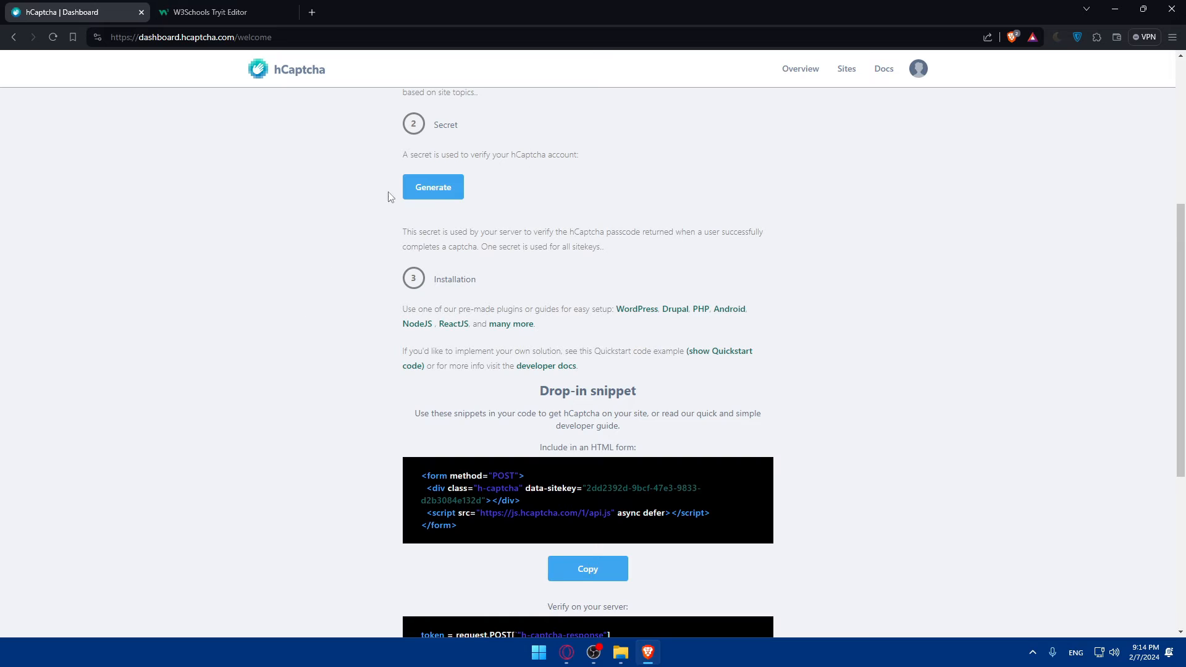
{"action": "scroll", "scroll_direction": "down", "scroll_amount": 3}
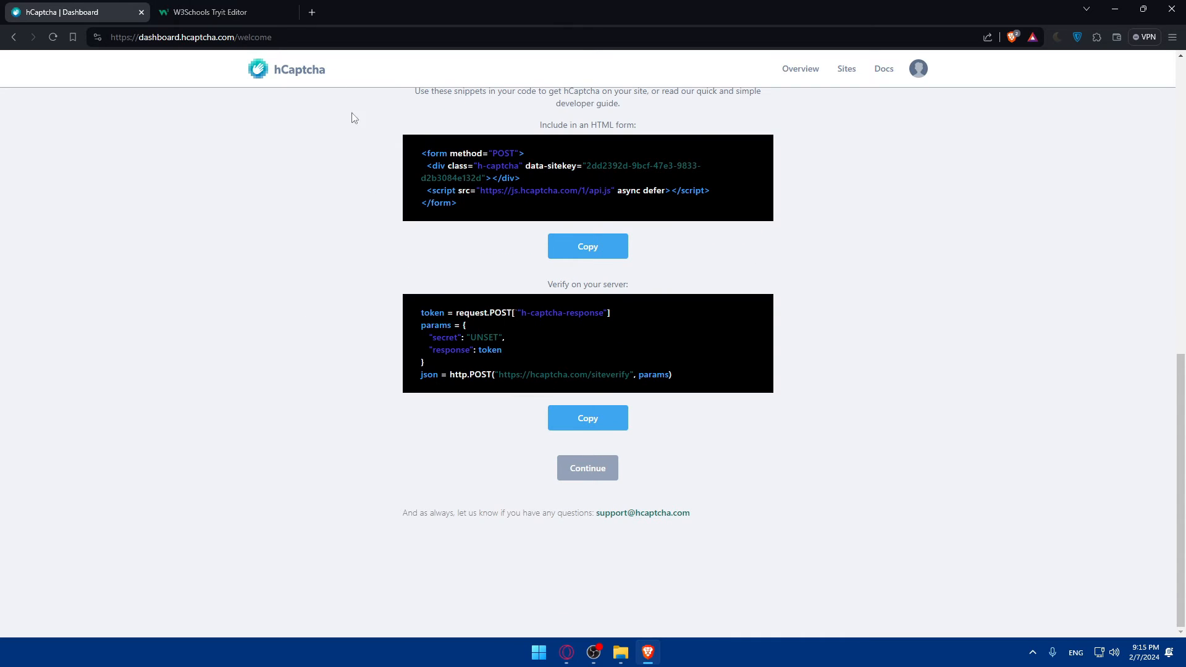
Start the 'I am human' check and begin selecting the apple in the first image challenge.
{"action": "left_click", "coordinate": [220, 12]}
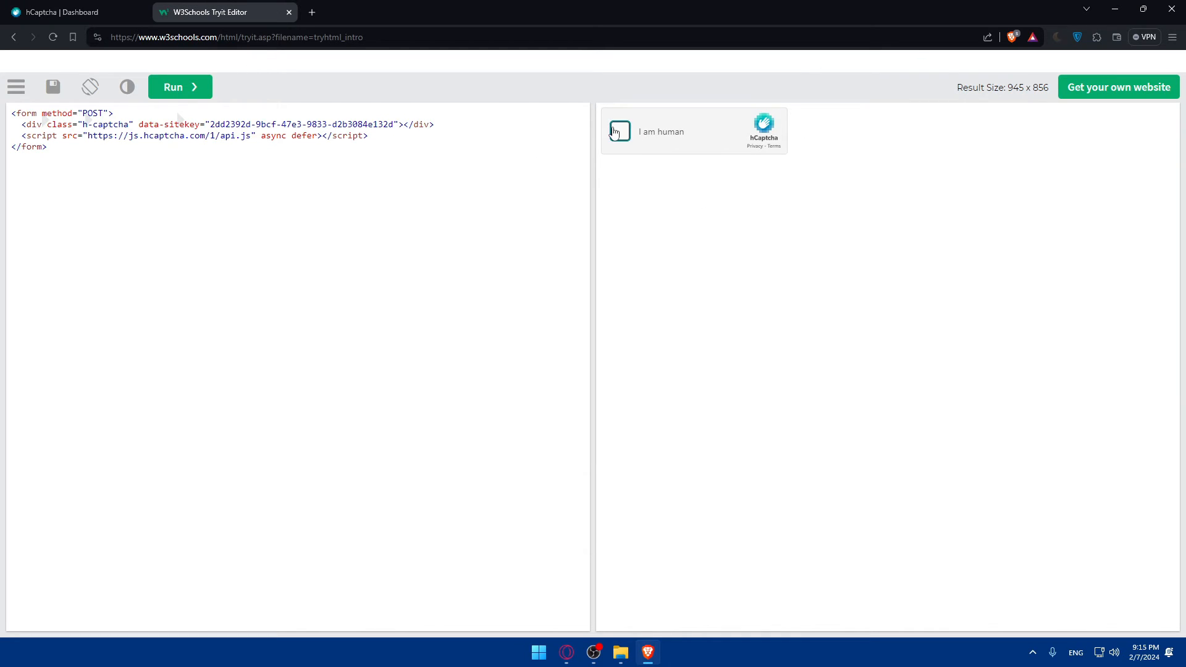
{"action": "left_click", "coordinate": [618, 131]}
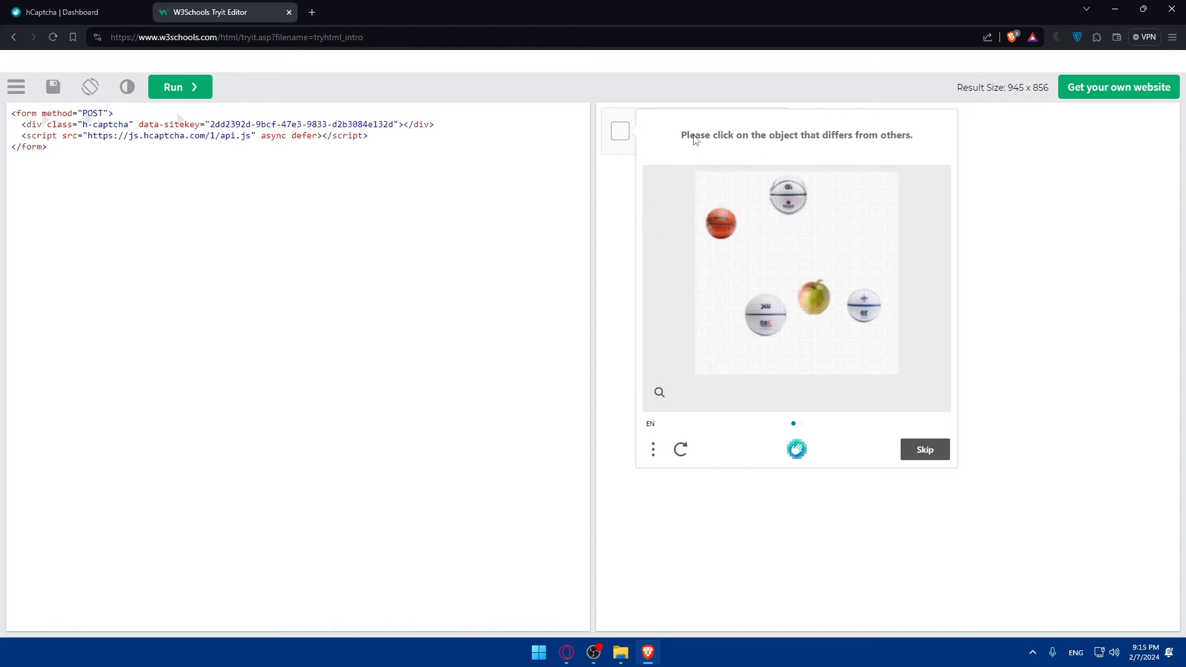
{"action": "mouse_move", "coordinate": [838, 147]}
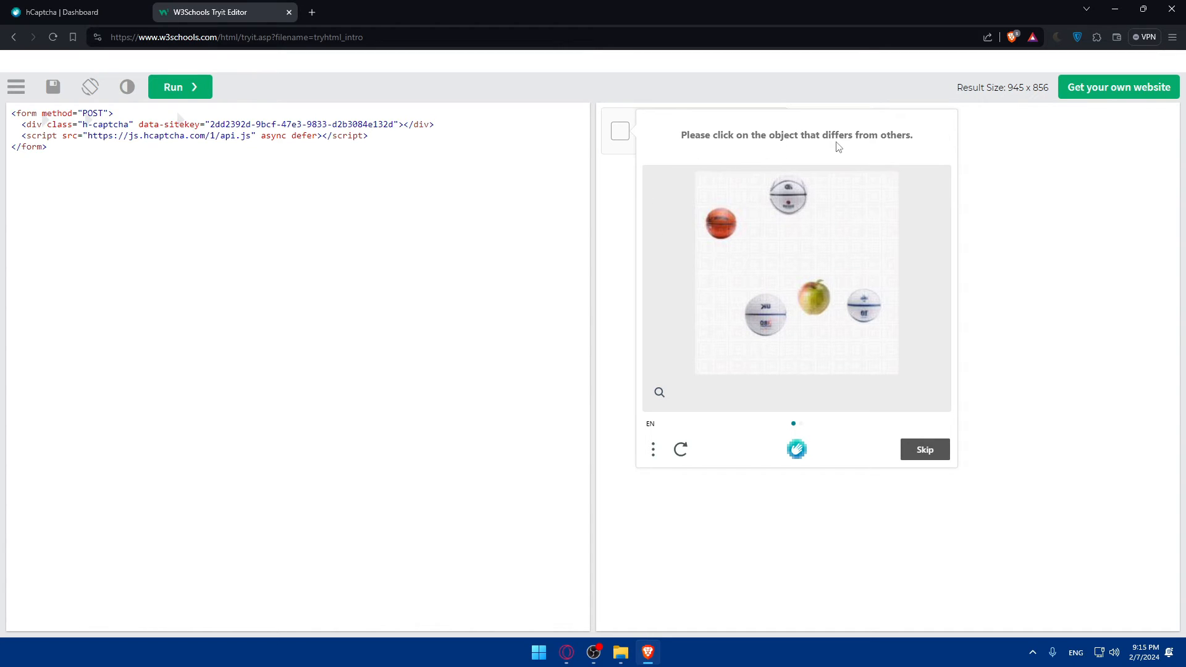
{"action": "mouse_move", "coordinate": [859, 329]}
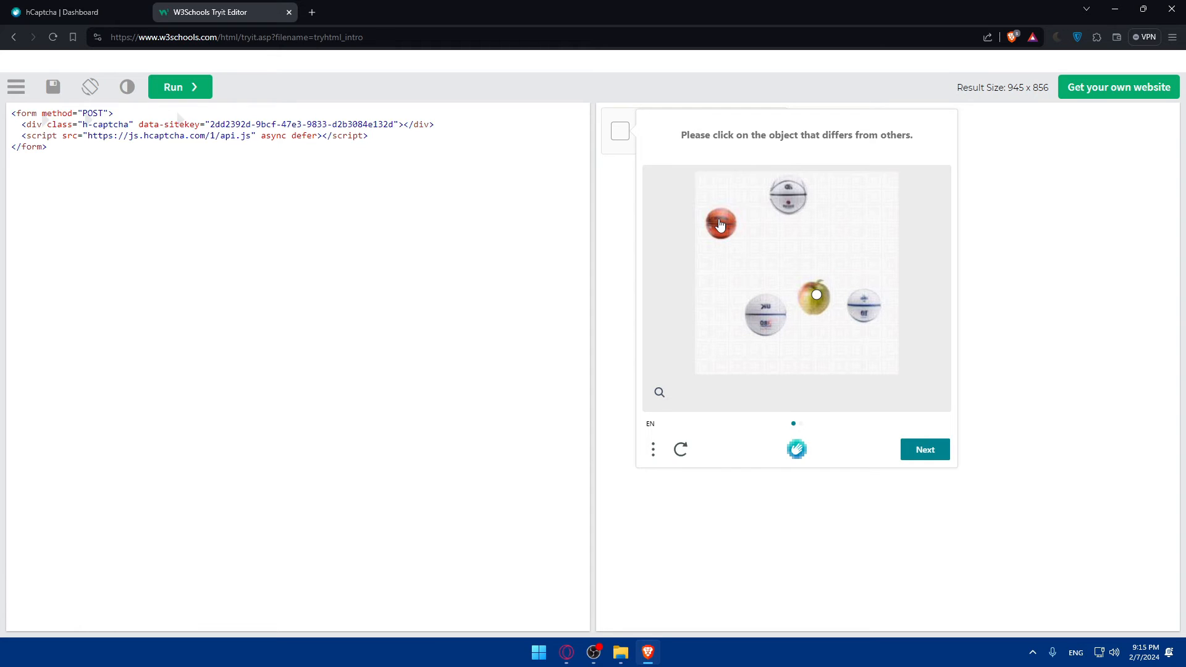
{"action": "mouse_move", "coordinate": [719, 232]}
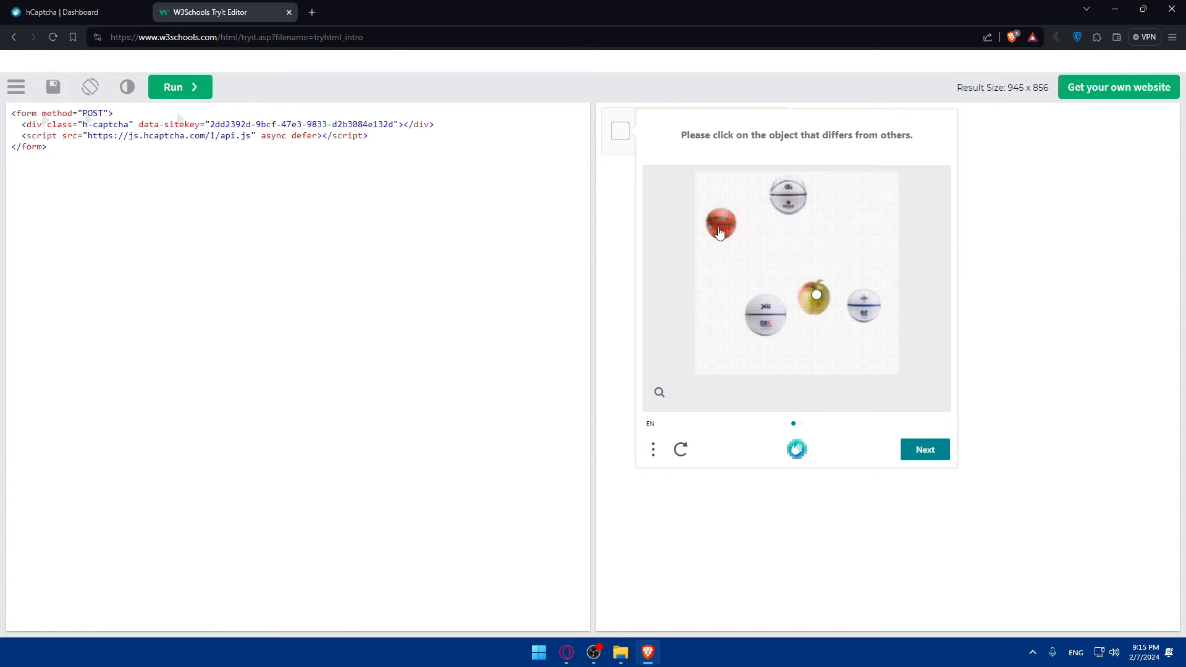
{"action": "mouse_move", "coordinate": [806, 295]}
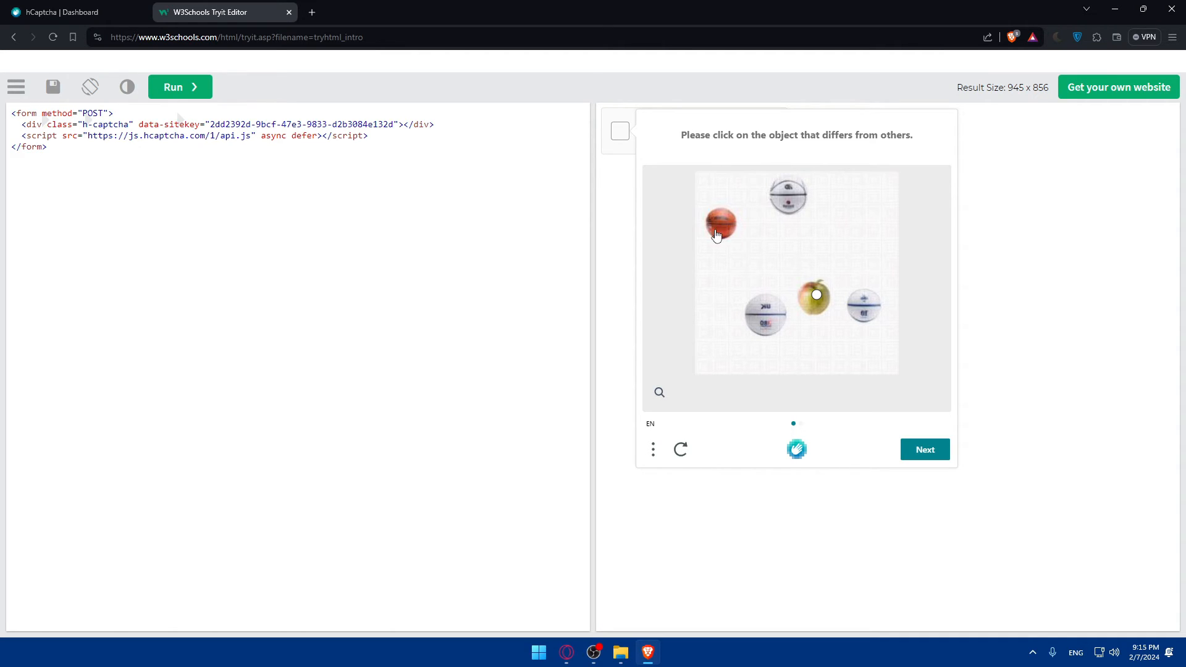
{"action": "left_click", "coordinate": [816, 294]}
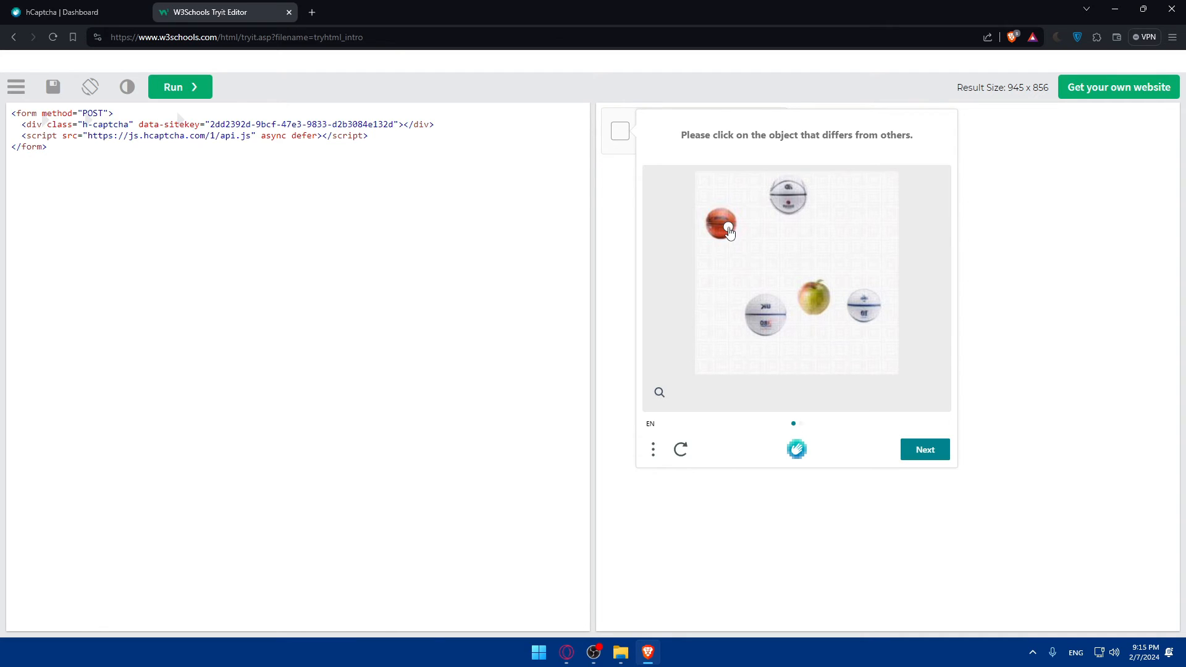
{"action": "left_click", "coordinate": [720, 225]}
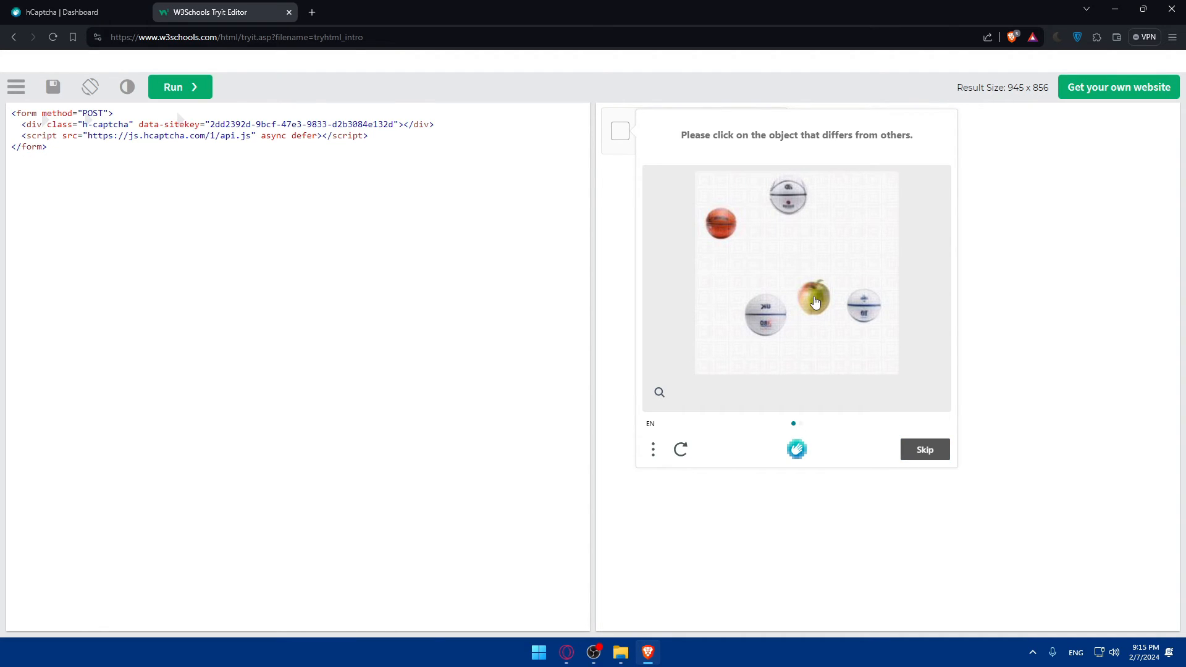
{"action": "left_click", "coordinate": [813, 297]}
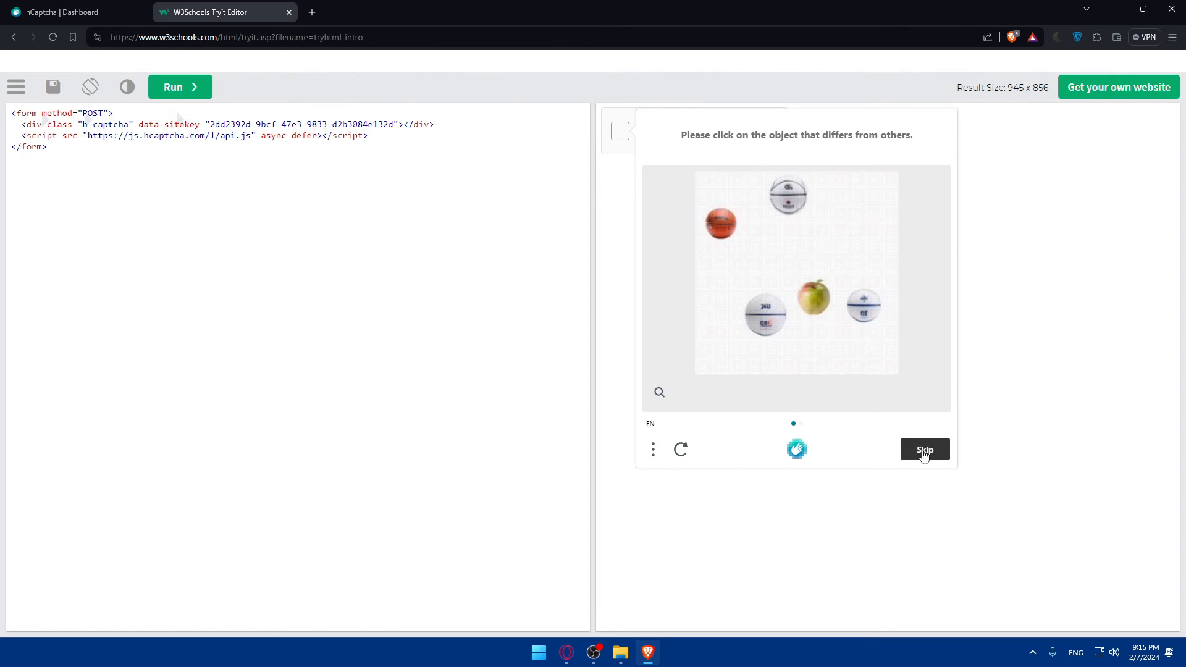
Pick the apple as the odd object in both challenge rounds and verify, marking the checkbox as human.
{"action": "left_click", "coordinate": [815, 296]}
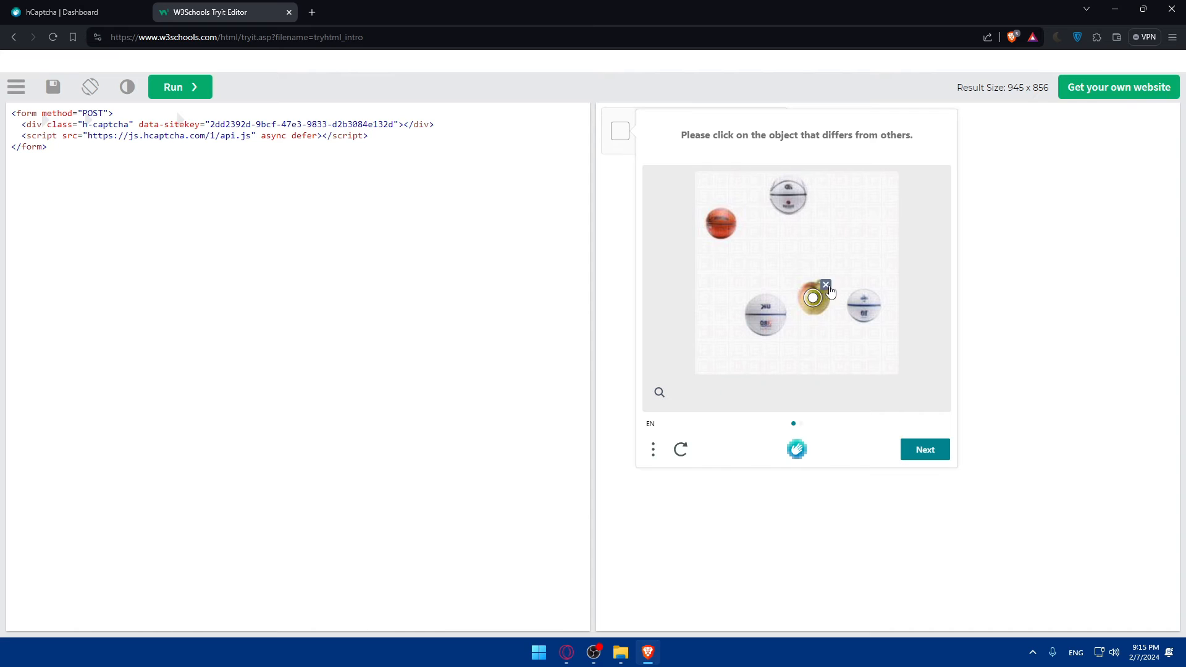
{"action": "left_click", "coordinate": [814, 297]}
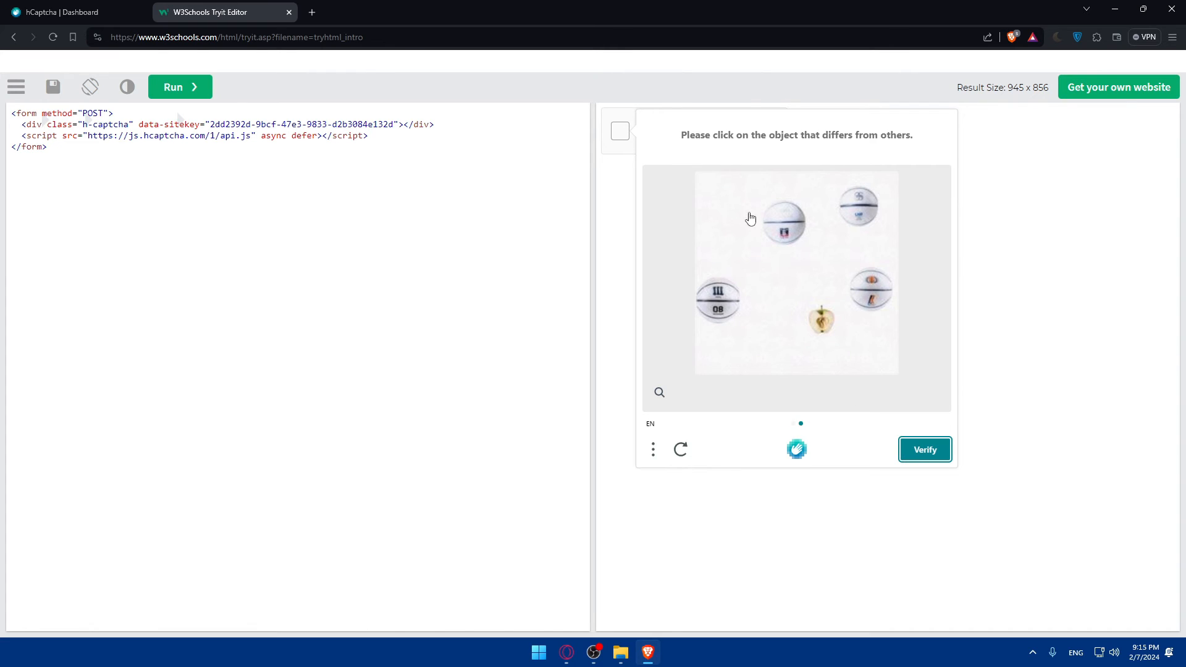
{"action": "mouse_move", "coordinate": [884, 152]}
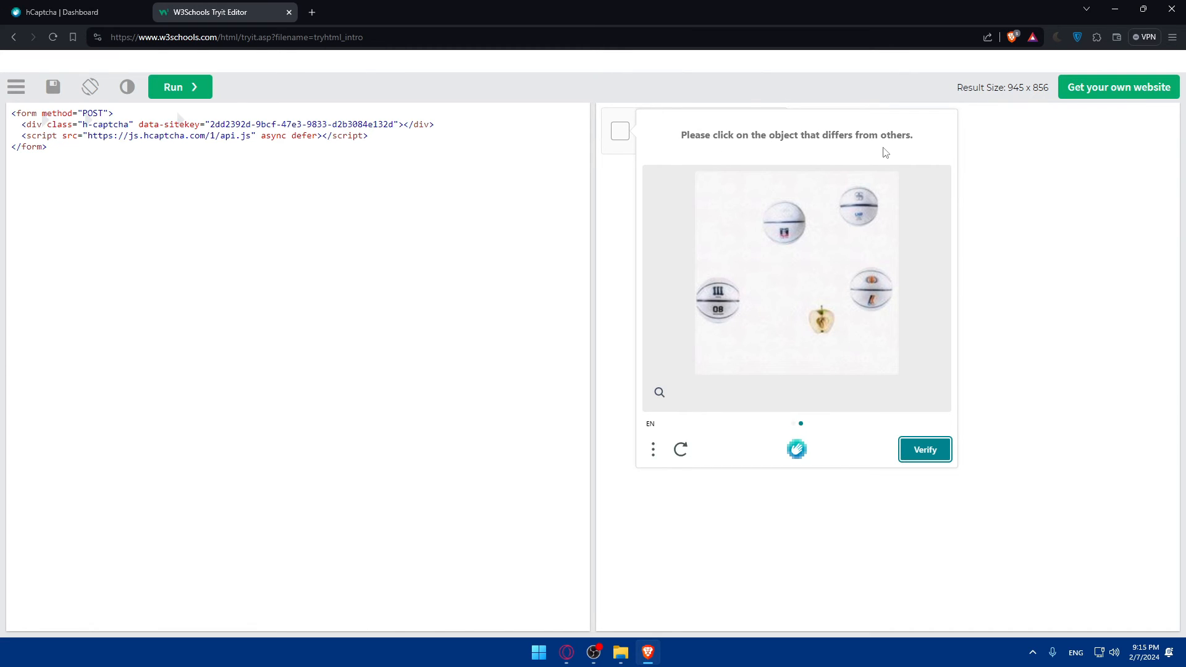
{"action": "left_click", "coordinate": [823, 323]}
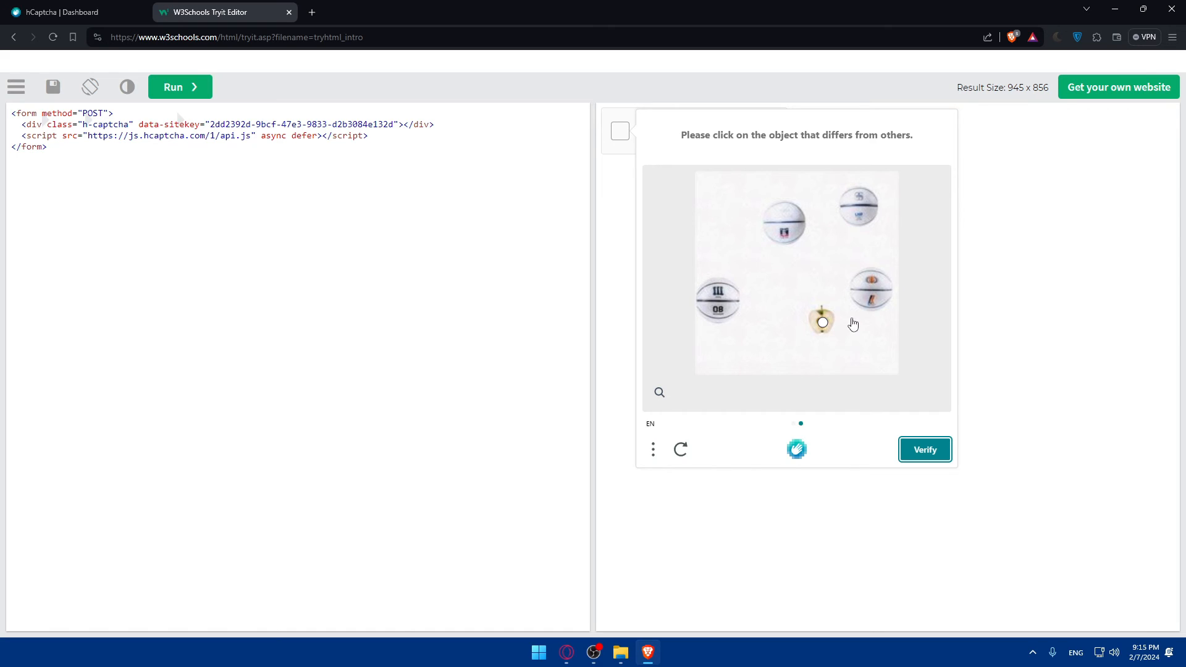
{"action": "mouse_move", "coordinate": [926, 450]}
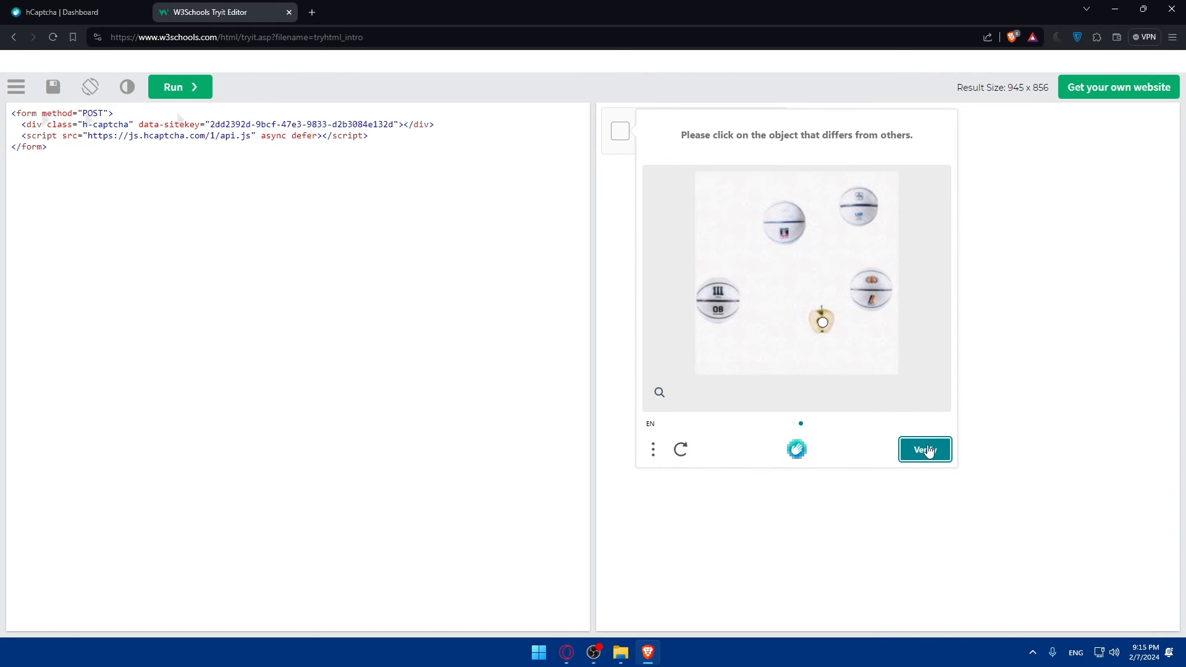
{"action": "left_click", "coordinate": [925, 449]}
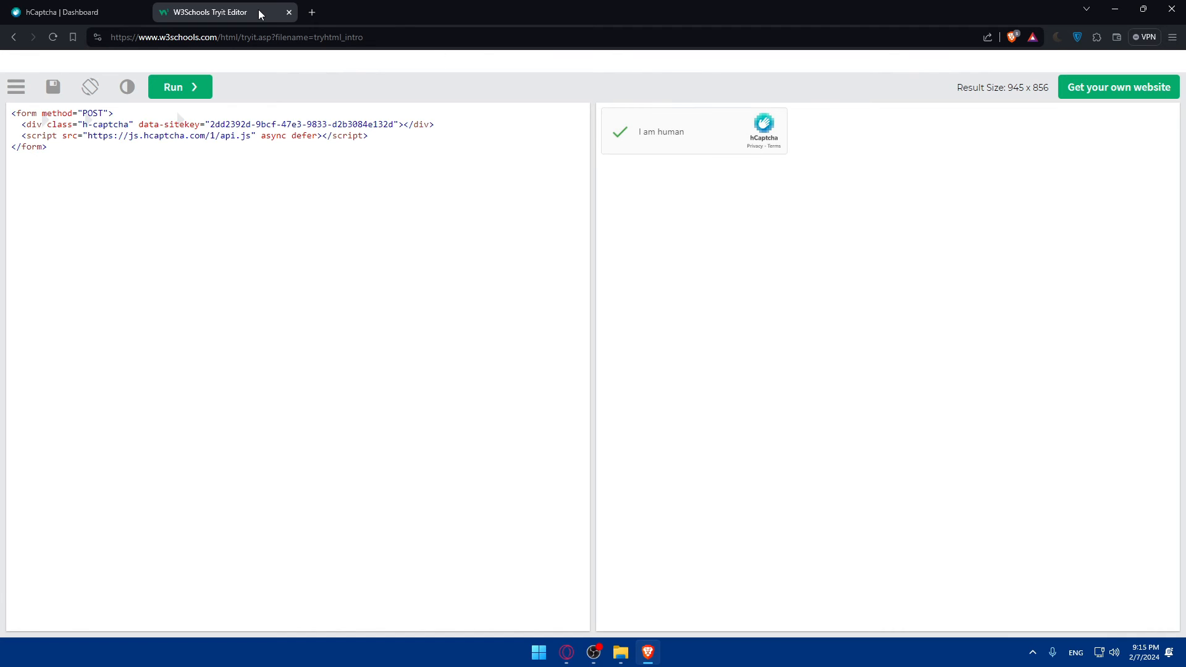
Generate the account secret on the hCaptcha Dashboard and view the Sitekey Traffic overview.
{"action": "left_click", "coordinate": [68, 12]}
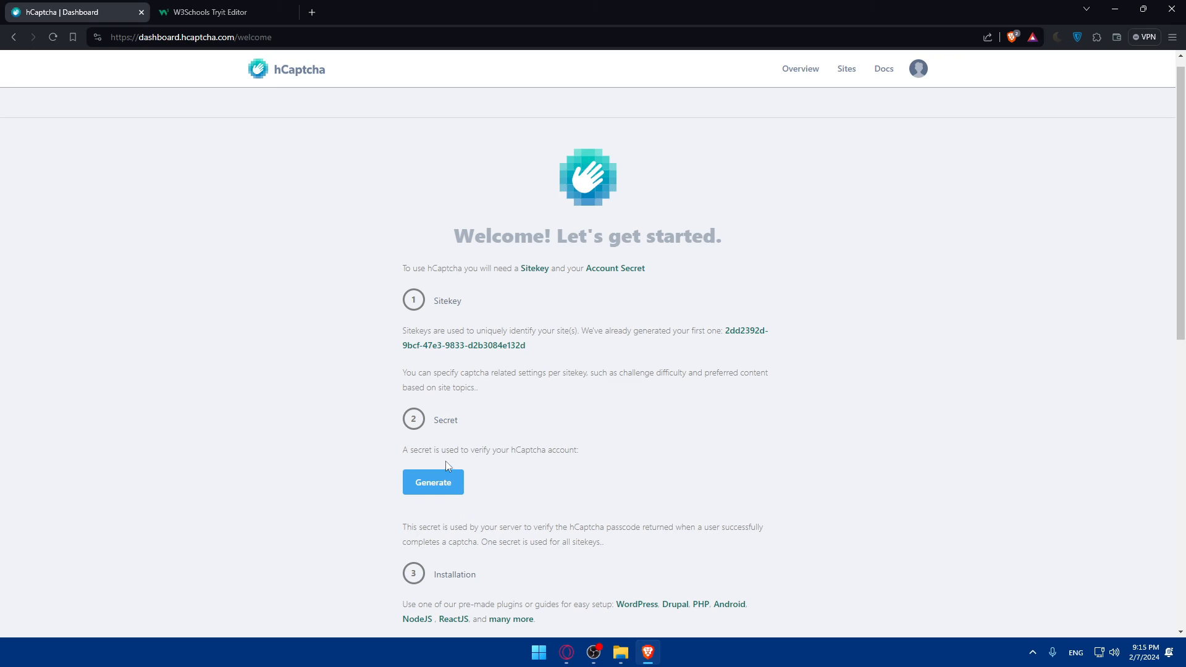
{"action": "left_click", "coordinate": [432, 481]}
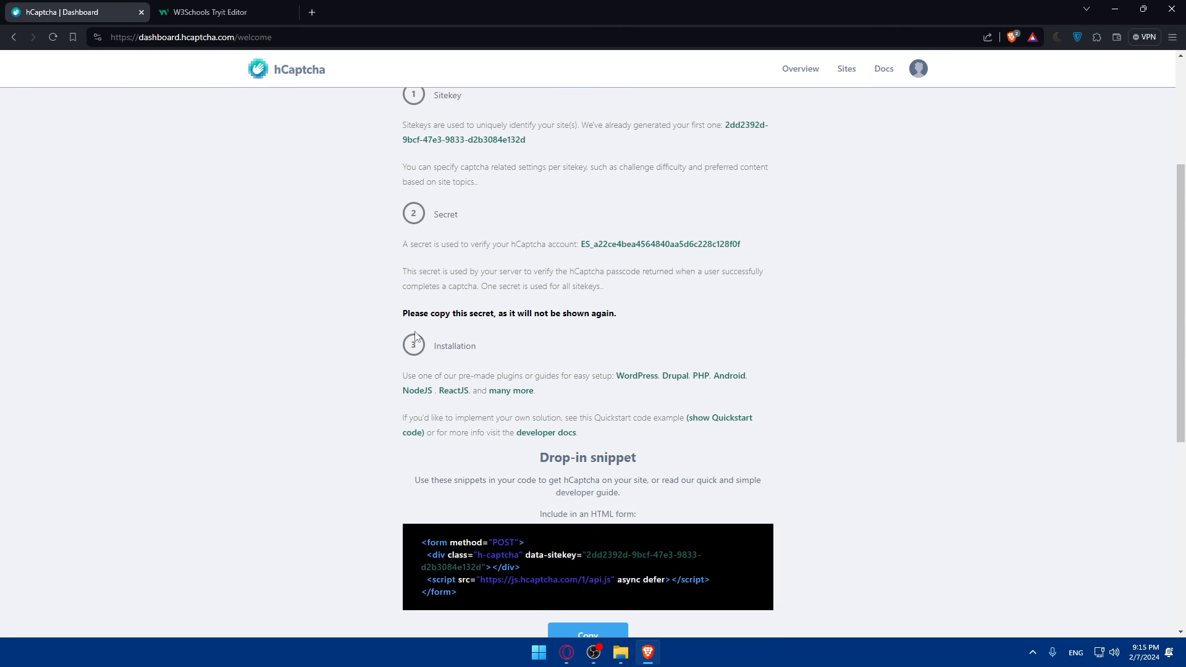
{"action": "mouse_move", "coordinate": [541, 321]}
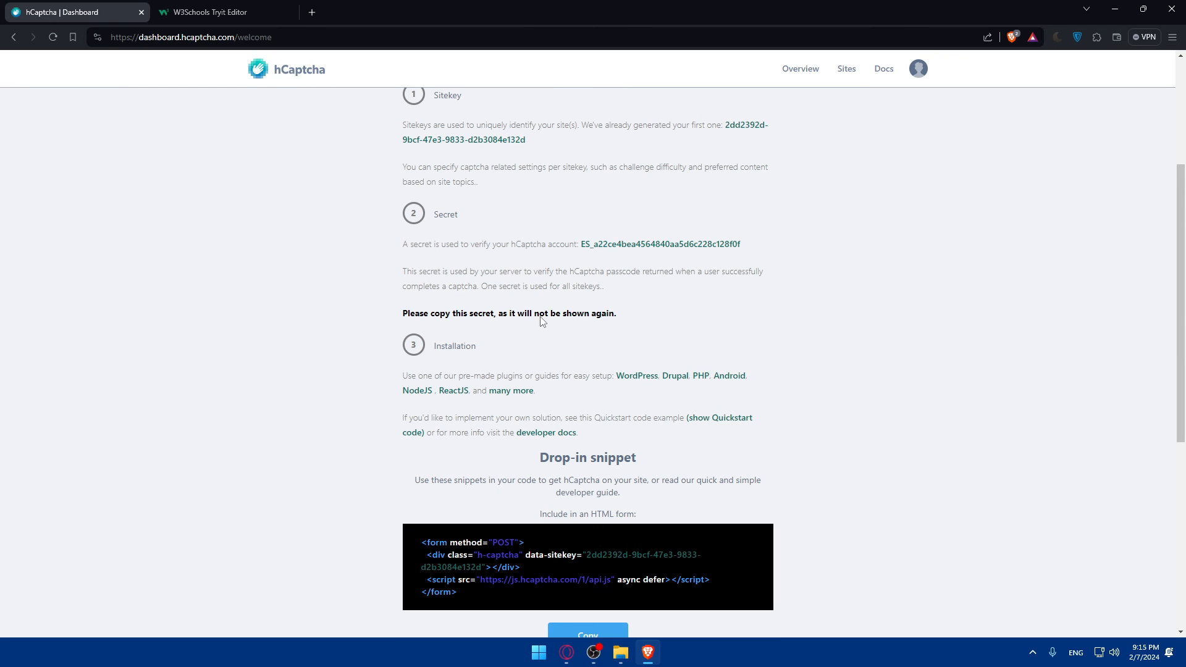
{"action": "left_click", "coordinate": [799, 69]}
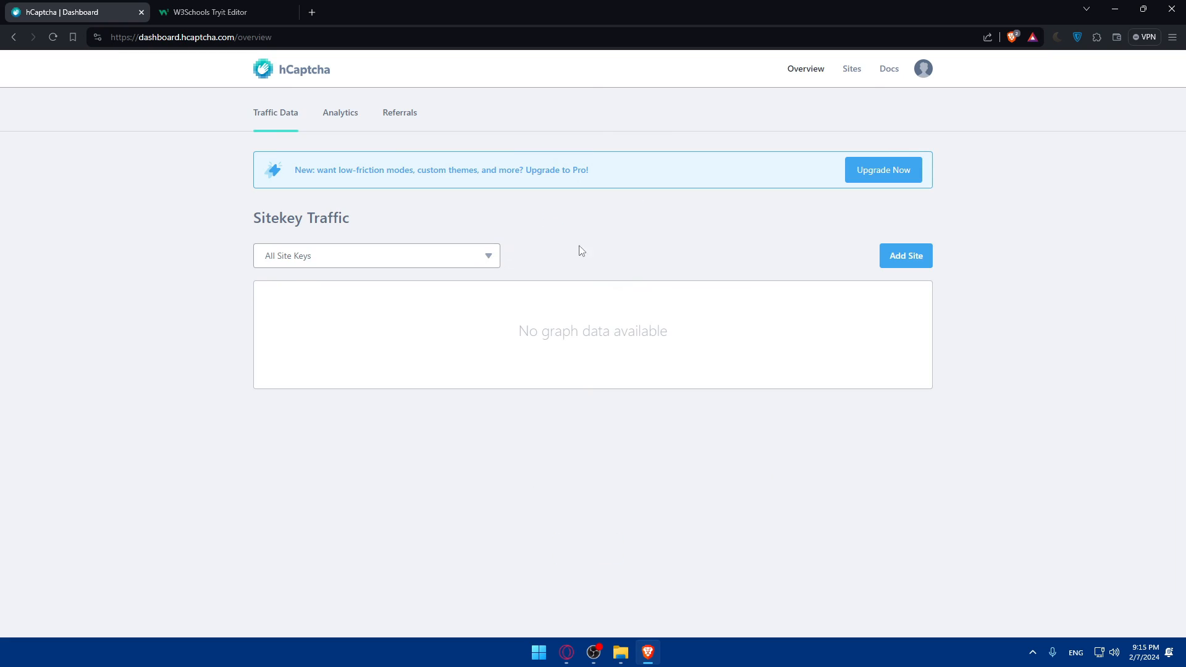
{"action": "mouse_move", "coordinate": [906, 255]}
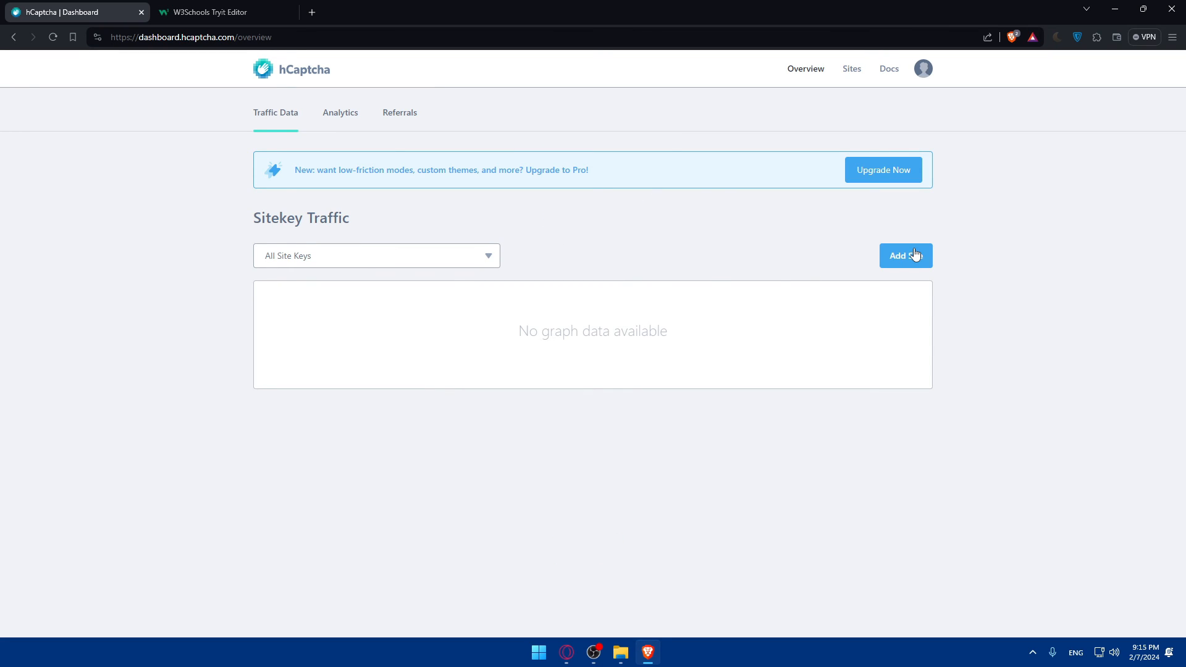
Start Add Site to view the Create form, then return to the Tryit Editor tab.
{"action": "left_click", "coordinate": [906, 254]}
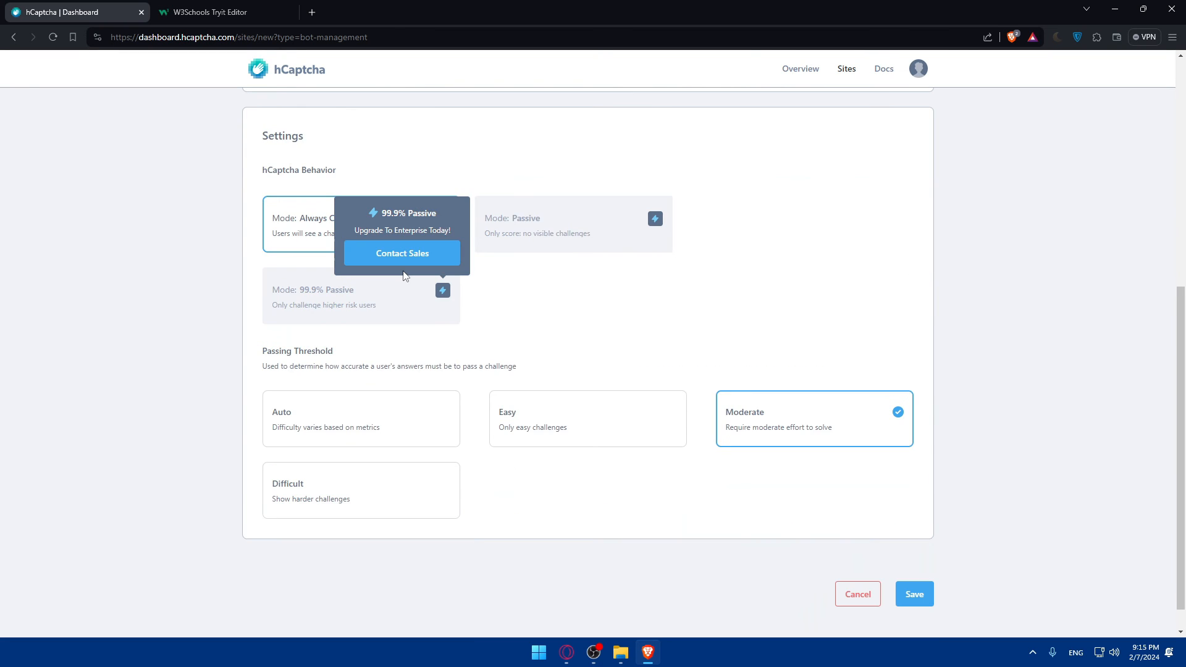
{"action": "scroll", "scroll_direction": "up", "scroll_amount": 3}
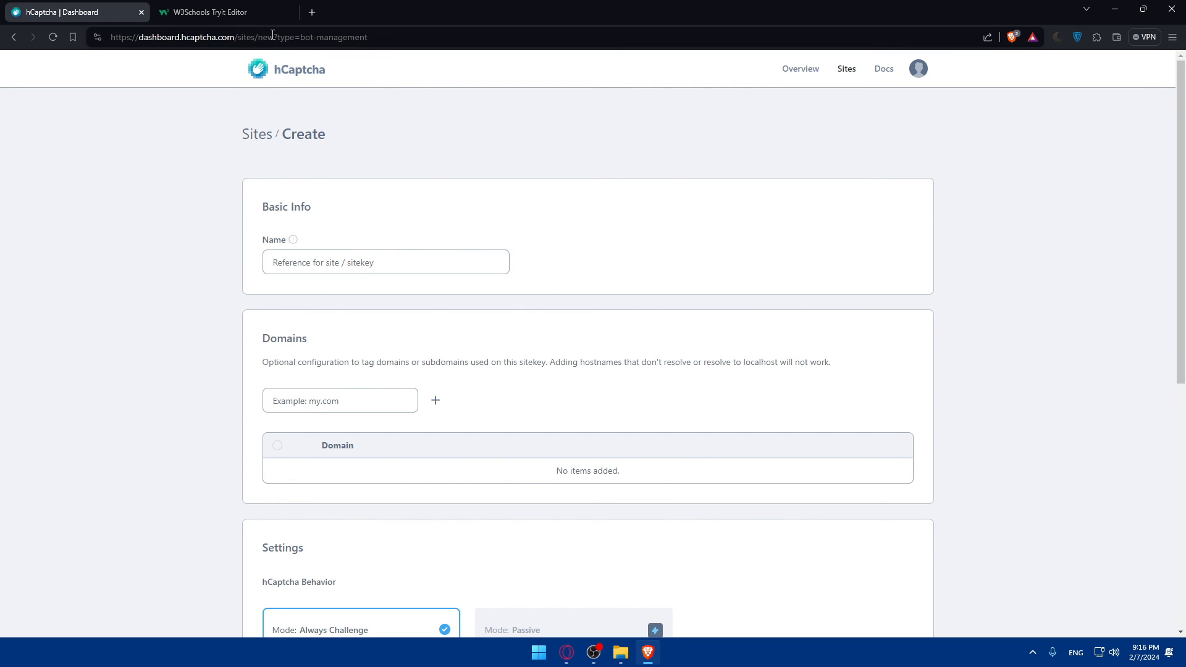
{"action": "left_click", "coordinate": [211, 13]}
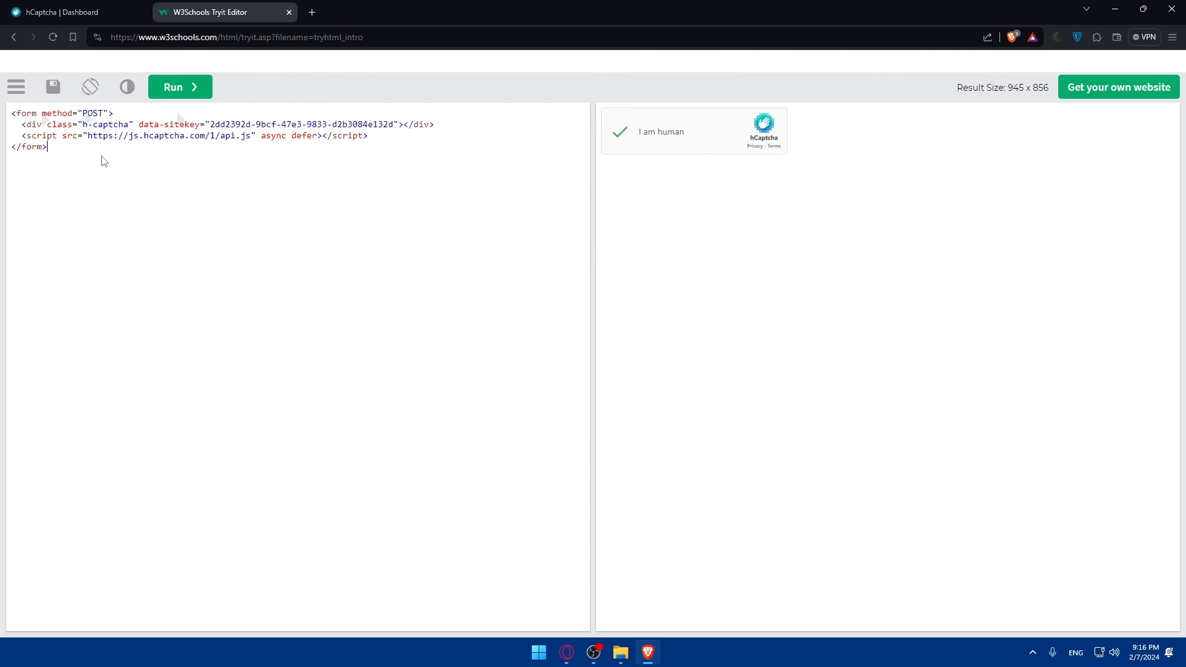
Add and remove '--' after </form> leaving the snippet unchanged, then return to the Dashboard tab.
{"action": "type", "text": "--"}
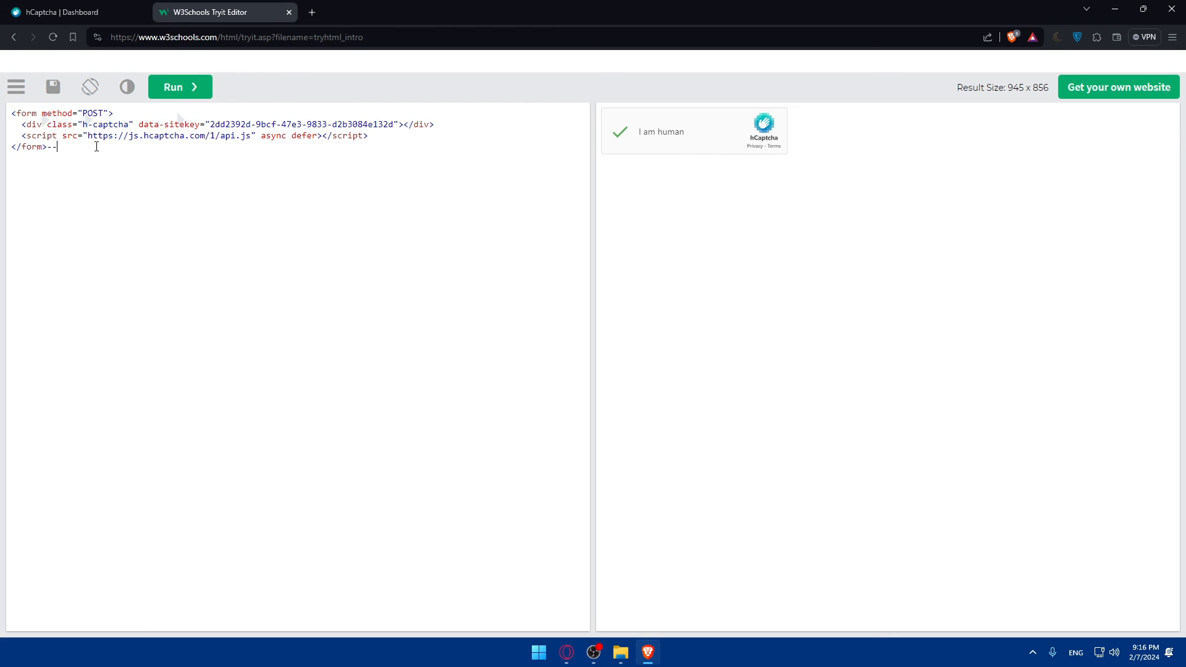
{"action": "key", "text": "Backspace"}
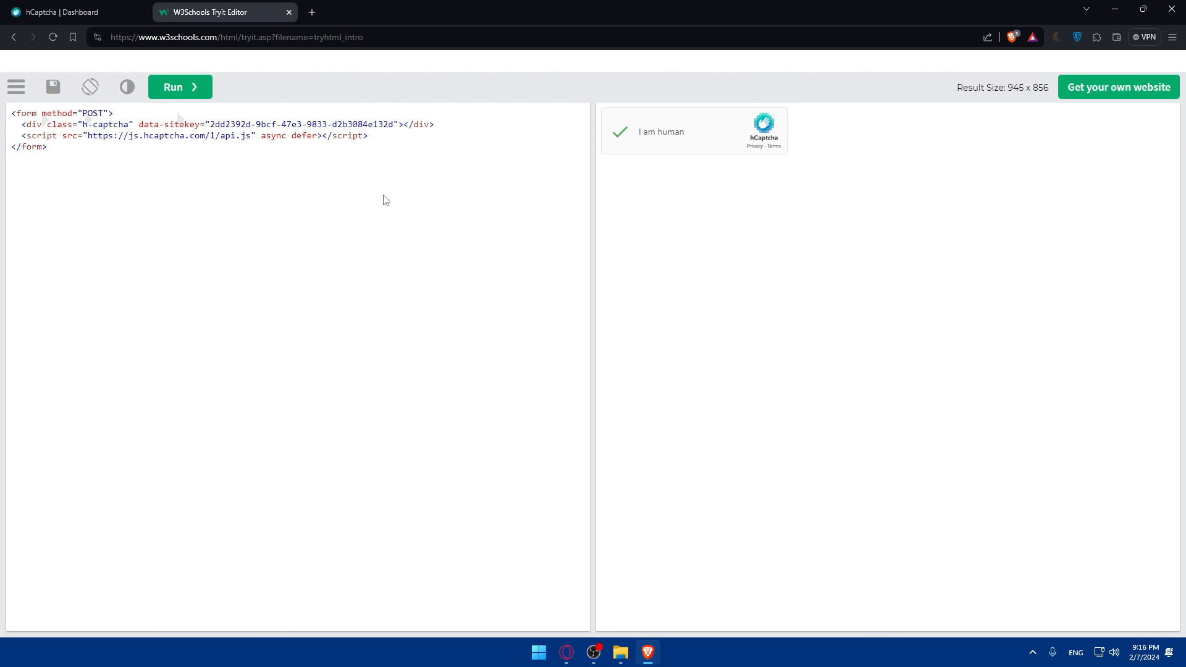
{"action": "left_click", "coordinate": [68, 13]}
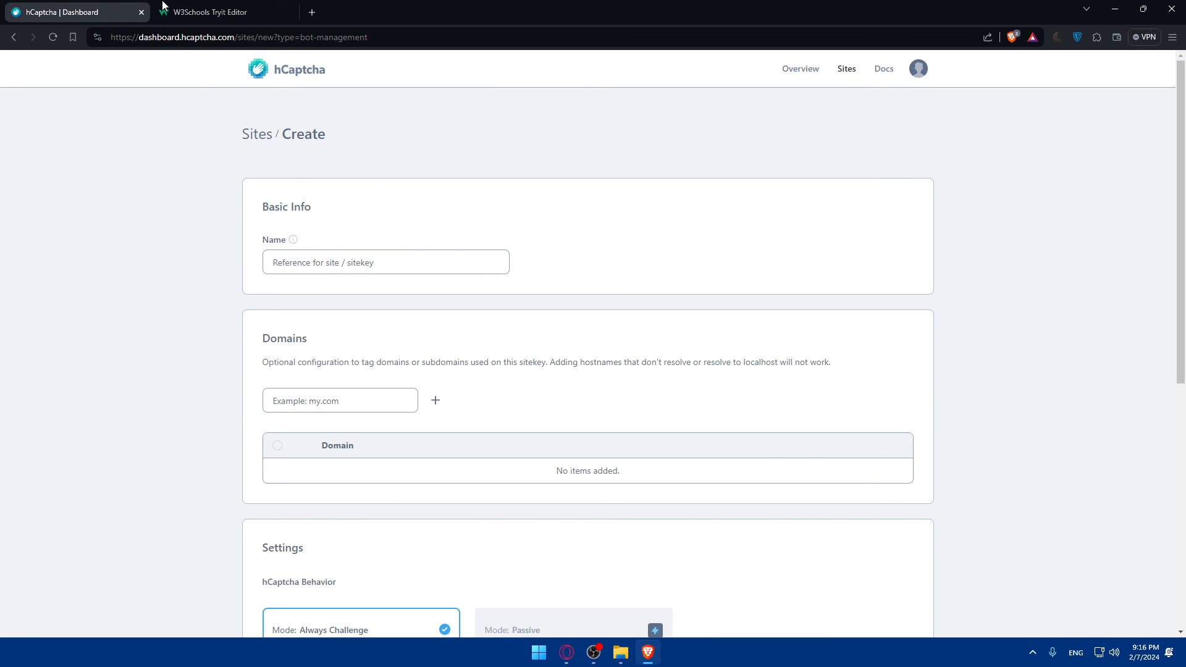
{"action": "mouse_move", "coordinate": [286, 318]}
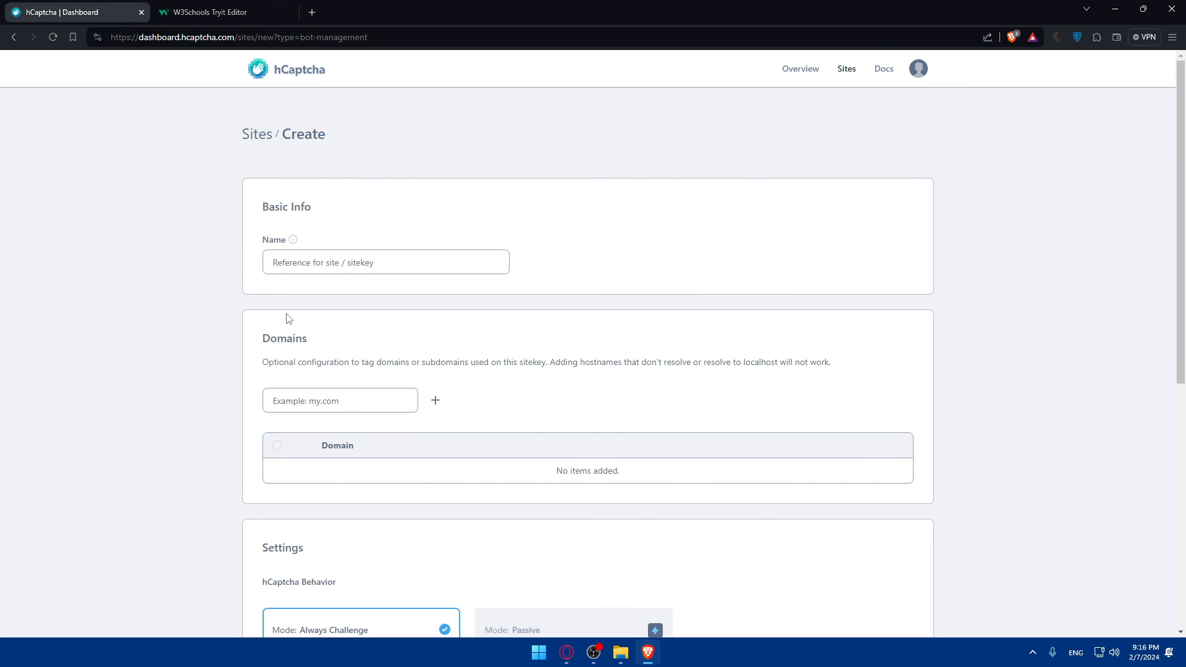
{"action": "mouse_move", "coordinate": [255, 258]}
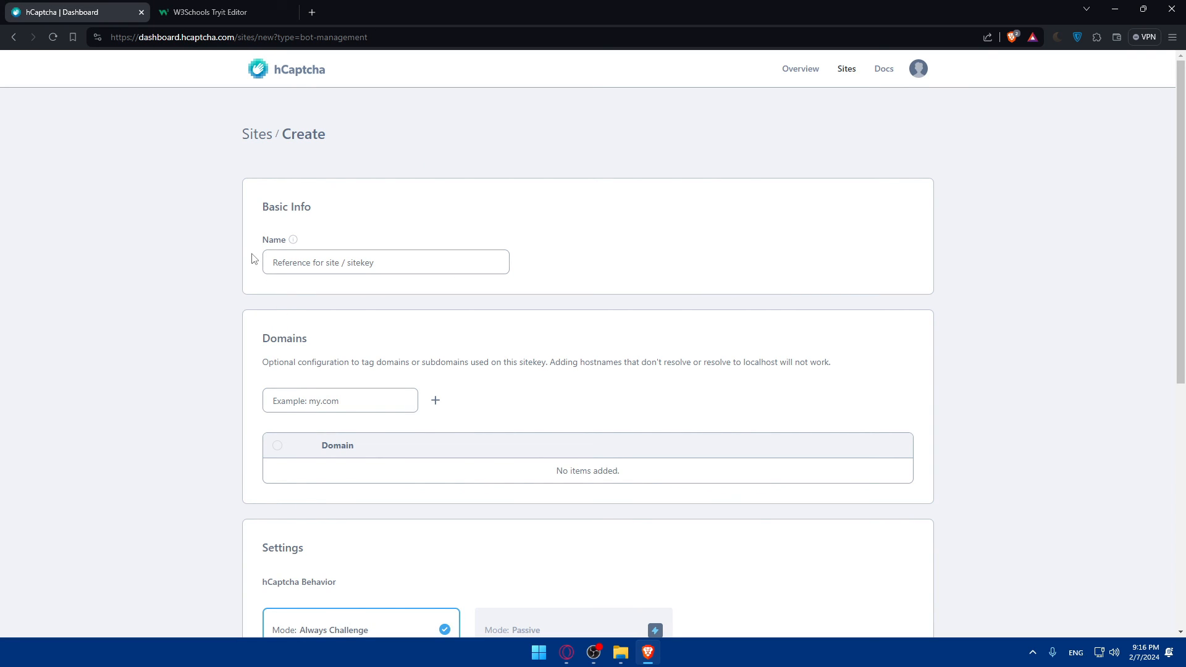